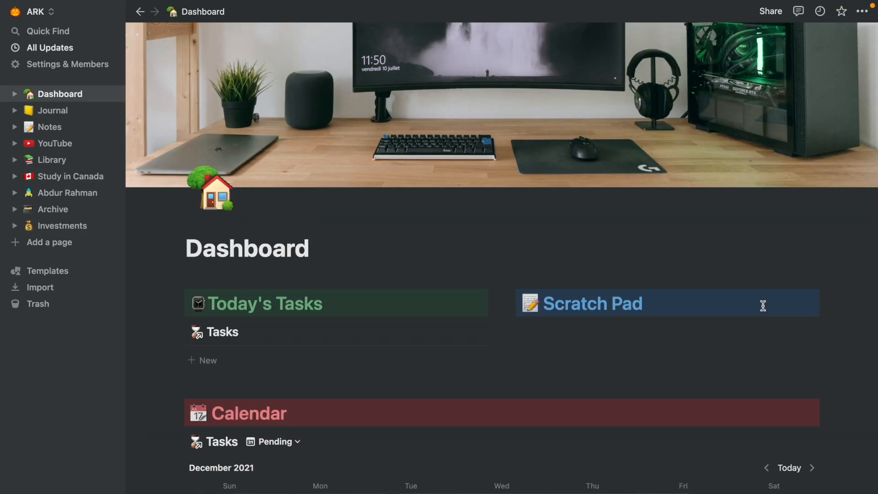
# Step: View the Atomic Habits page from the Library's Books table, scrolling through its properties and highlights
pyautogui.click(52, 159)
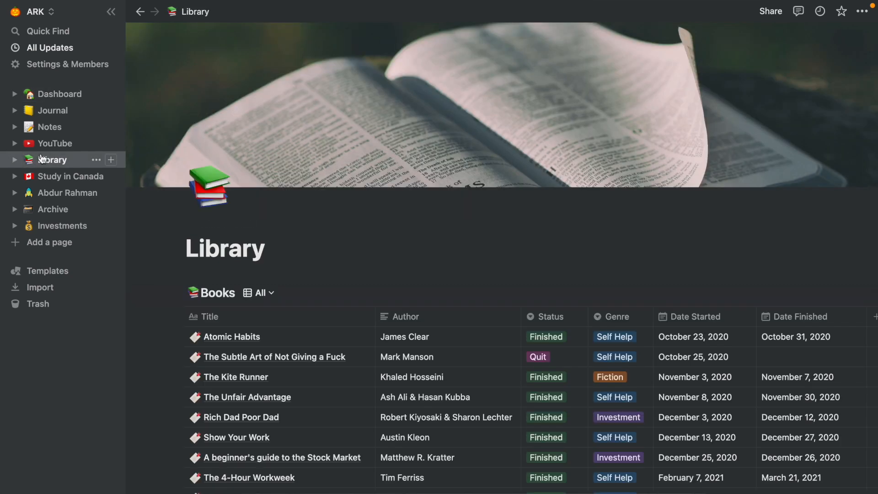
pyautogui.scroll(-3)
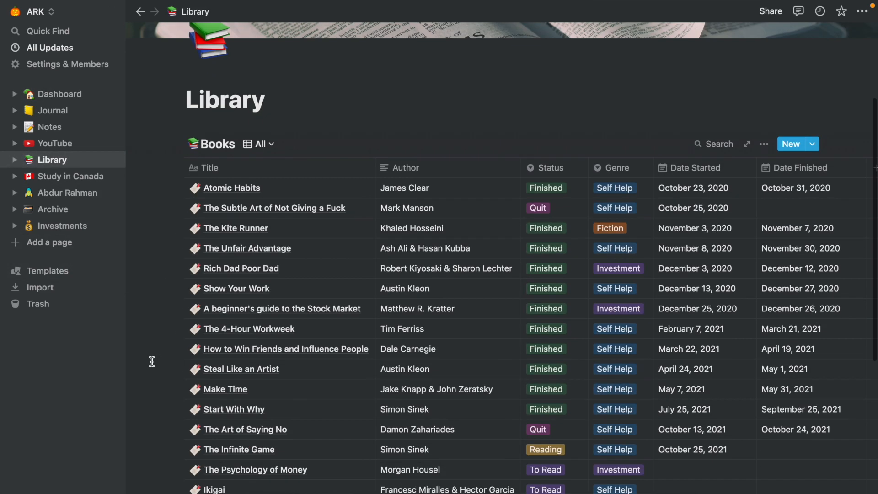
pyautogui.scroll(-3)
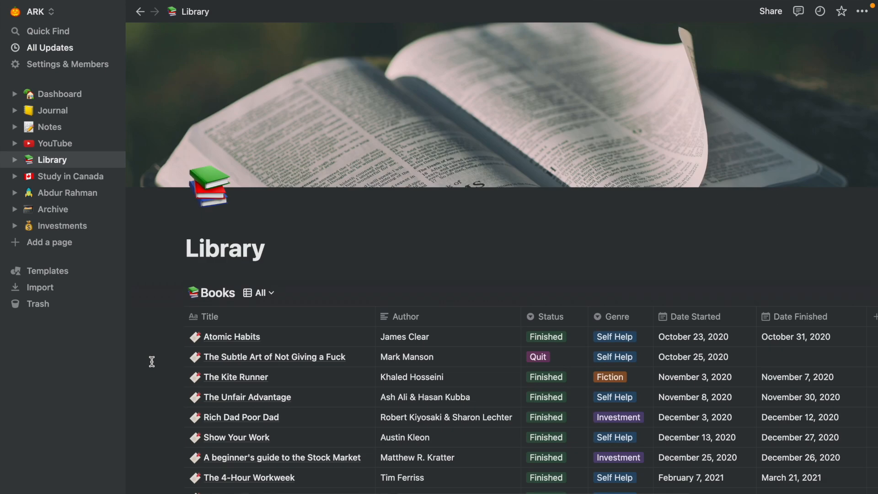
pyautogui.click(231, 337)
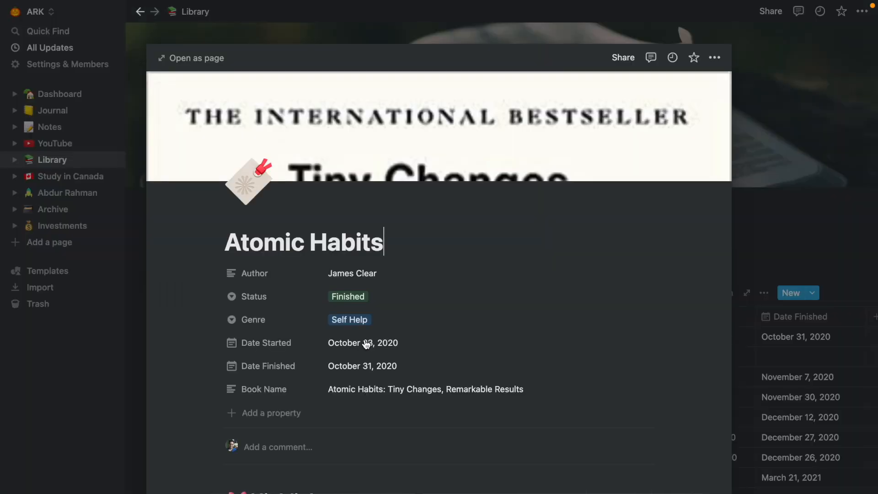
pyautogui.scroll(-3)
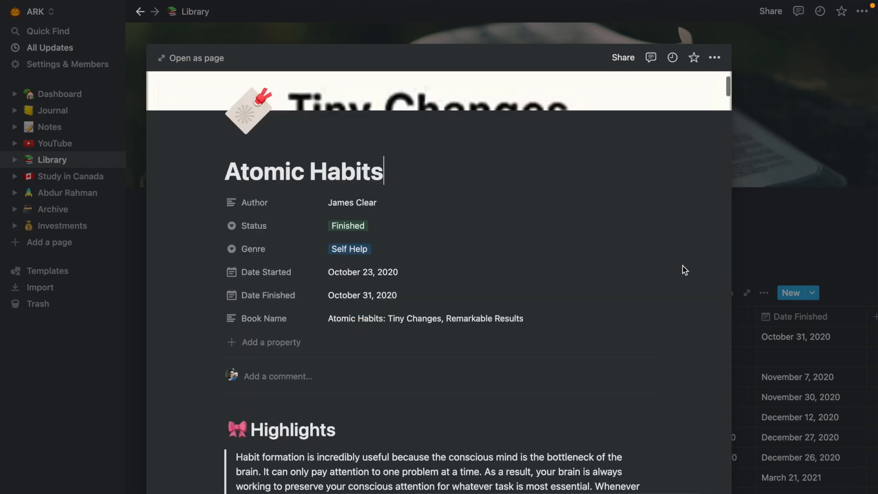
pyautogui.scroll(-3)
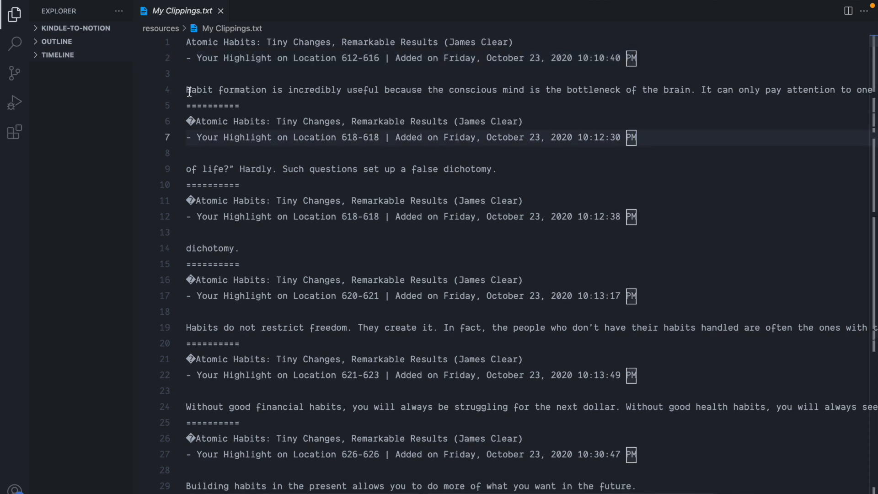
# Step: Show src/models/notion.ts from the Explorer and scroll through its sync code
pyautogui.click(88, 203)
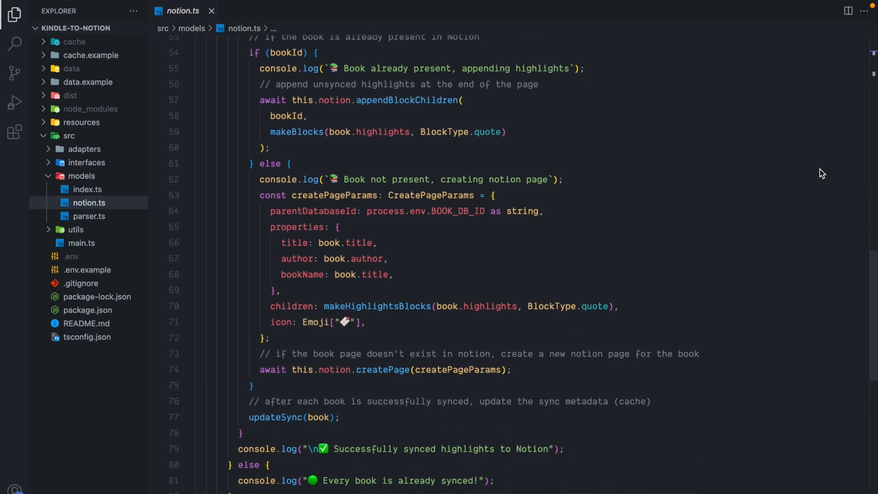
pyautogui.scroll(-3)
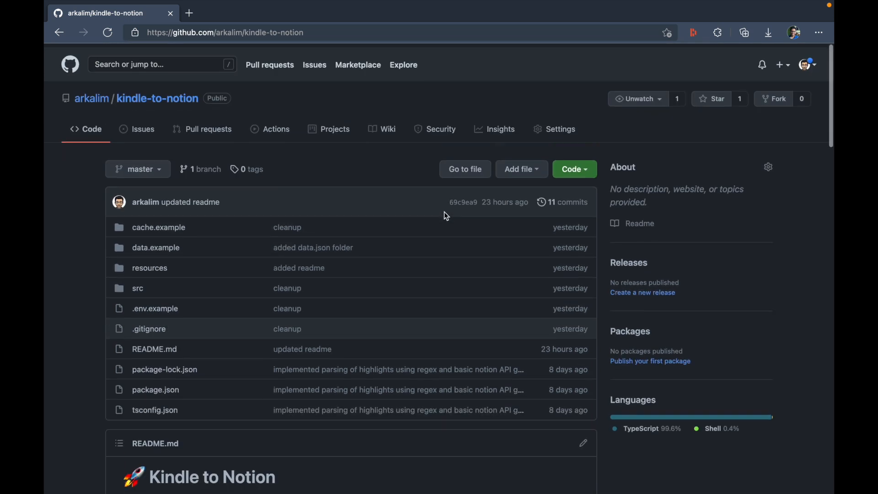
pyautogui.scroll(-3)
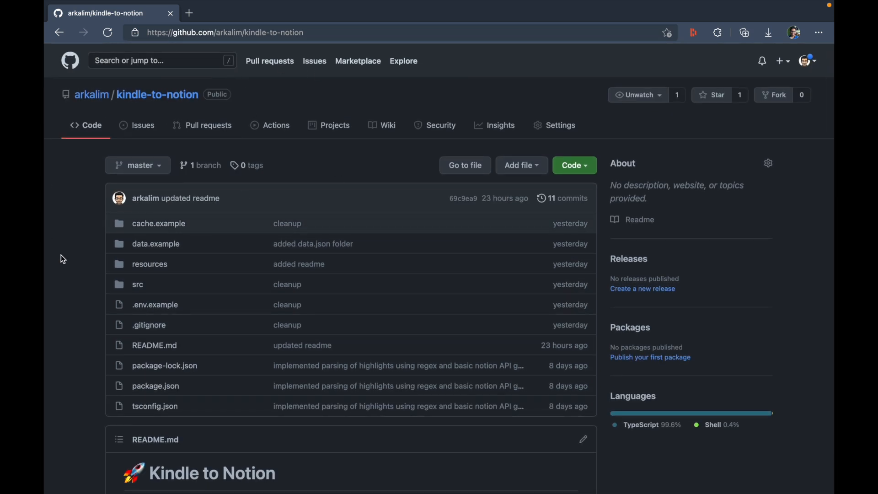
pyautogui.moveTo(45, 307)
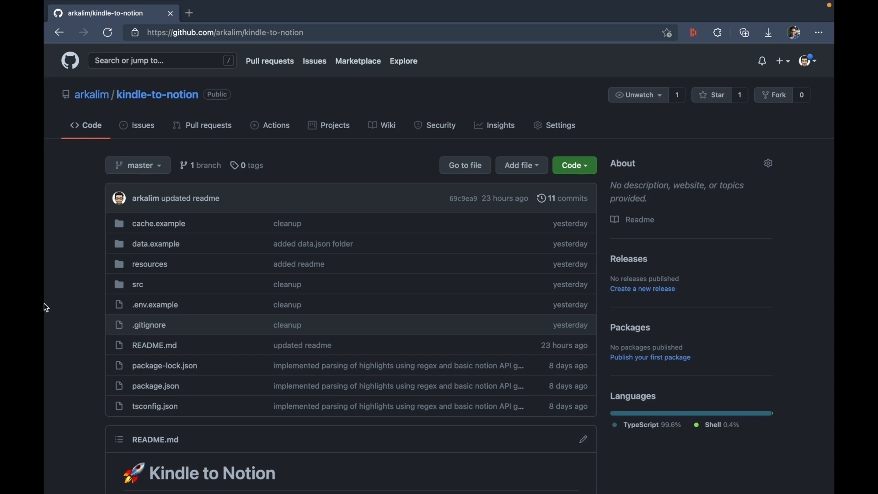
pyautogui.scroll(-3)
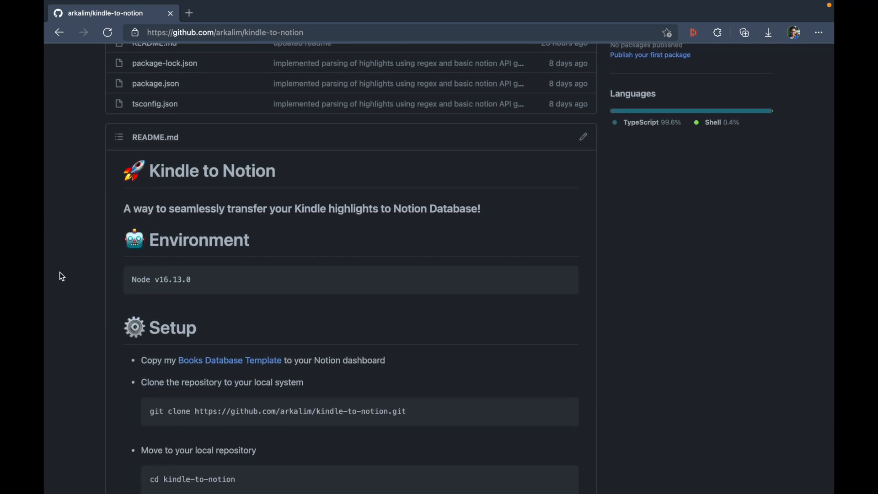
pyautogui.moveTo(604, 268)
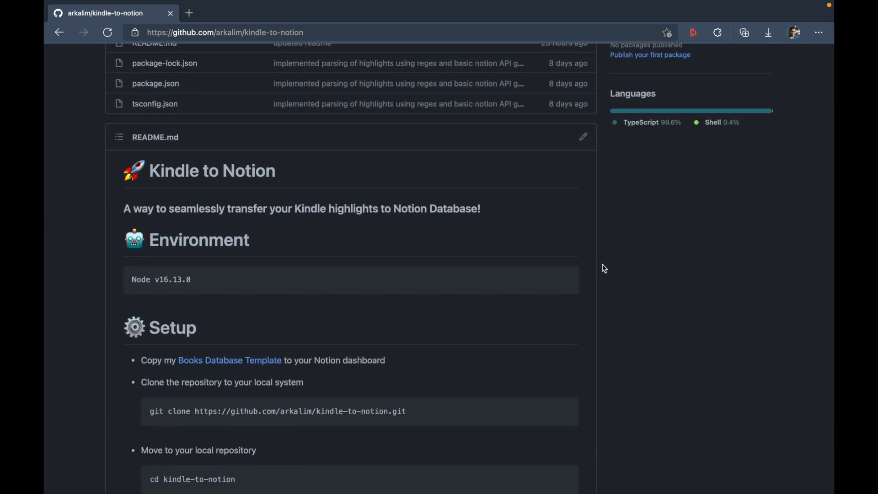
pyautogui.moveTo(787, 230)
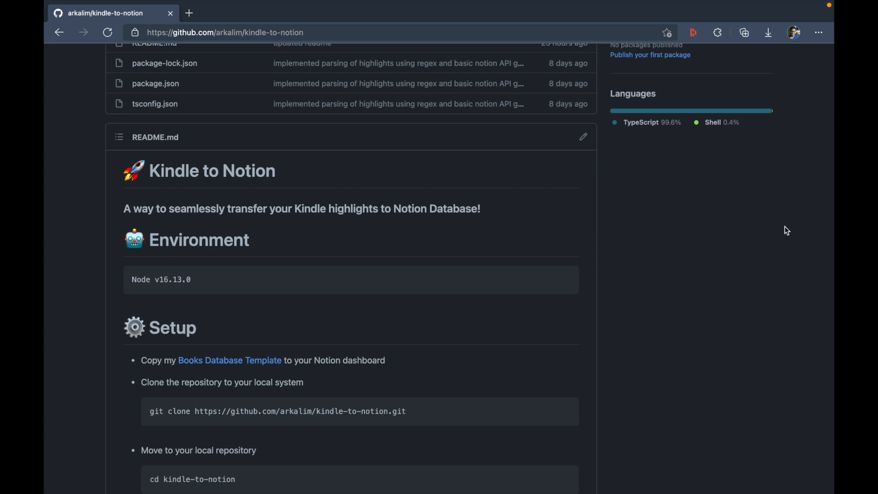
pyautogui.moveTo(680, 329)
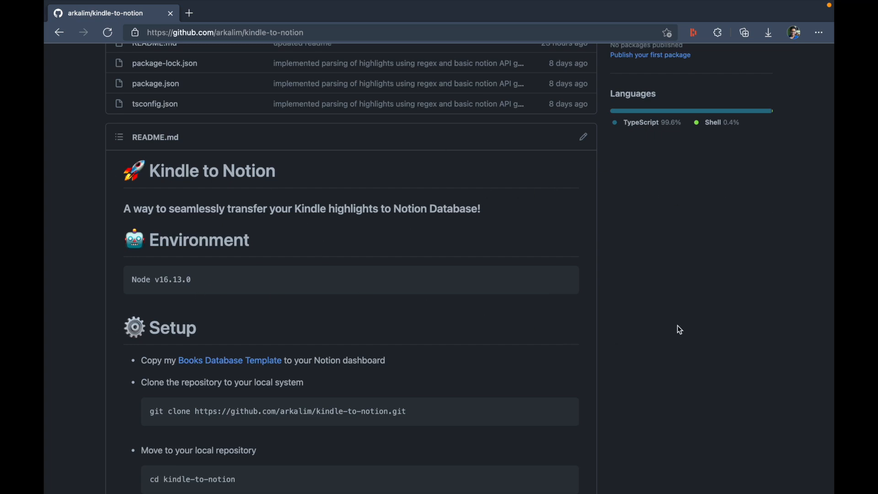
pyautogui.scroll(-3)
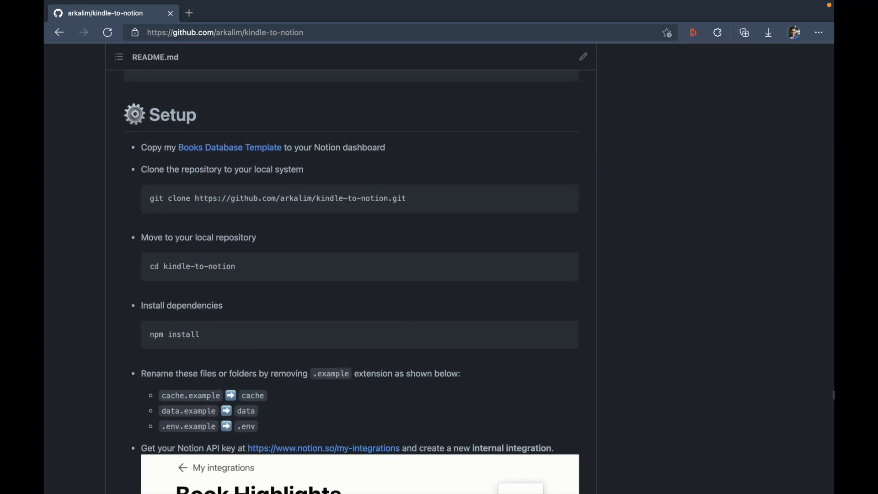
pyautogui.scroll(-3)
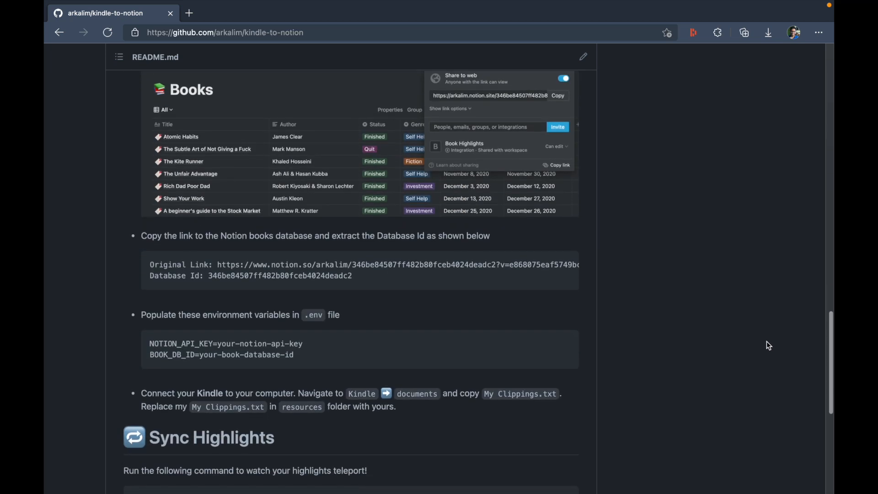
pyautogui.scroll(-3)
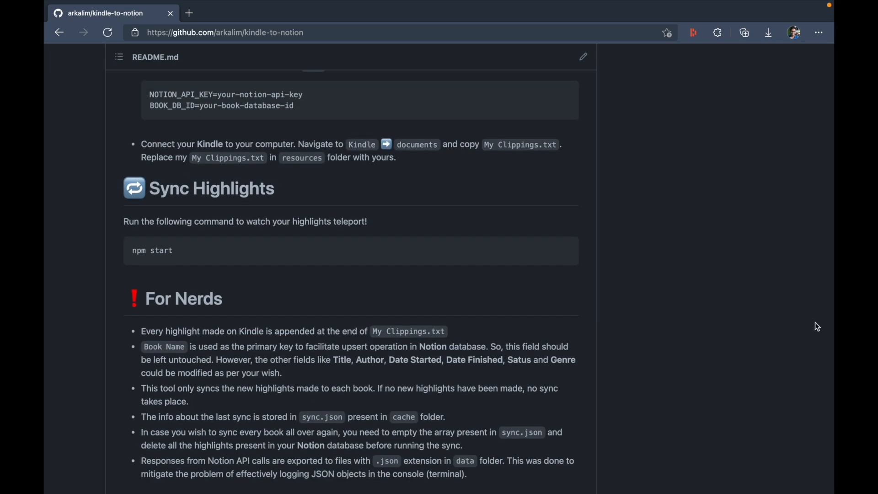
pyautogui.scroll(-3)
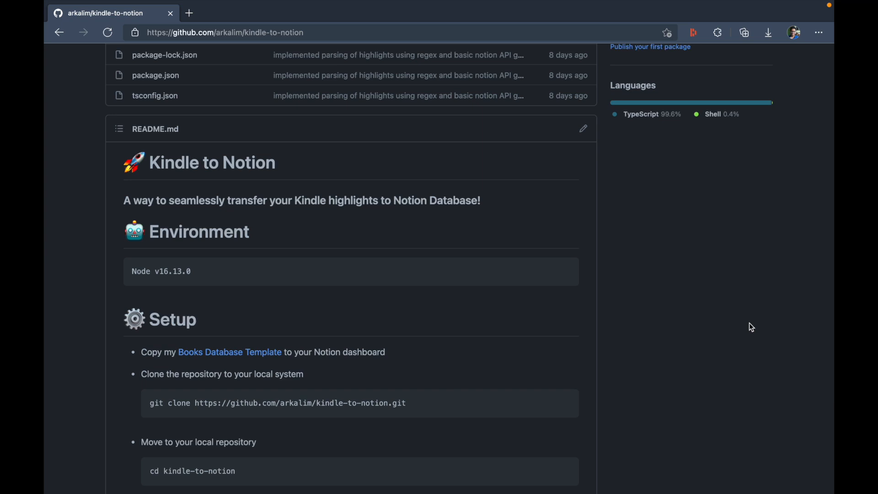
pyautogui.scroll(-3)
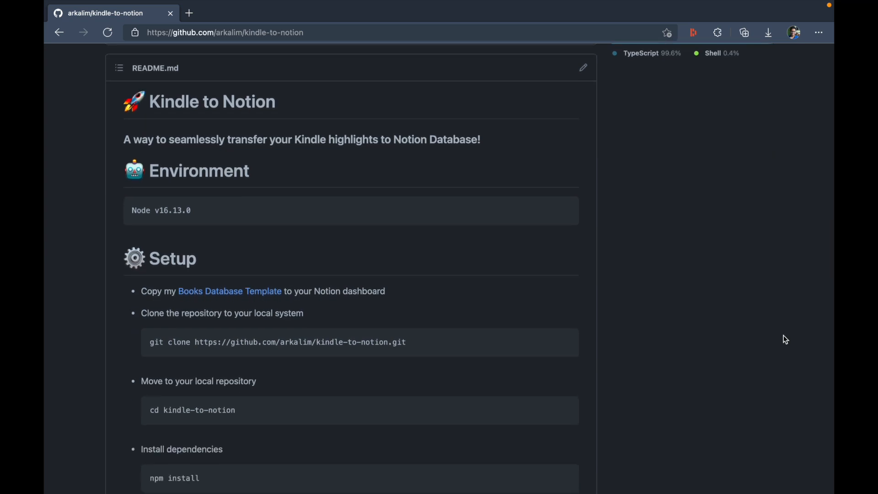
pyautogui.scroll(-3)
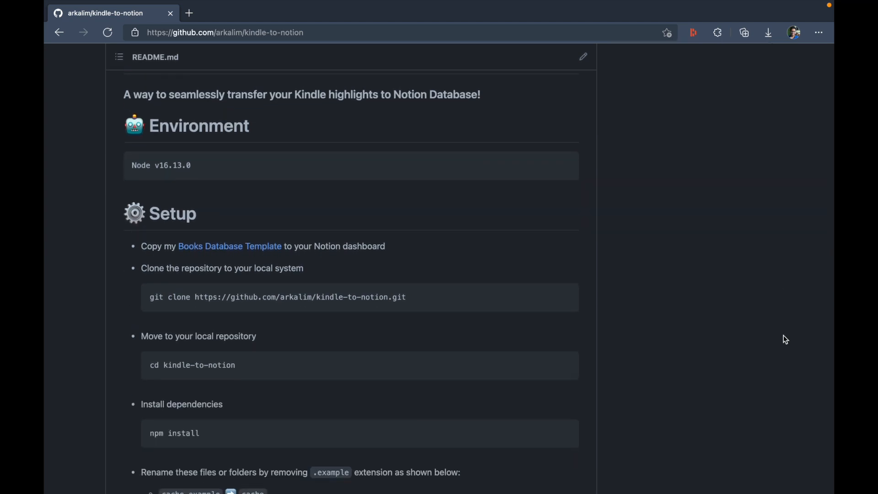
pyautogui.moveTo(229, 246)
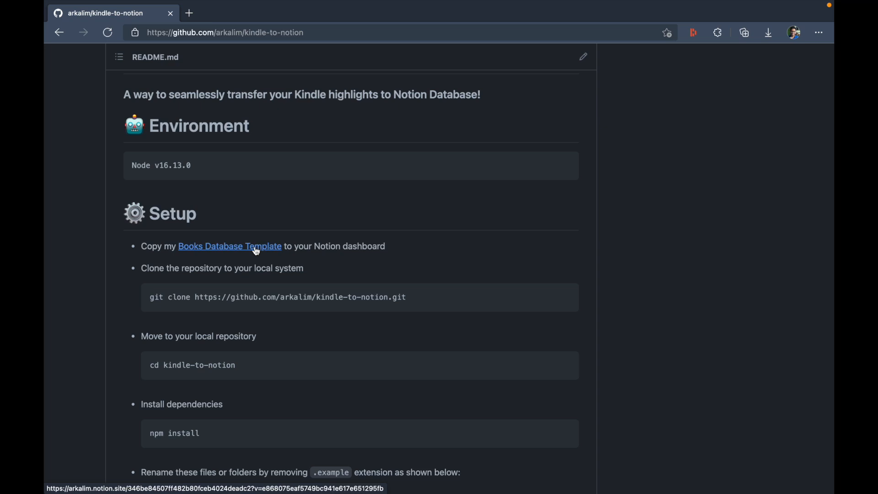
# Step: Open the Books Database Template README link in a new browser tab
pyautogui.rightClick(229, 247)
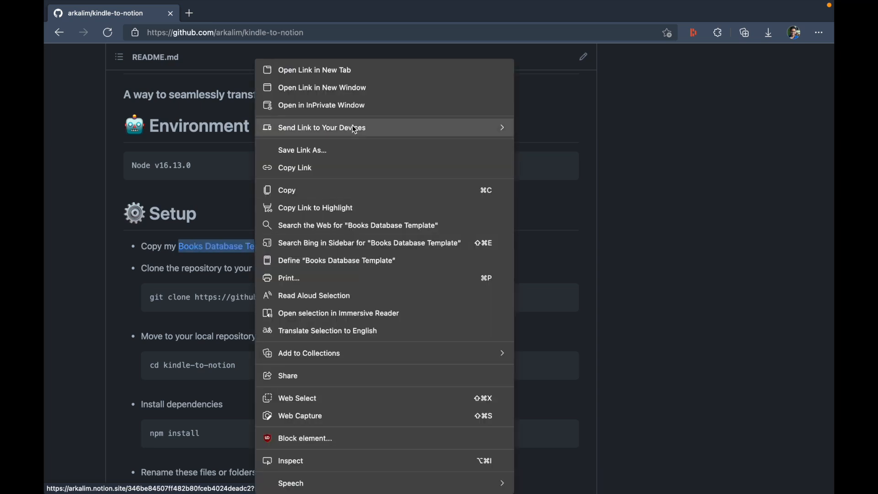
pyautogui.click(314, 69)
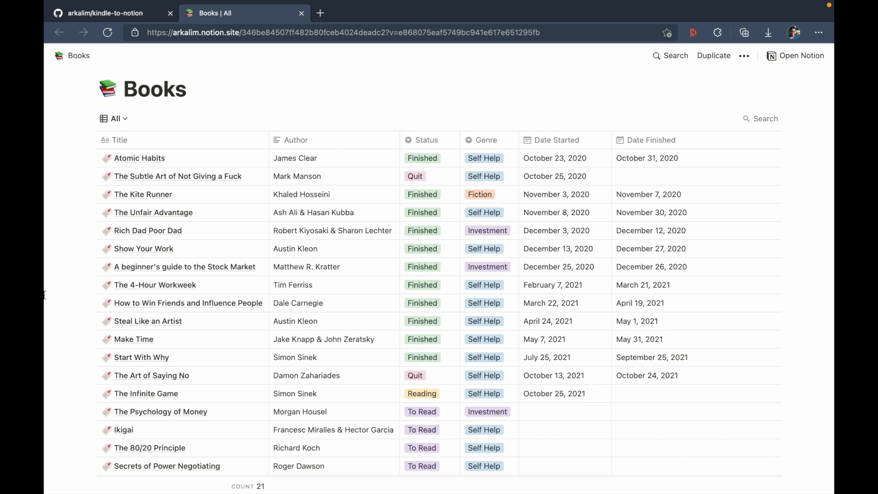
pyautogui.moveTo(573, 290)
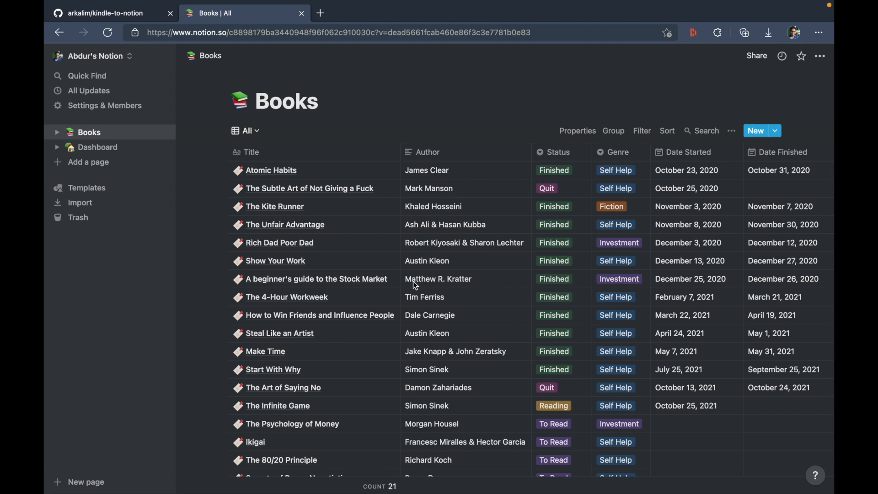
# Step: Scroll the duplicated Books database to confirm the table shows COUNT 0
pyautogui.scroll(-3)
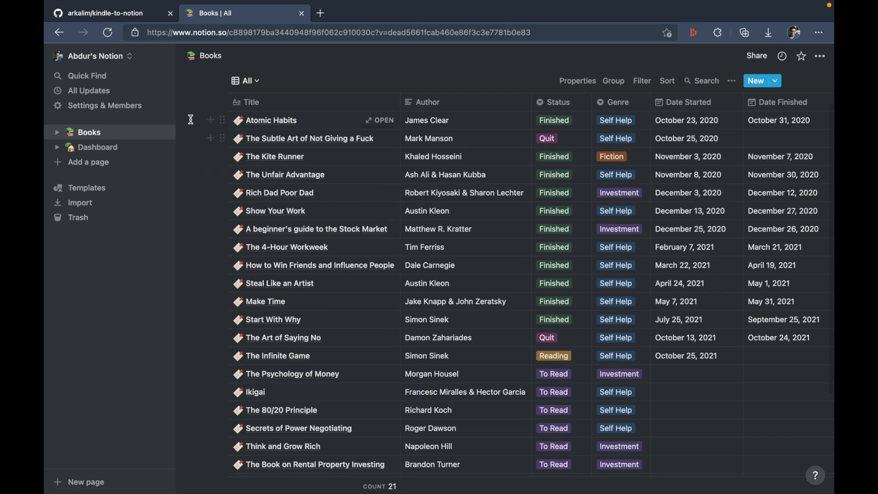
pyautogui.scroll(-3)
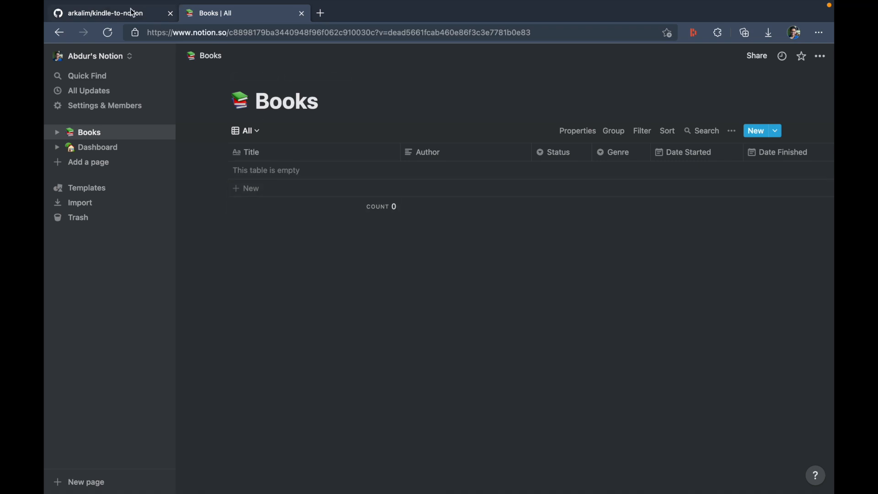
# Step: Switch back to the arkalim/kindle-to-notion repository tab
pyautogui.click(105, 12)
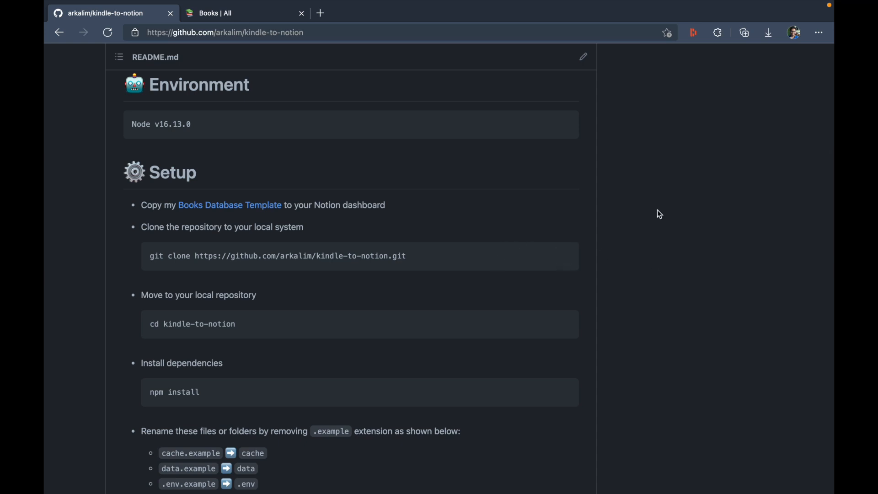
pyautogui.moveTo(565, 256)
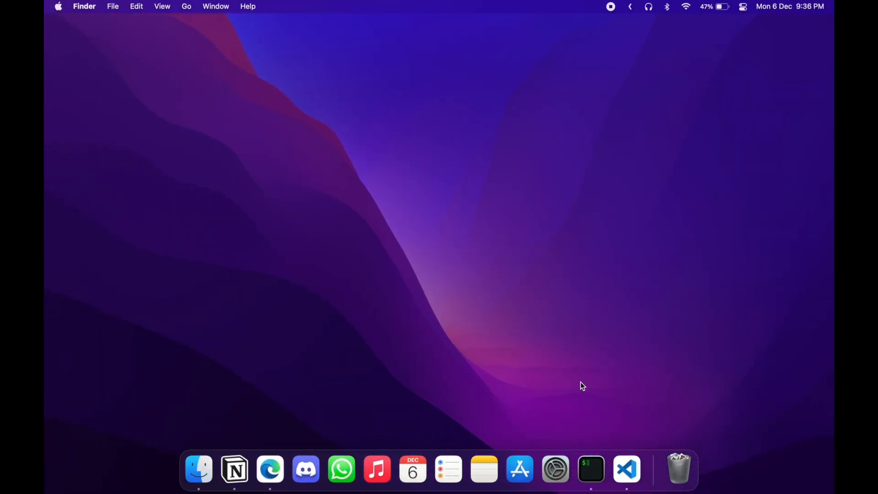
pyautogui.moveTo(647, 219)
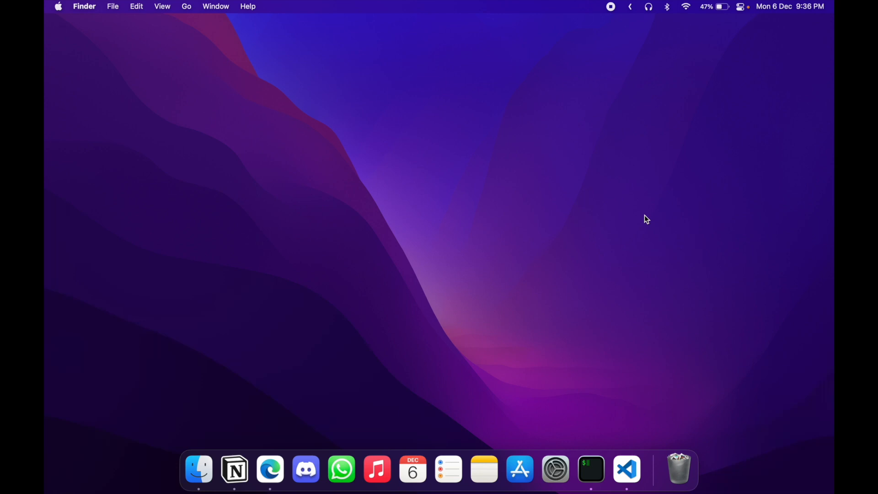
pyautogui.moveTo(598, 460)
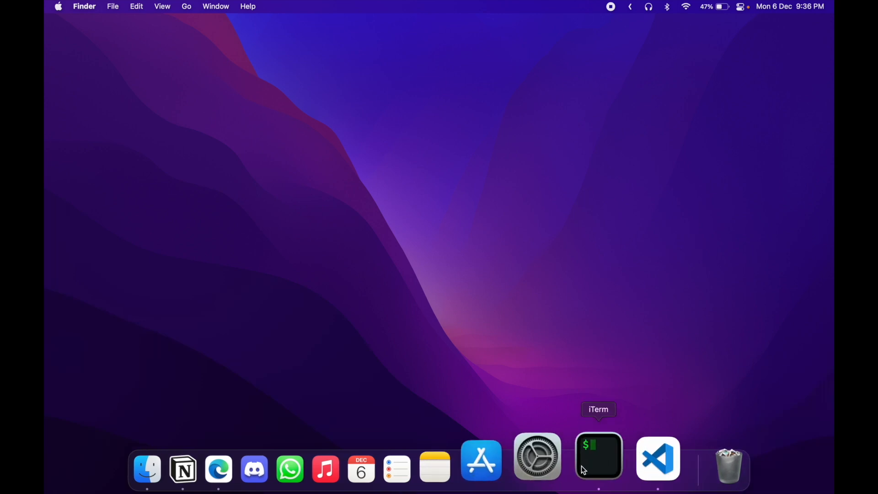
# Step: Launch iTerm2 and run cd Desktop before cloning and installing kindle-to-notion
pyautogui.click(598, 456)
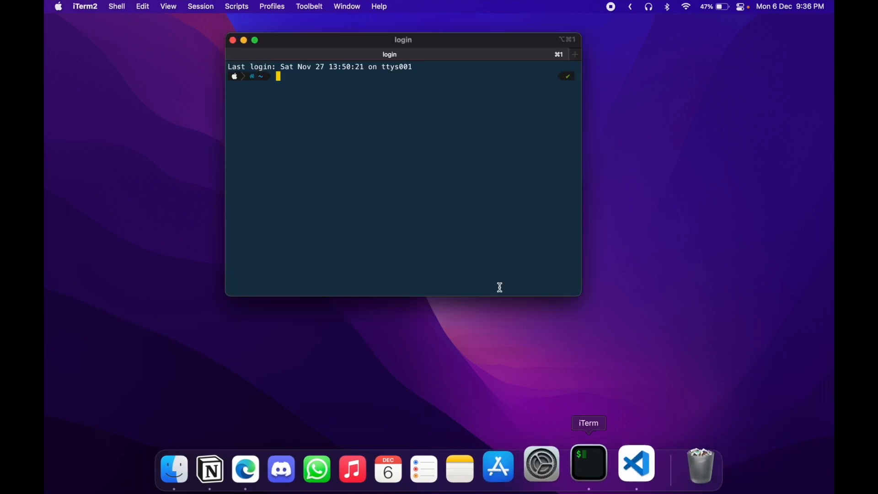
pyautogui.write('cd Desktop')
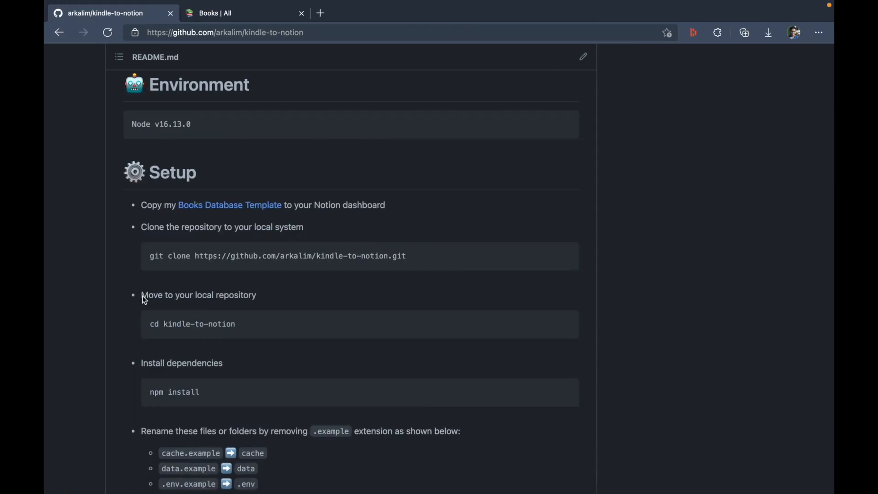
pyautogui.moveTo(287, 302)
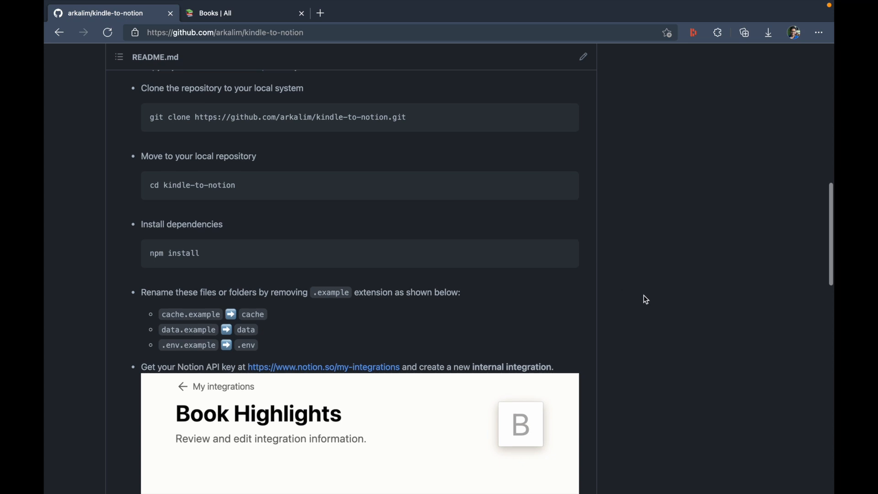
pyautogui.scroll(-3)
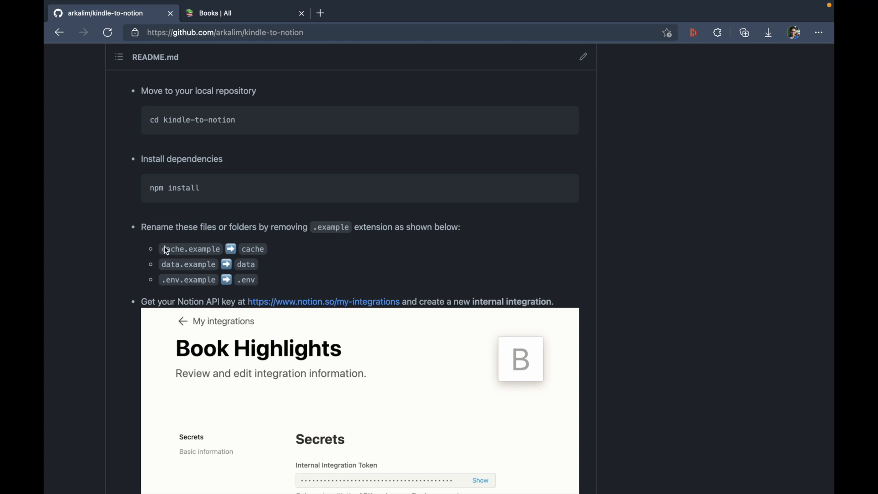
pyautogui.moveTo(193, 259)
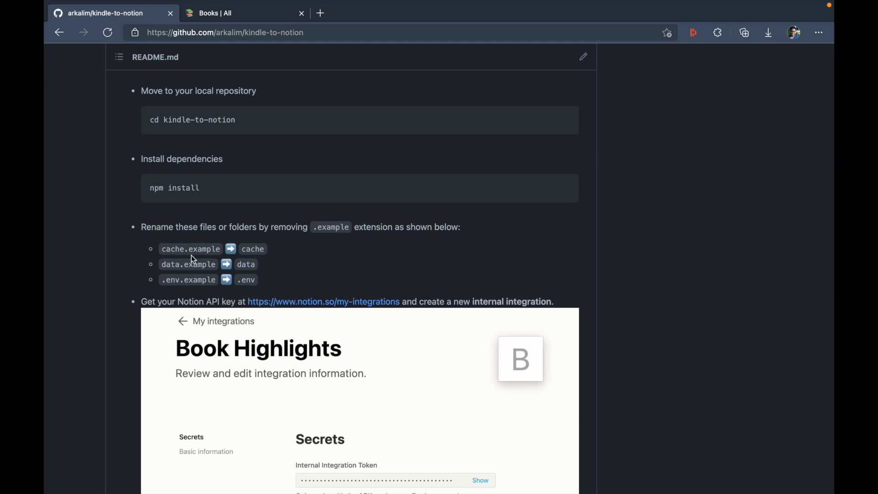
pyautogui.moveTo(184, 263)
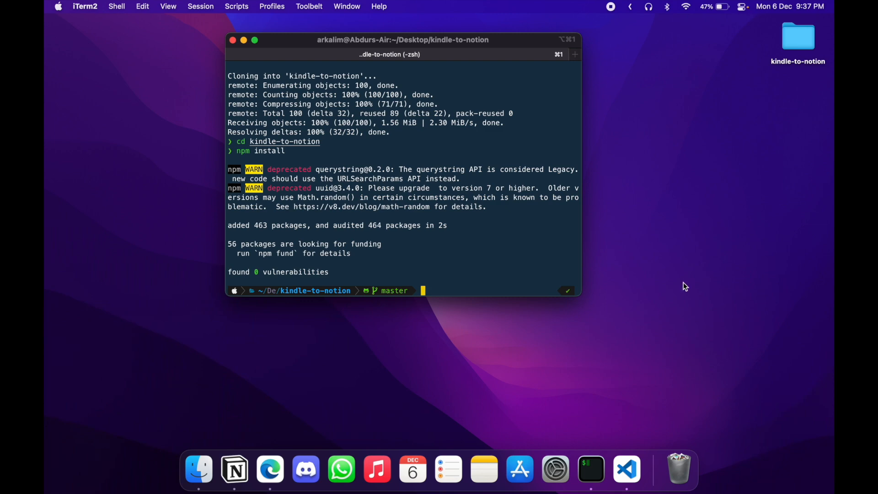
pyautogui.moveTo(626, 470)
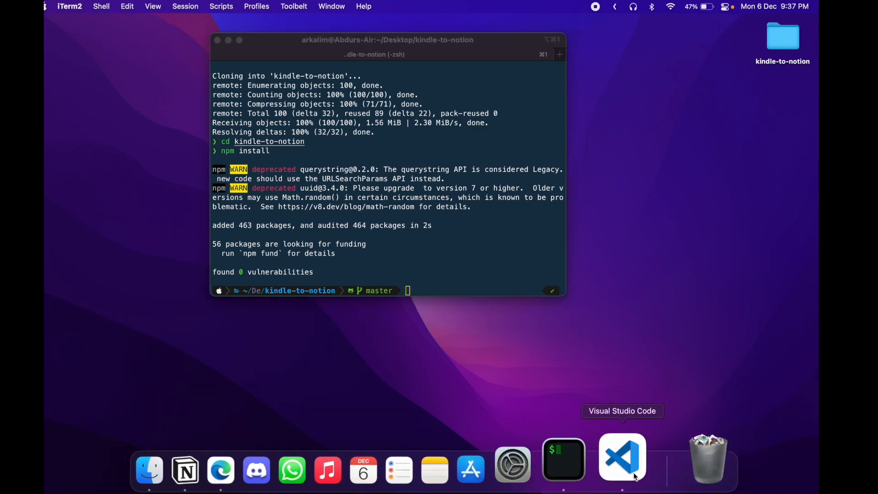
# Step: Open the Desktop's kindle-to-notion folder in VS Code and allow Desktop access
pyautogui.click(622, 457)
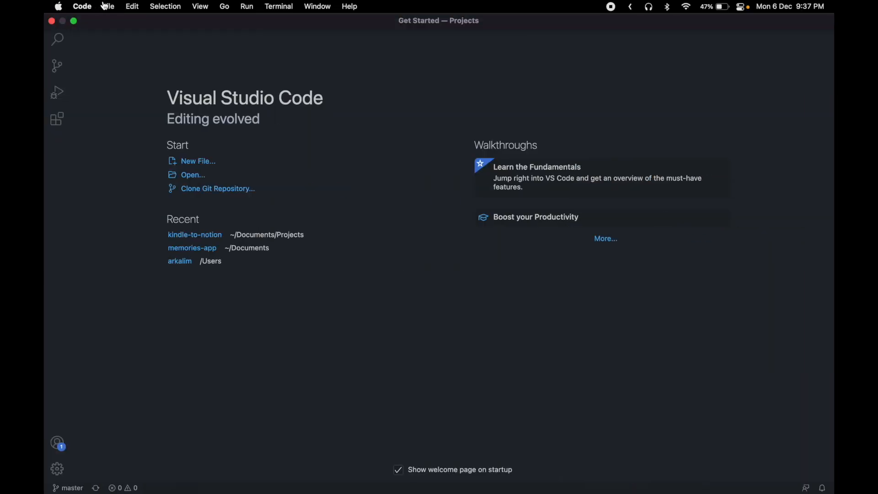
pyautogui.click(193, 174)
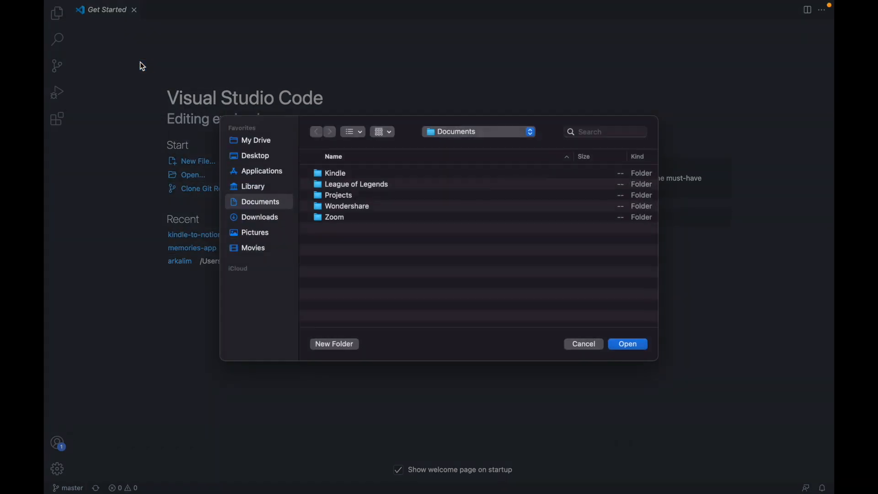
pyautogui.click(255, 155)
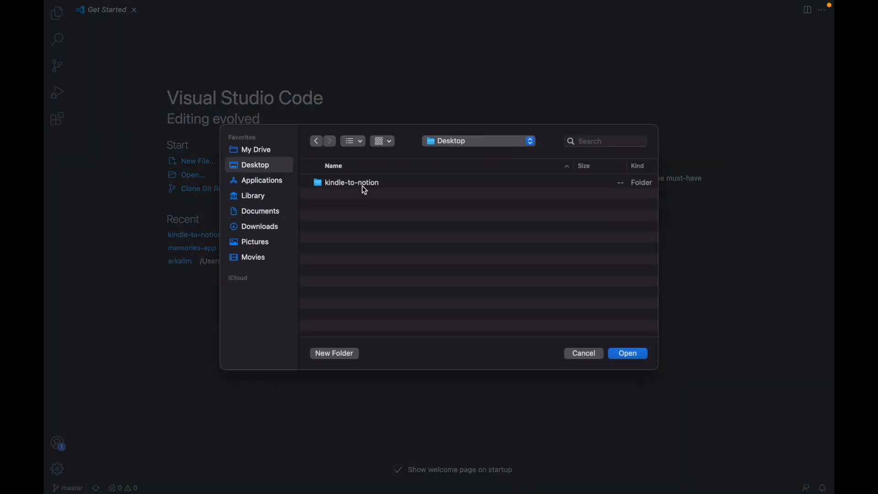
pyautogui.click(352, 182)
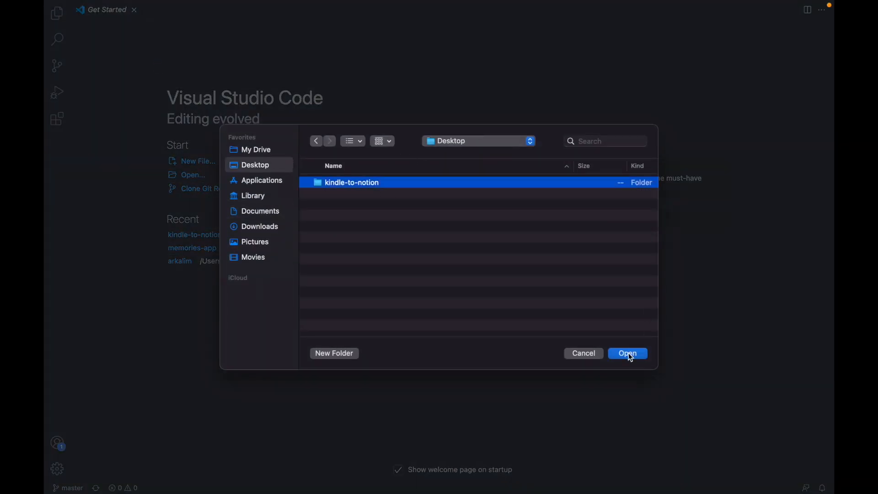
pyautogui.click(627, 353)
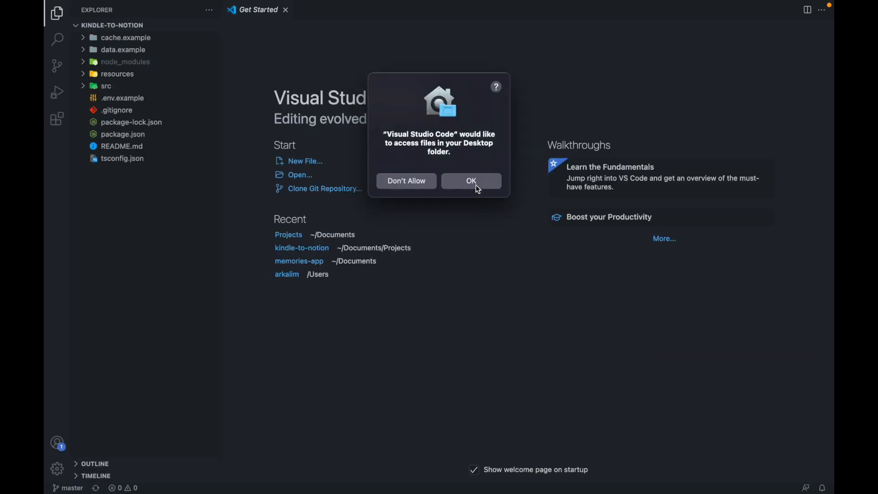
pyautogui.click(471, 180)
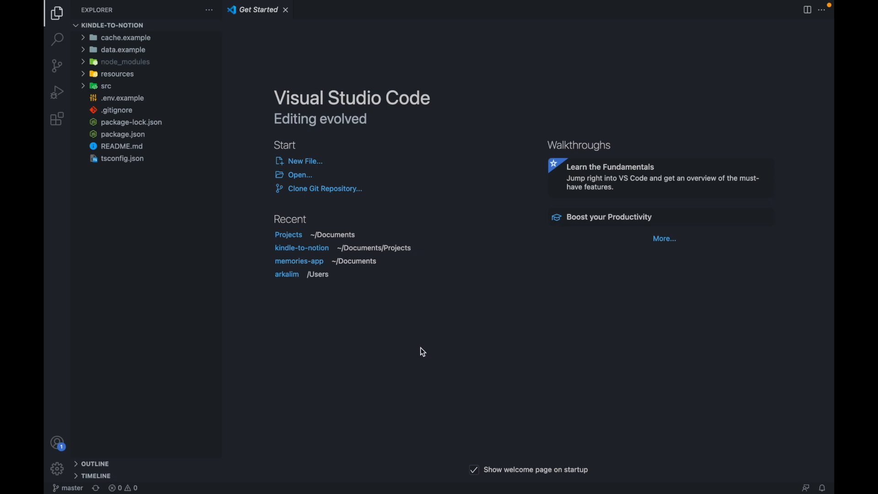
pyautogui.moveTo(185, 228)
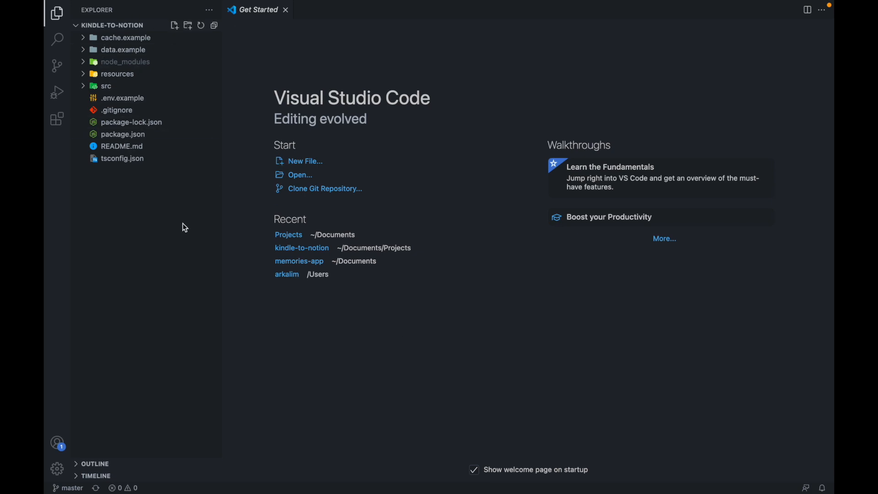
pyautogui.moveTo(285, 10)
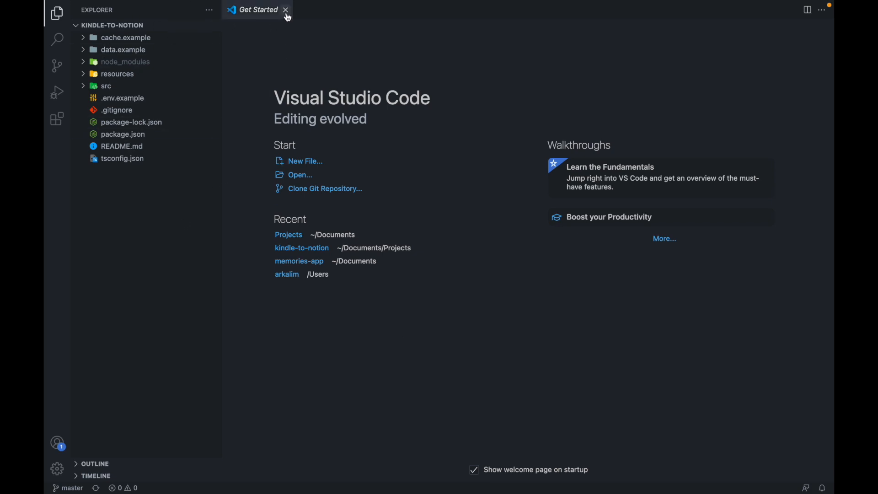
# Step: Close the Get Started tab and rename the cache.example folder to cache
pyautogui.click(284, 9)
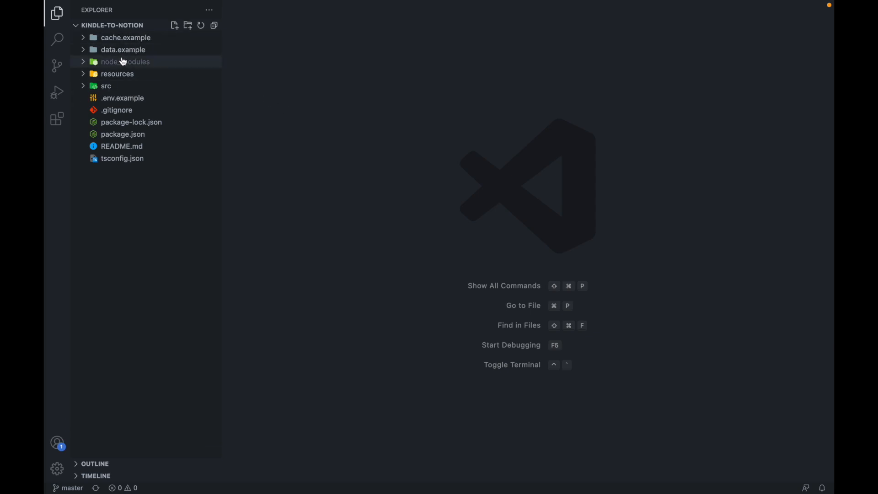
pyautogui.click(122, 98)
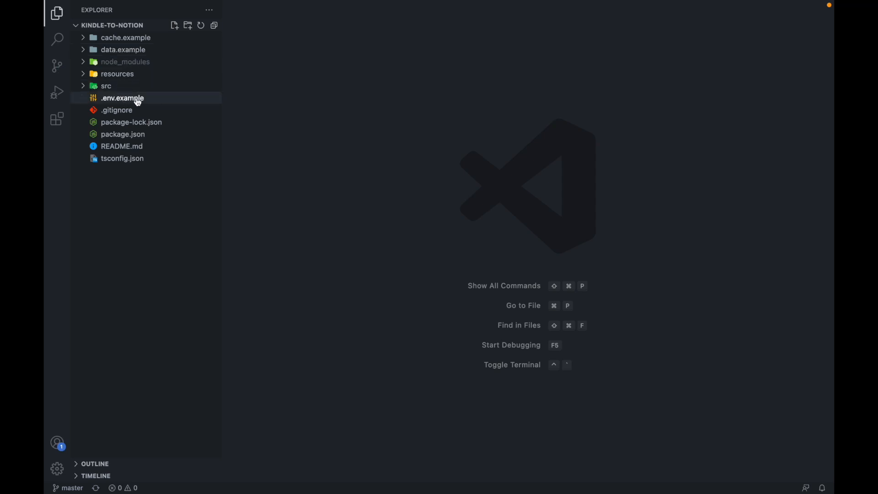
pyautogui.click(125, 38)
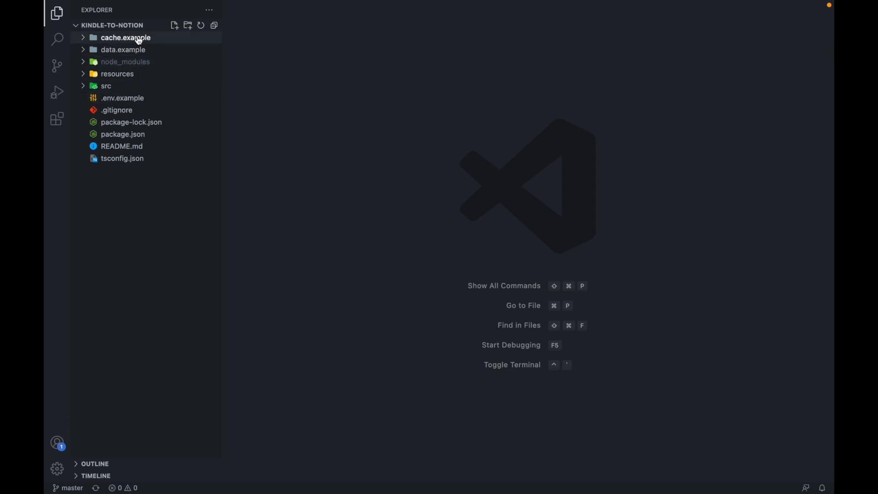
pyautogui.rightClick(126, 37)
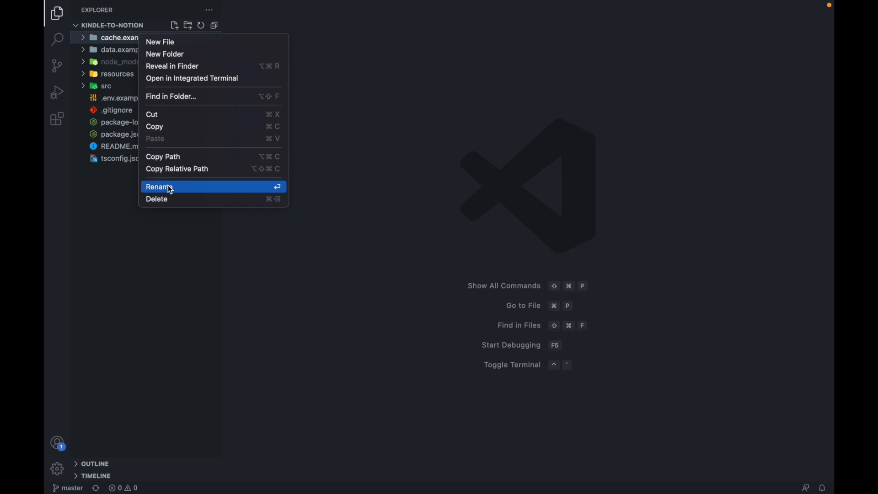
pyautogui.click(159, 186)
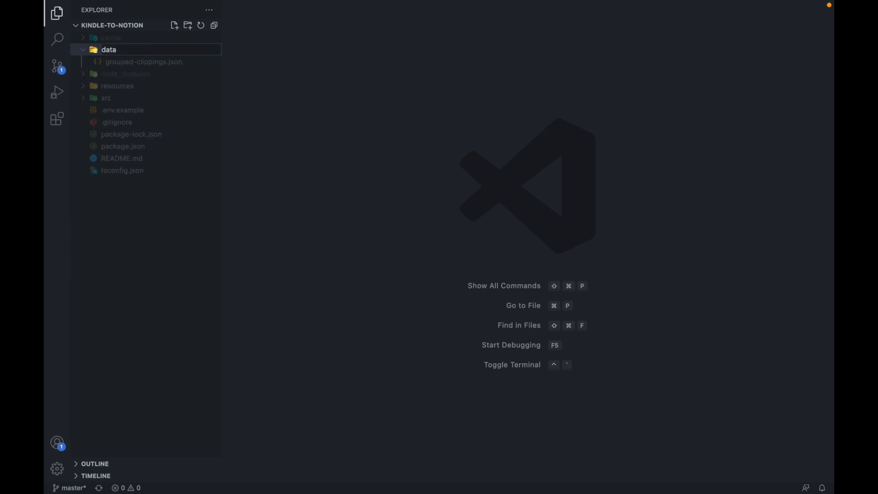
# Step: Rename the .env.example file to .env
pyautogui.click(122, 98)
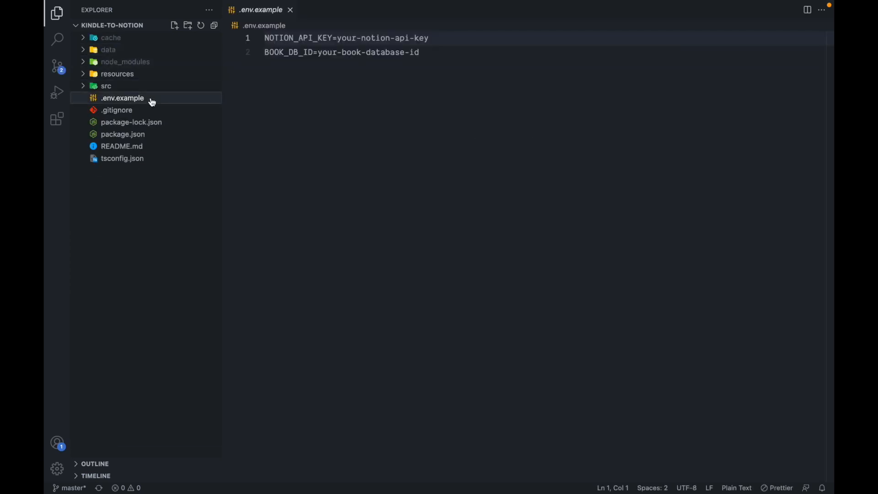
pyautogui.click(121, 98)
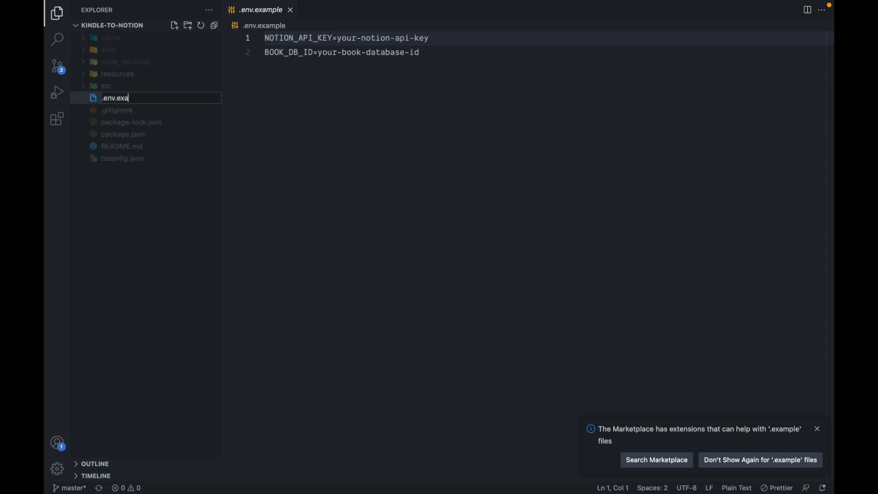
pyautogui.press('Enter')
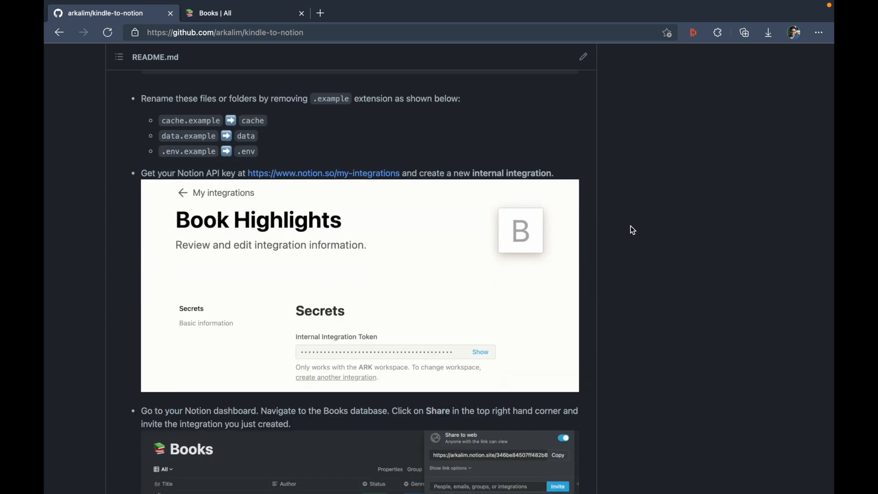
pyautogui.moveTo(391, 202)
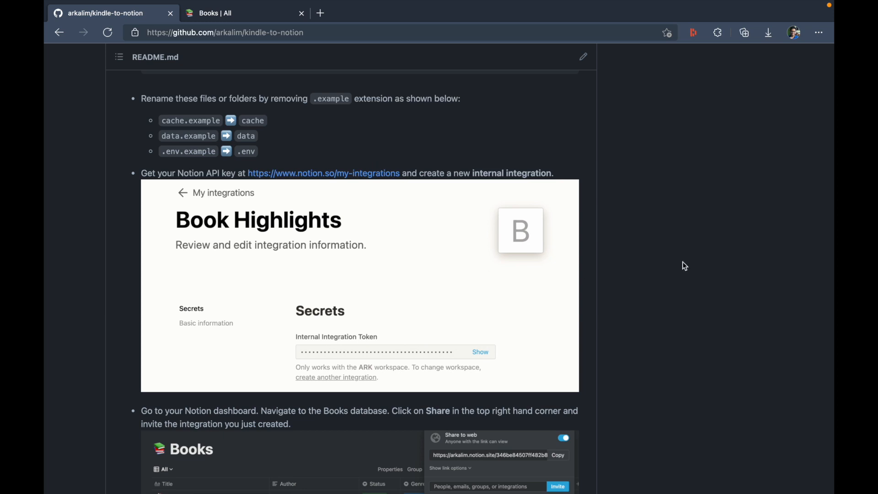
pyautogui.moveTo(324, 173)
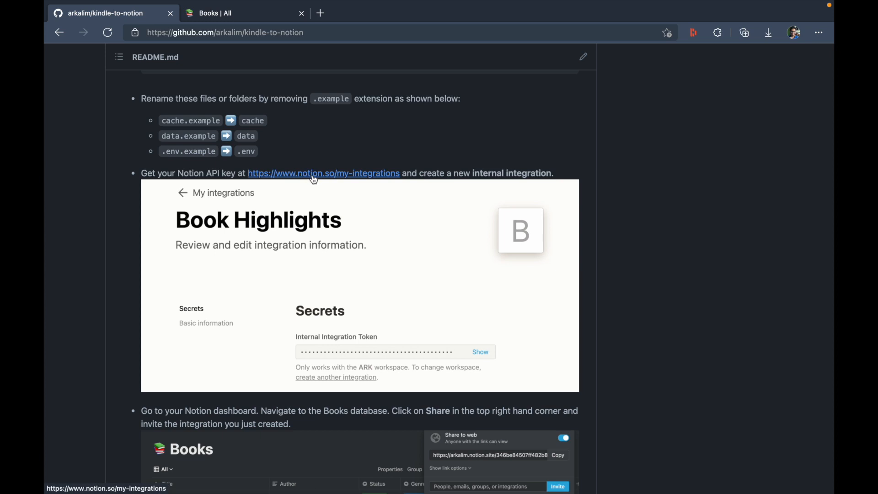
# Step: Open the notion.so/my-integrations README link in a new tab and switch to it
pyautogui.rightClick(324, 173)
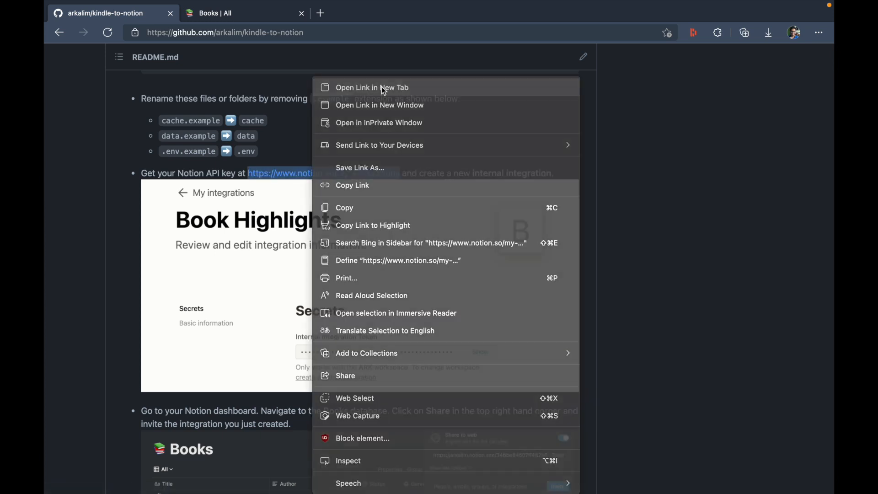
pyautogui.click(373, 87)
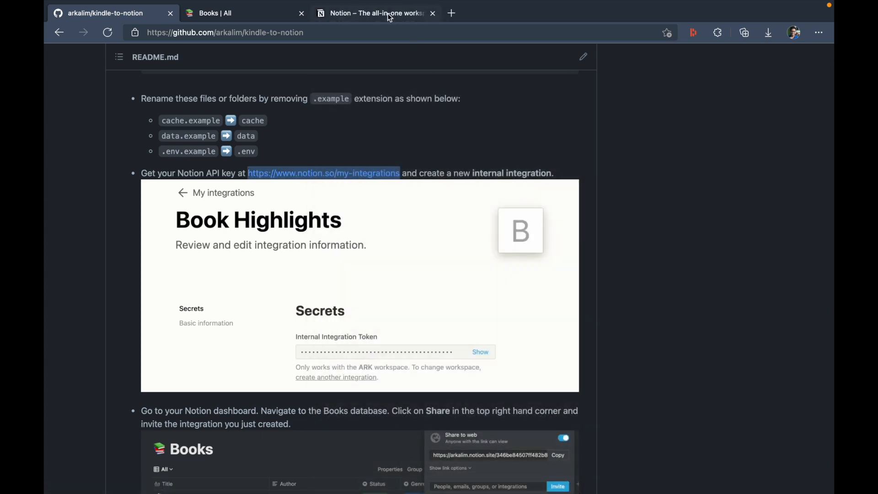
pyautogui.click(375, 12)
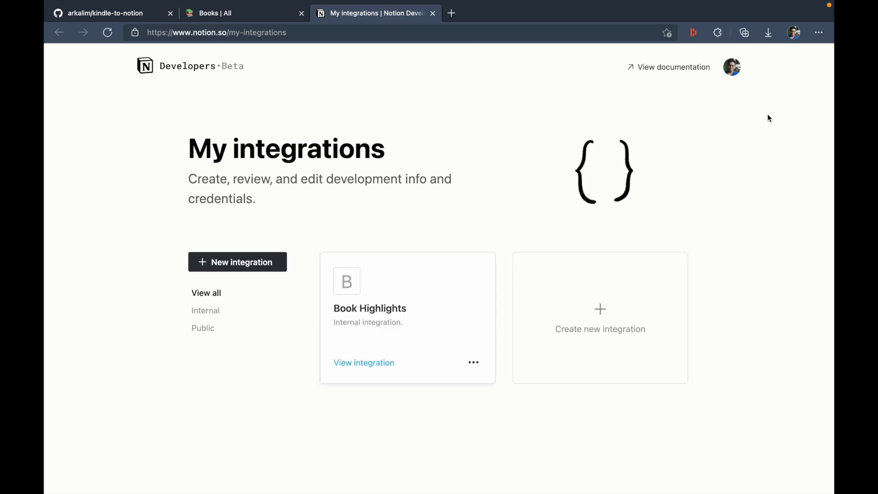
pyautogui.click(732, 67)
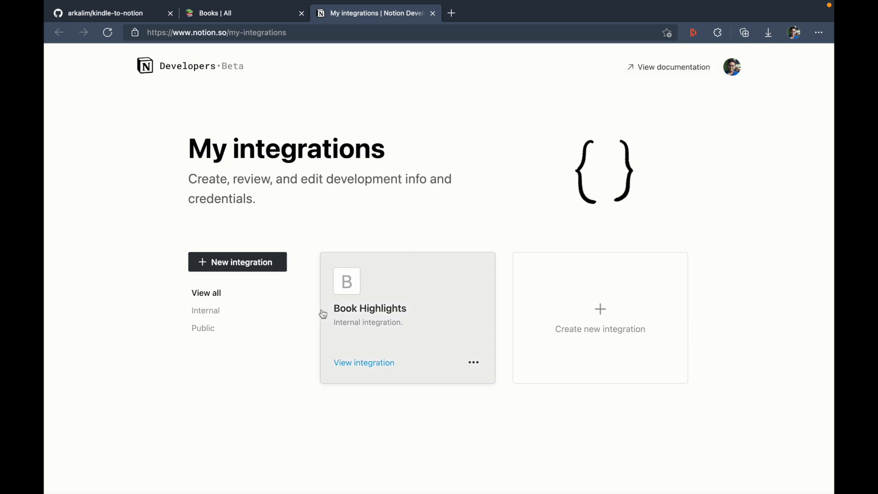
pyautogui.moveTo(420, 321)
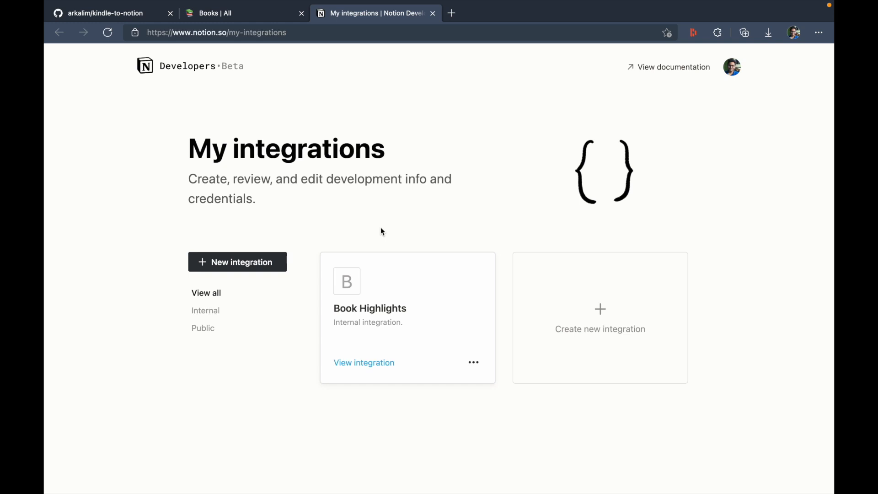
pyautogui.moveTo(612, 321)
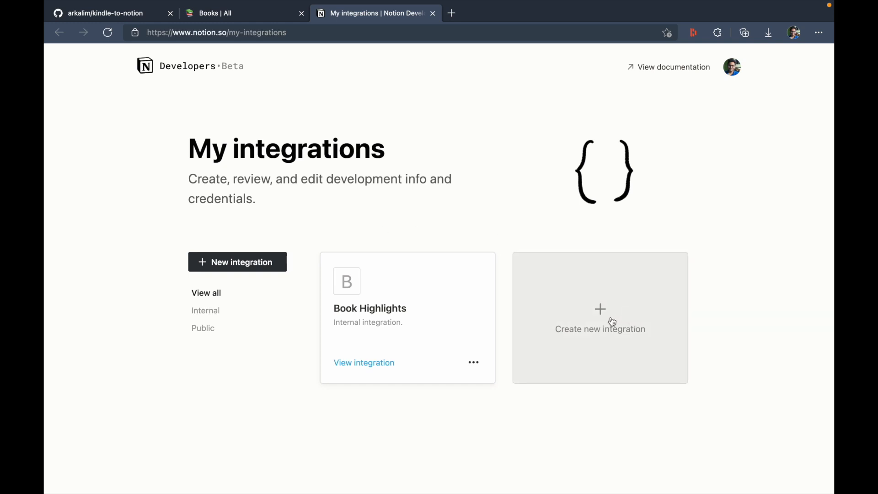
# Step: Create an internal integration named Books Highlights Tutorial for Abdur's personal workspace and submit it
pyautogui.click(600, 317)
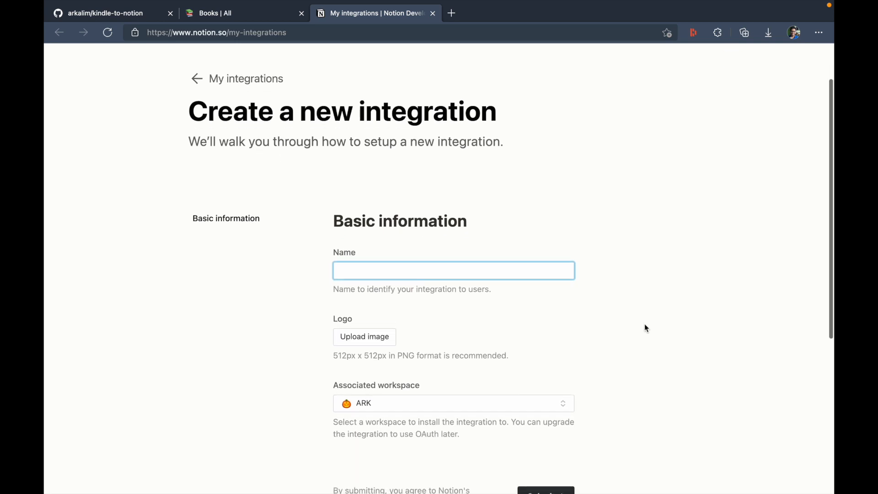
pyautogui.scroll(-3)
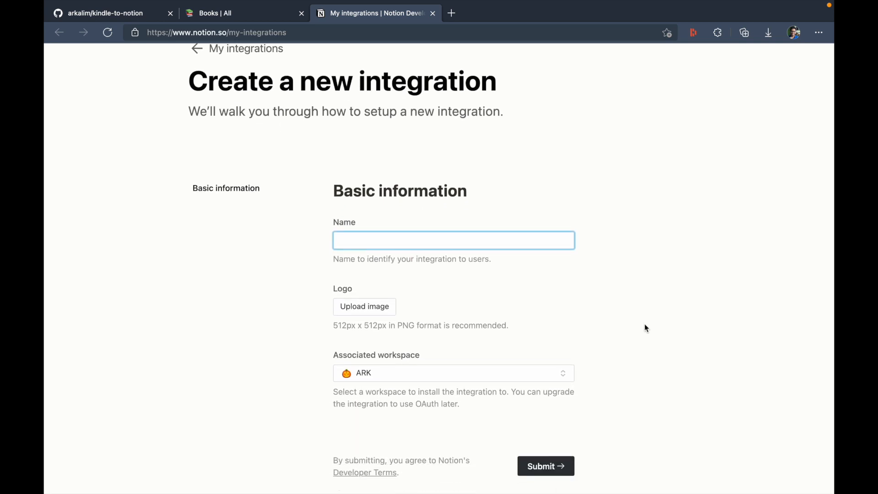
pyautogui.write('Books Highli')
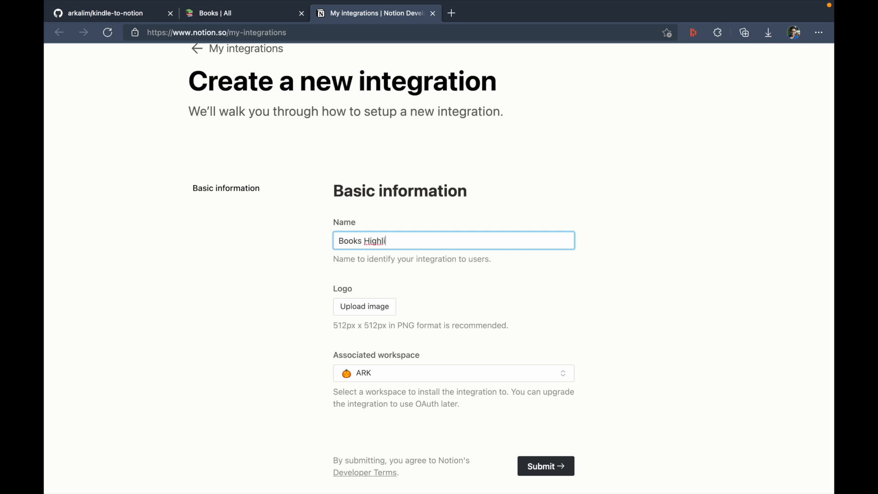
pyautogui.write('ghts Tutorial')
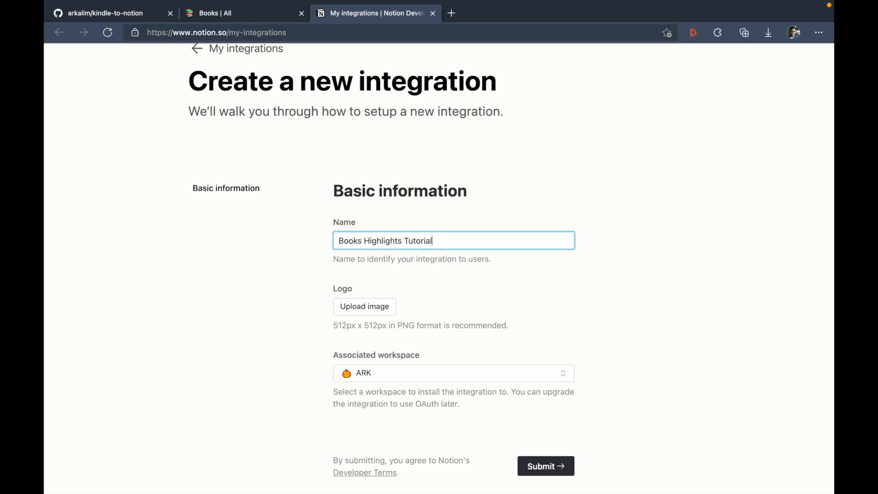
pyautogui.scroll(-3)
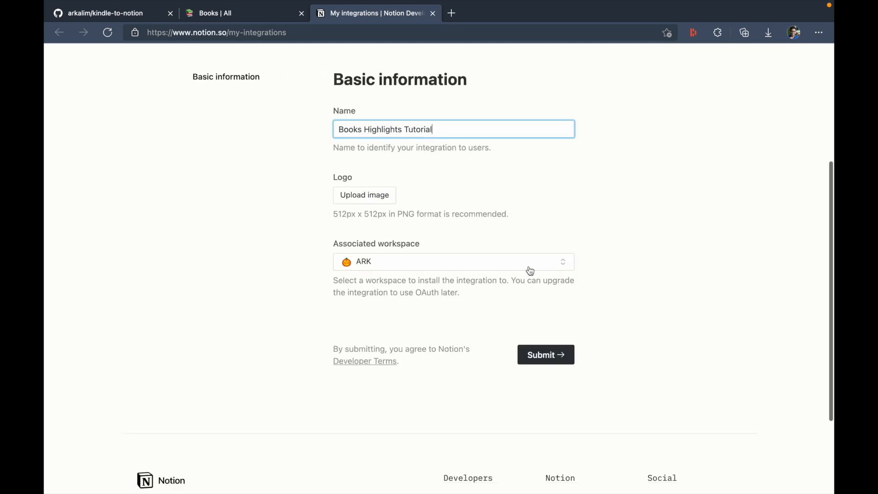
pyautogui.click(453, 261)
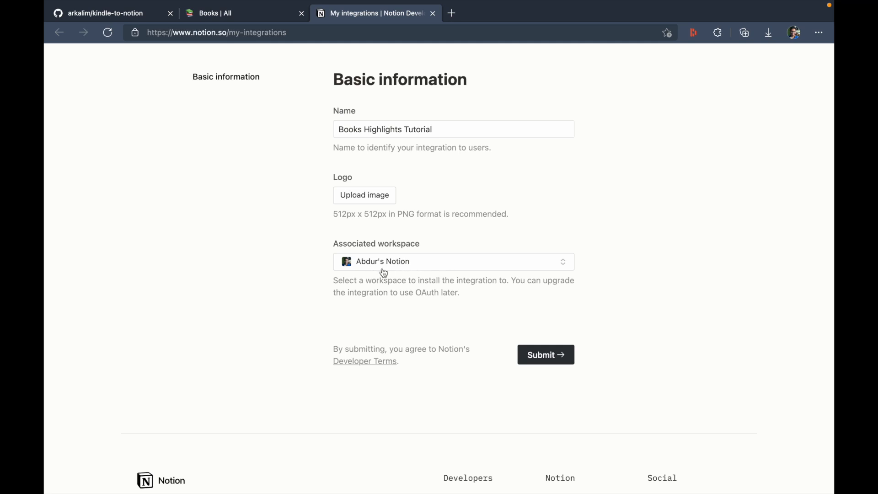
pyautogui.moveTo(551, 355)
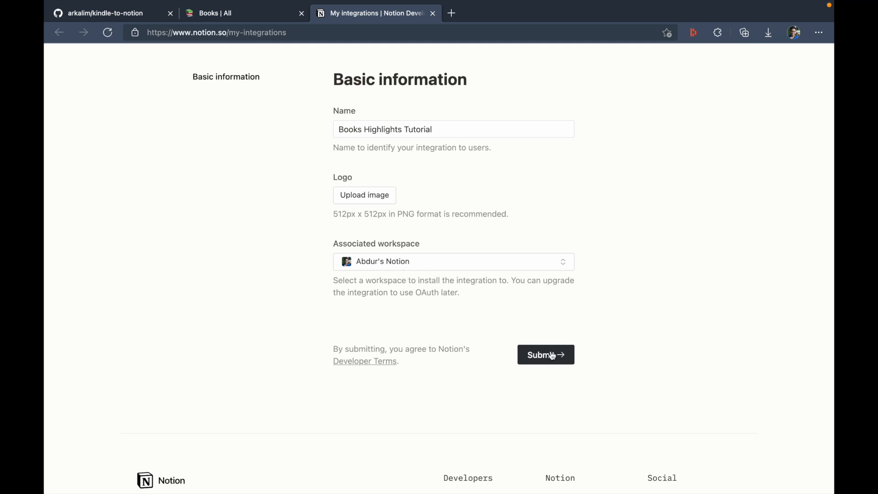
pyautogui.click(545, 355)
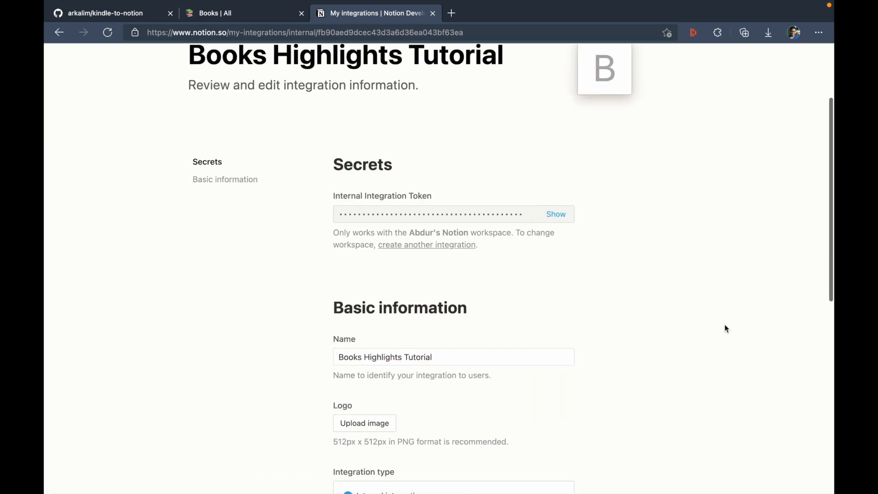
# Step: Check the kindle-to-notion README instructions, then return to the Books Highlights Tutorial integration settings
pyautogui.scroll(-3)
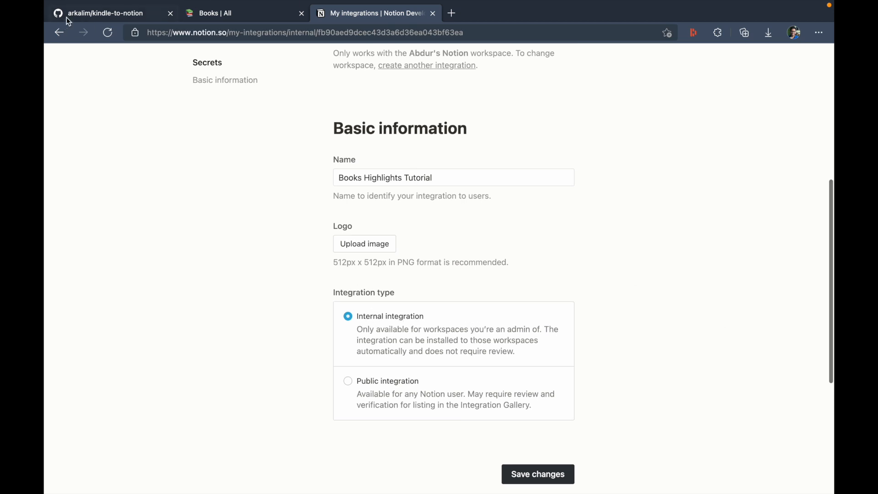
pyautogui.click(106, 13)
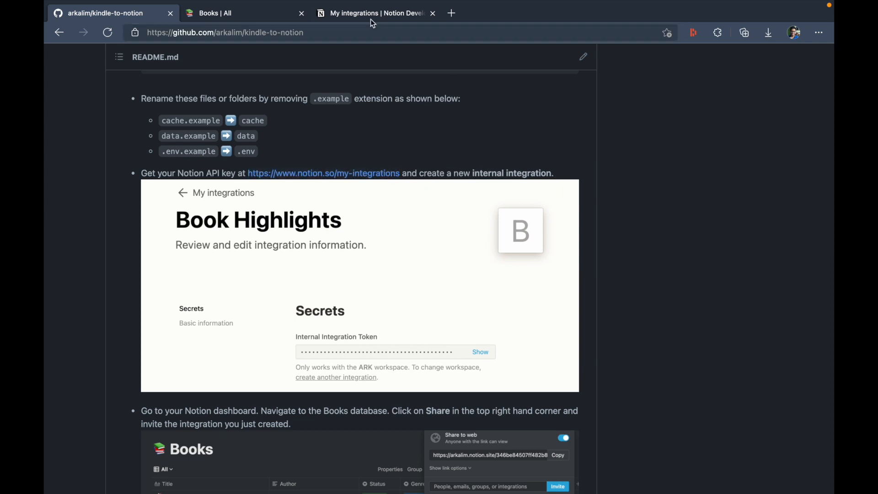
pyautogui.click(376, 12)
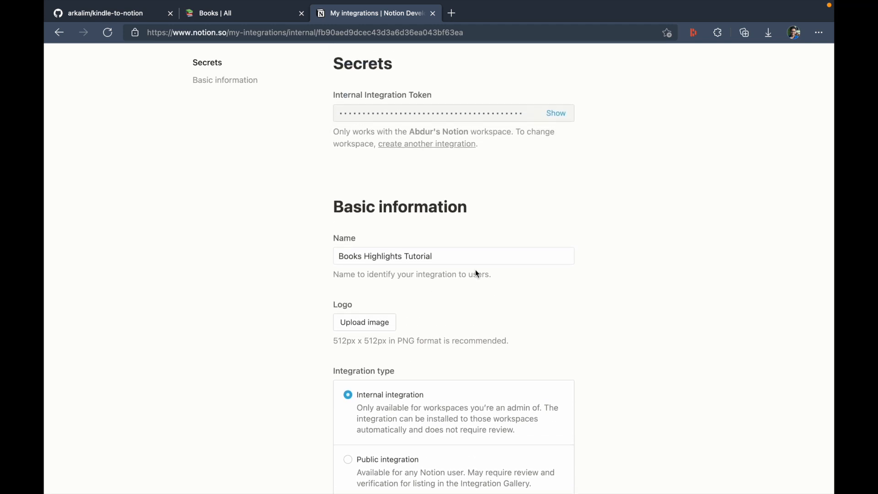
pyautogui.scroll(-3)
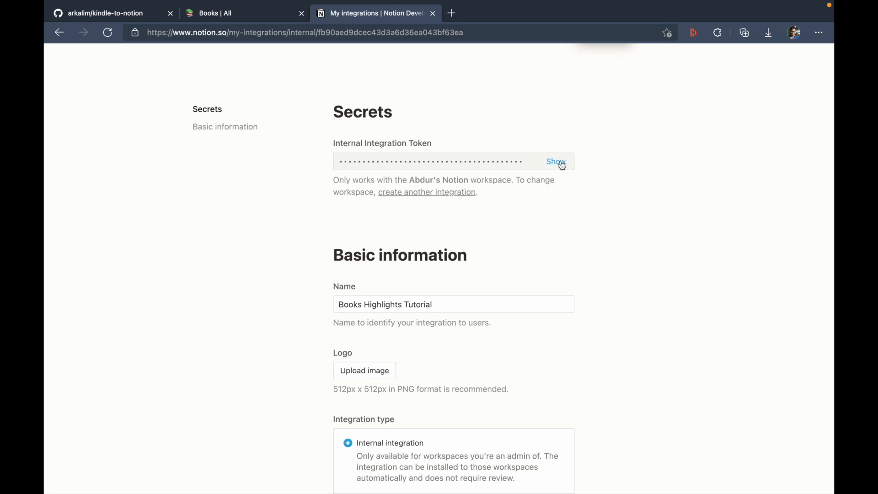
# Step: Reveal the internal integration token, re-checking the README before returning to it
pyautogui.click(556, 161)
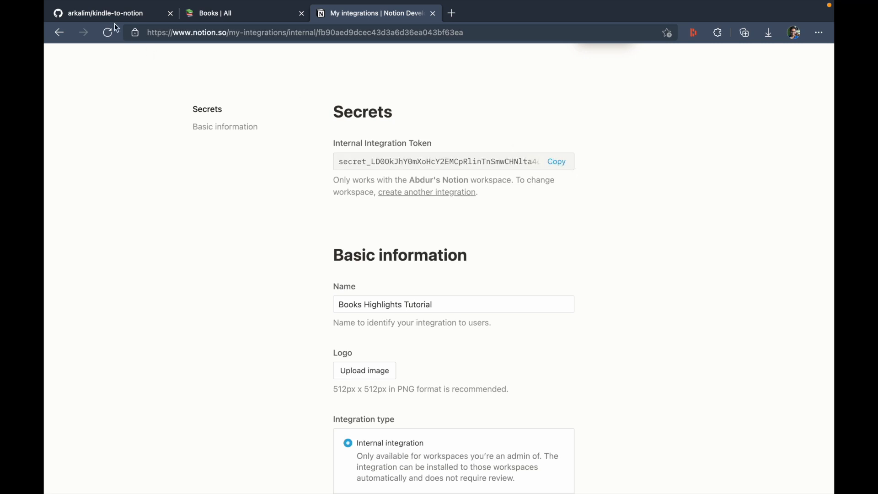
pyautogui.click(105, 13)
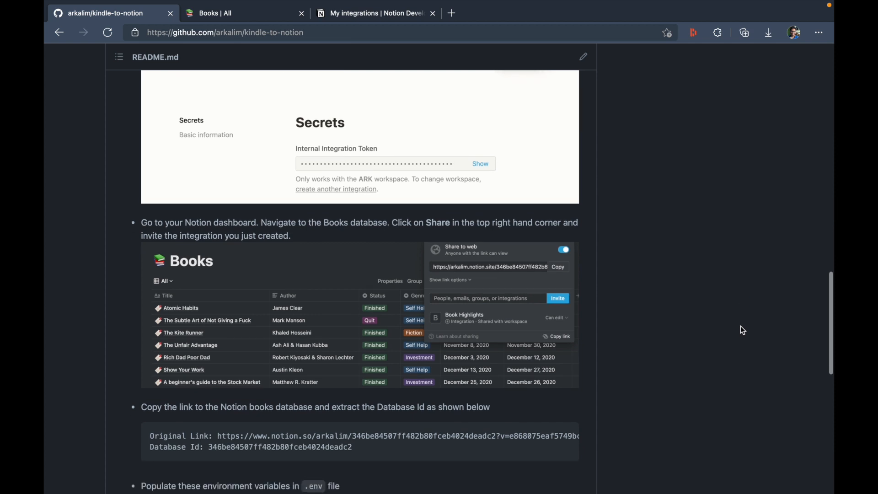
pyautogui.moveTo(269, 231)
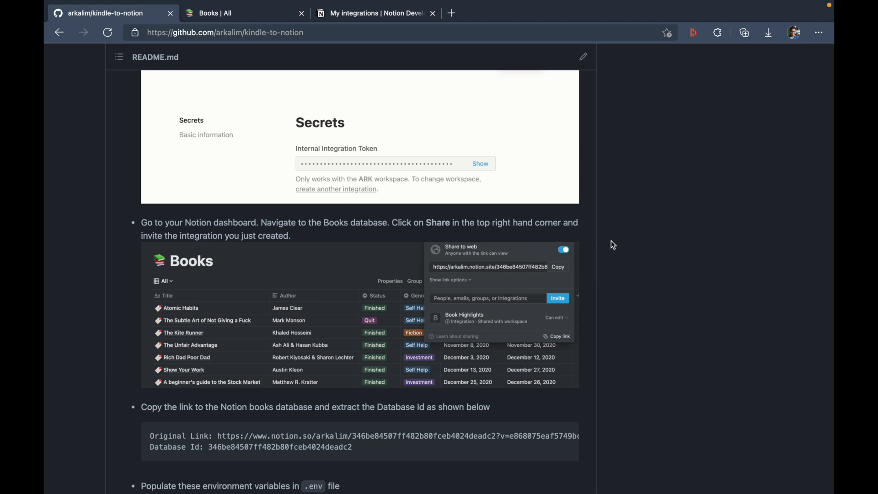
pyautogui.click(373, 13)
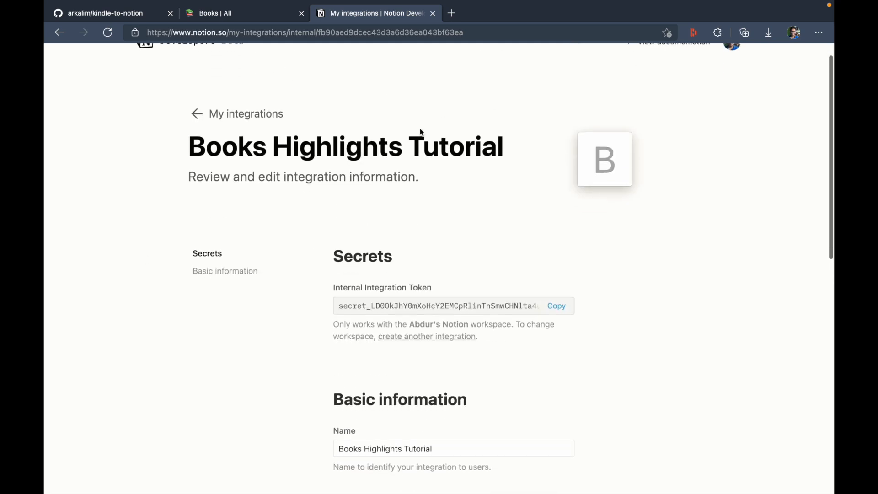
pyautogui.moveTo(737, 238)
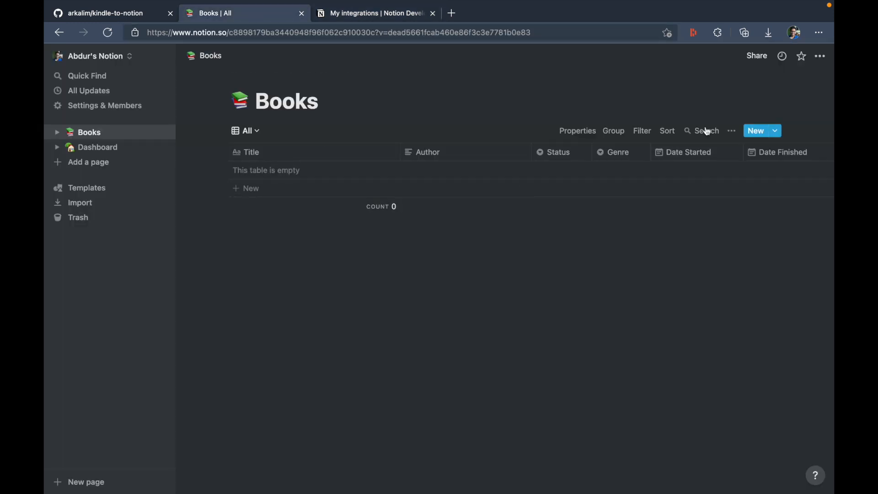
# Step: Add the Books Highlights Tutorial integration to the Books database's sharing invite with edit access
pyautogui.click(757, 56)
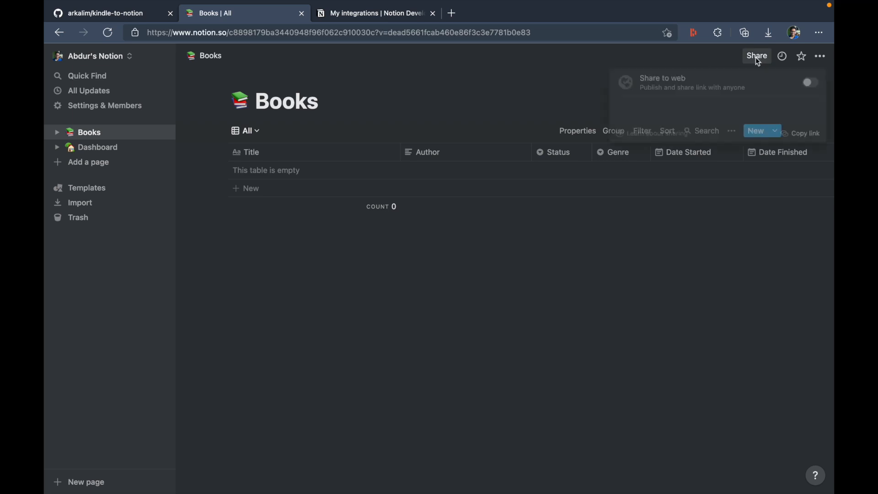
pyautogui.click(695, 111)
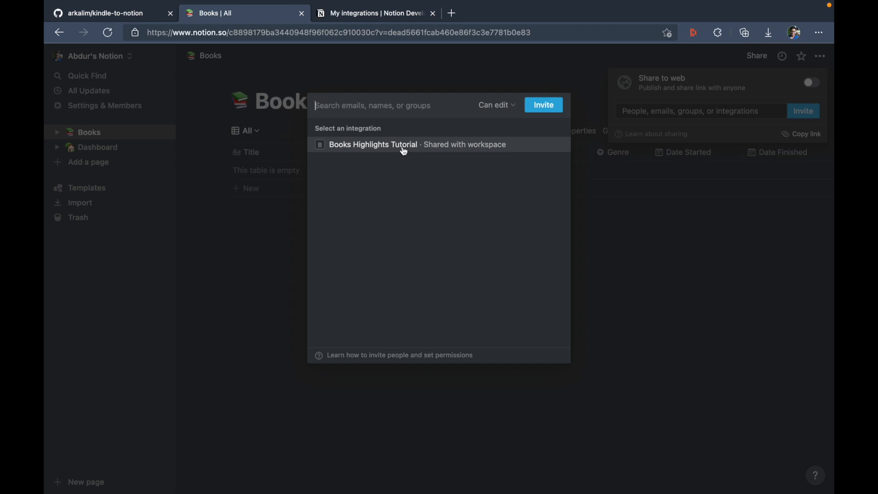
pyautogui.click(372, 145)
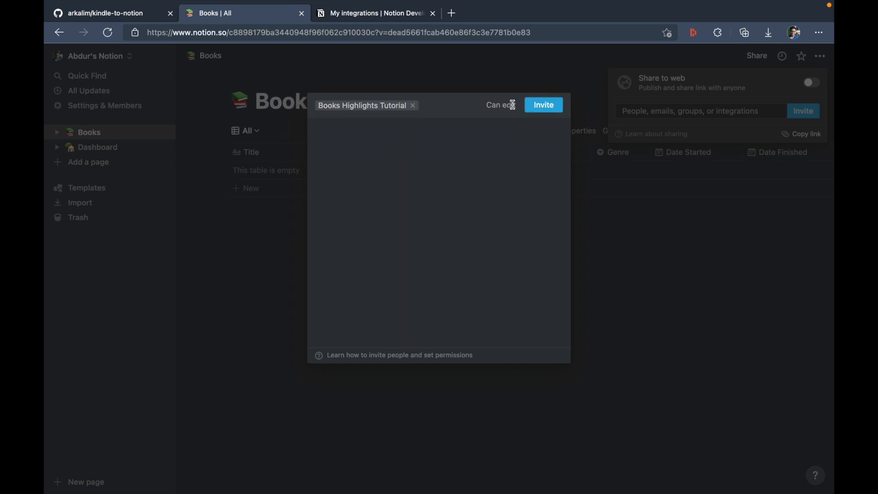
pyautogui.moveTo(502, 111)
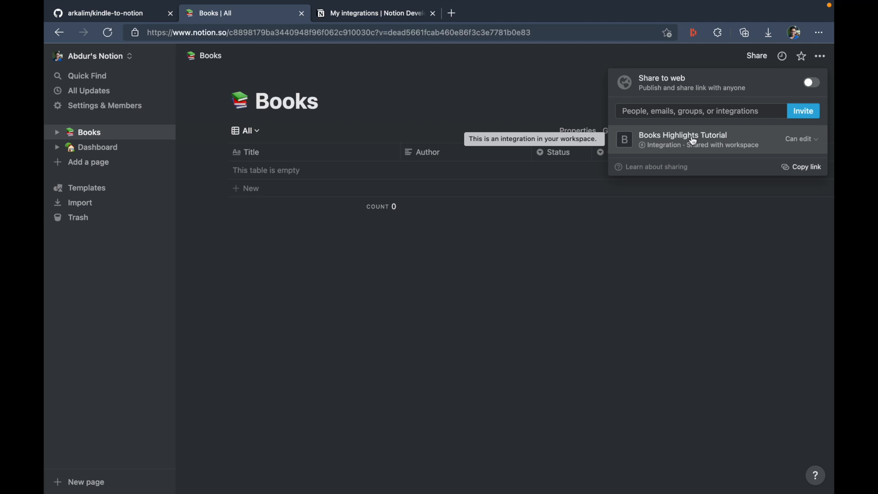
pyautogui.moveTo(236, 222)
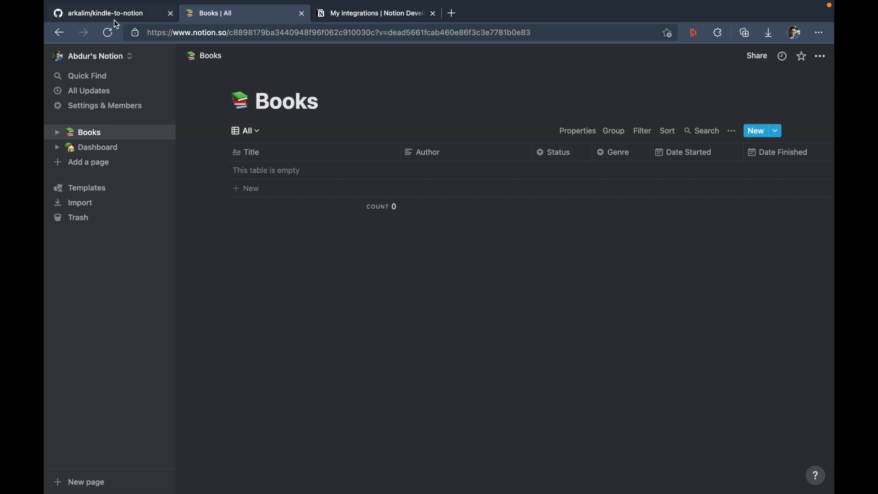
# Step: Return to the README and select the example Original Link showing where the database ID sits
pyautogui.click(105, 13)
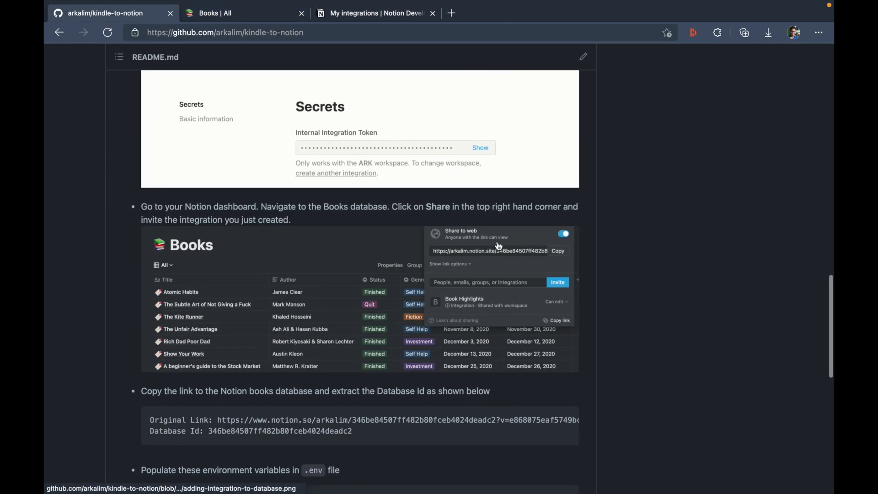
pyautogui.scroll(-3)
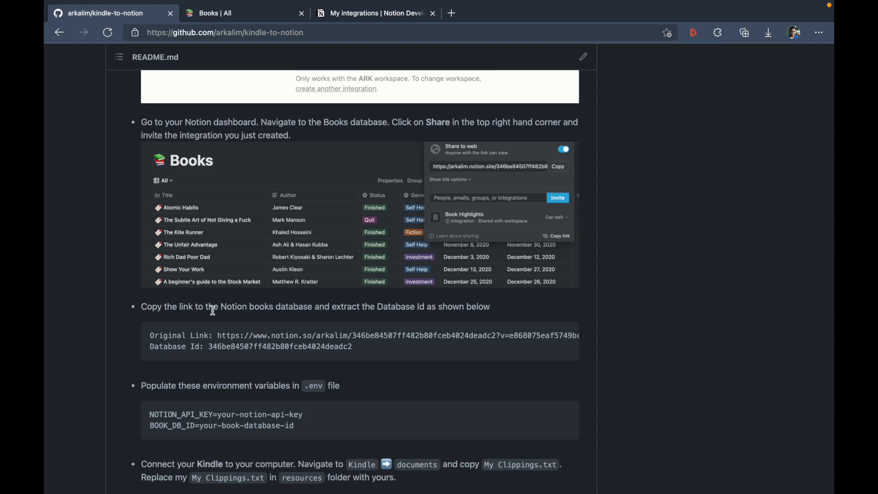
pyautogui.moveTo(322, 307)
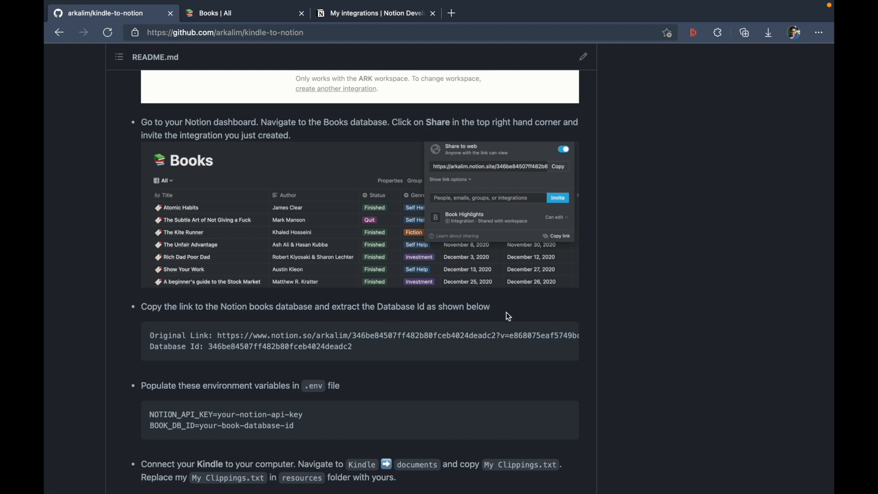
pyautogui.moveTo(467, 343)
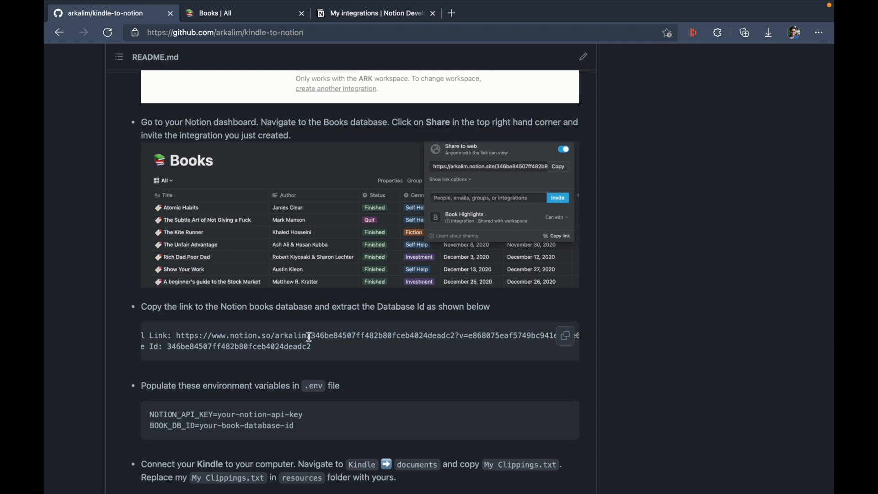
pyautogui.moveTo(309, 335); pyautogui.dragTo(456, 336)
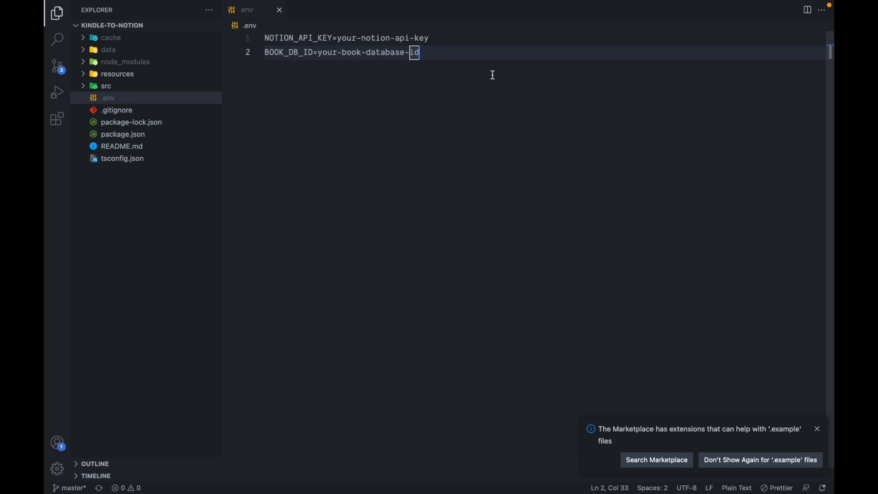
pyautogui.press('Enter')
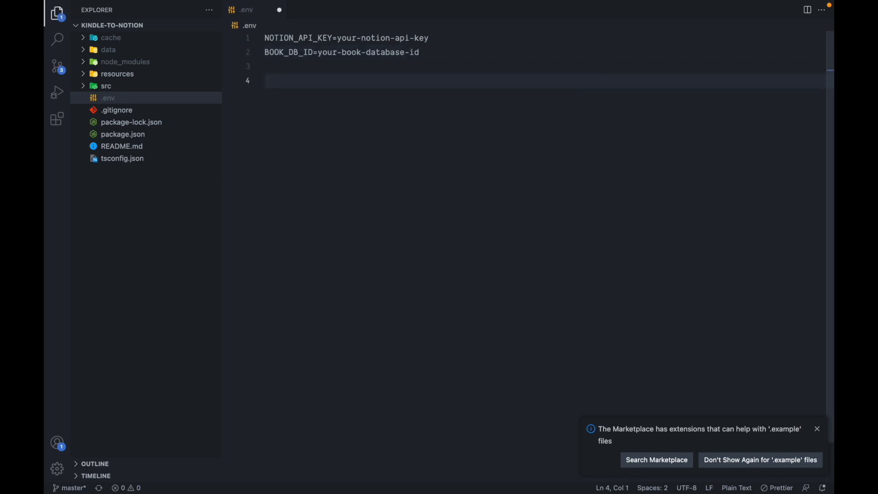
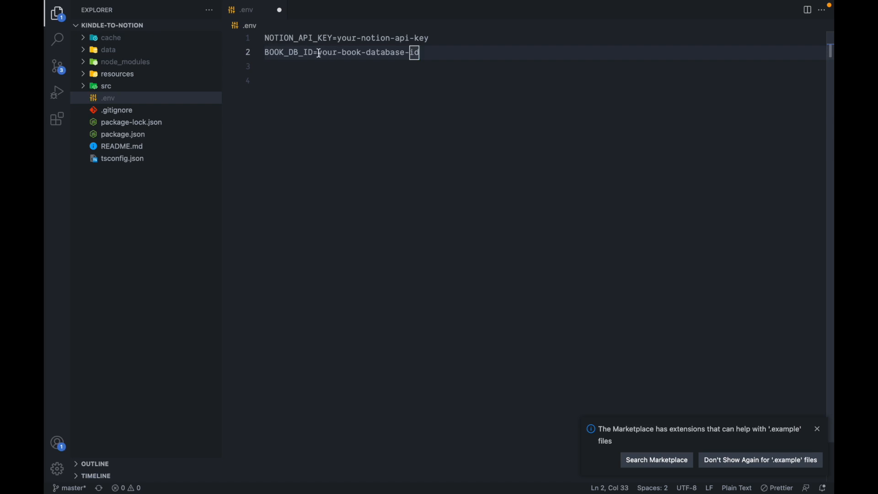
pyautogui.moveTo(318, 52); pyautogui.dragTo(419, 52)
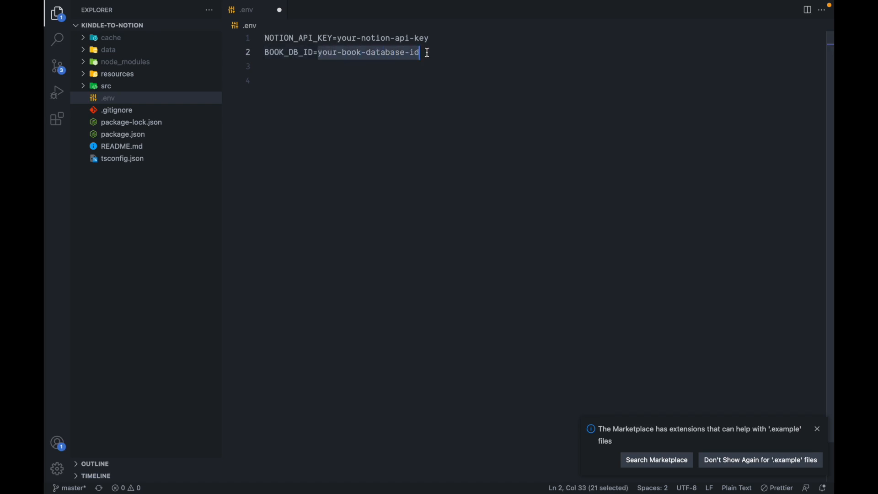
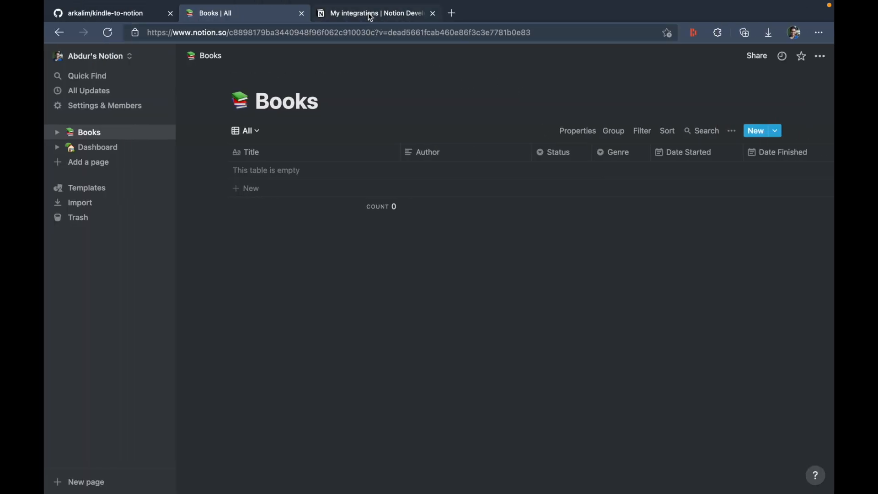
# Step: Copy the integration's secret token from Notion and set it as NOTION_API_KEY in .env
pyautogui.click(374, 12)
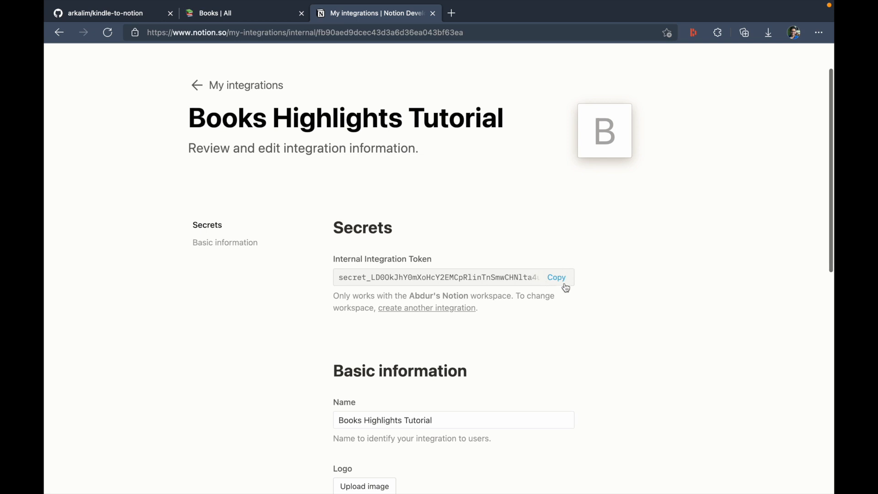
pyautogui.click(557, 277)
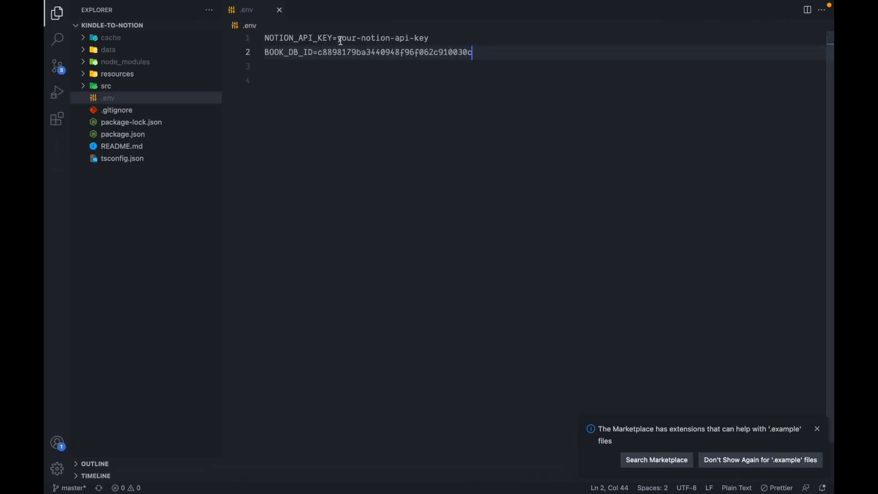
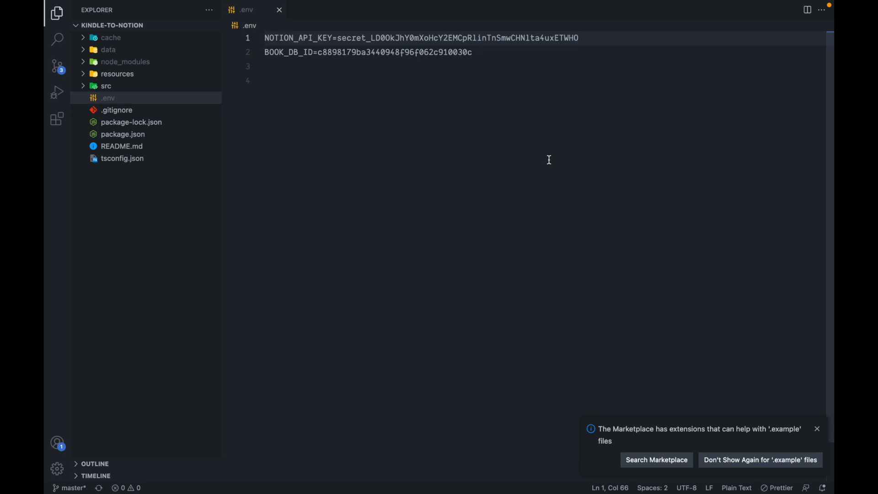
pyautogui.click(376, 13)
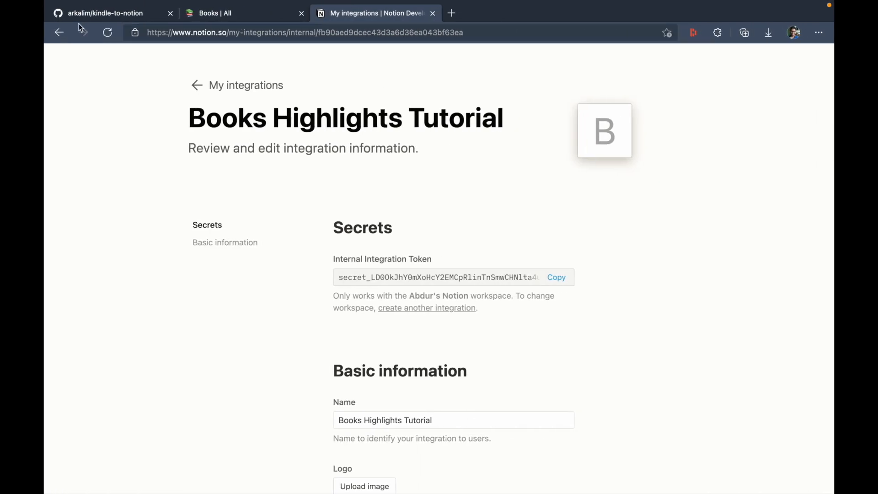
# Step: Return to the kindle-to-notion README at the 'Connect your Kindle' step
pyautogui.click(105, 12)
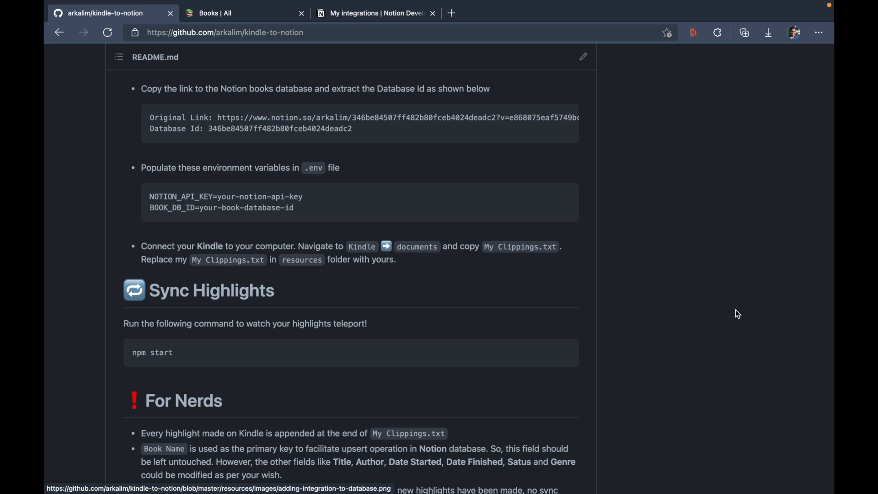
pyautogui.scroll(-3)
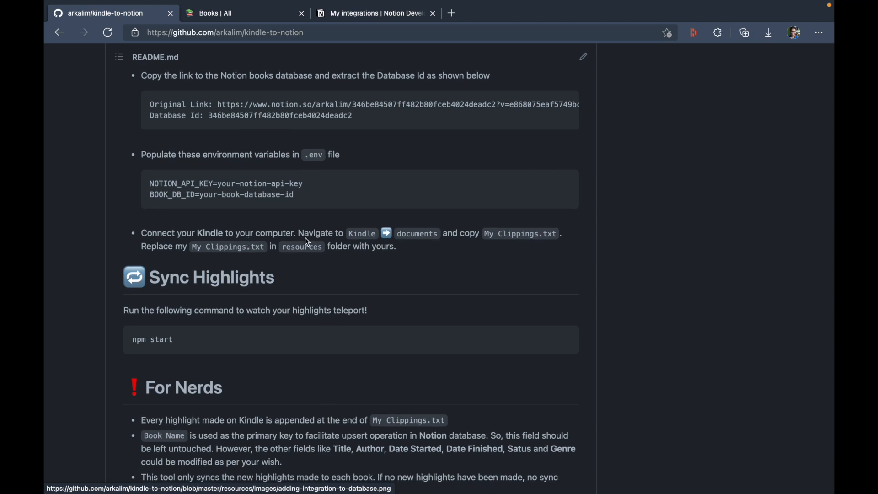
pyautogui.moveTo(492, 229)
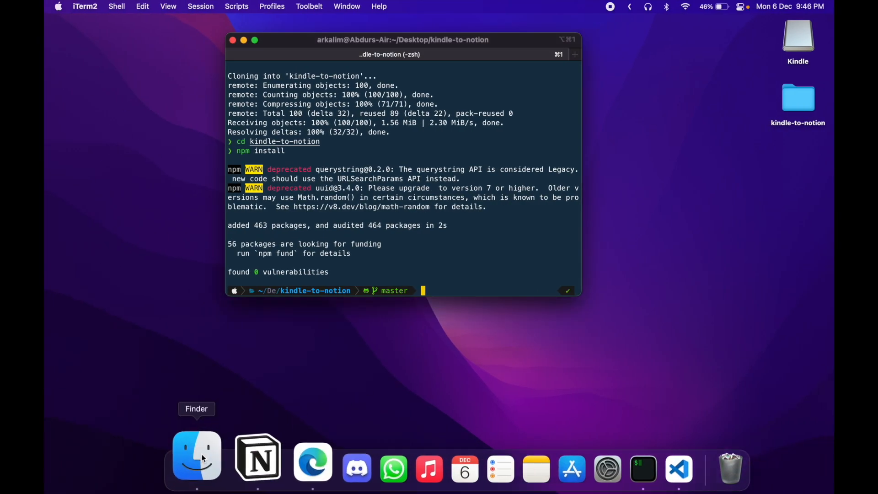
# Step: Browse in Finder to the connected Kindle's documents folder and select My Clippings.txt
pyautogui.click(196, 457)
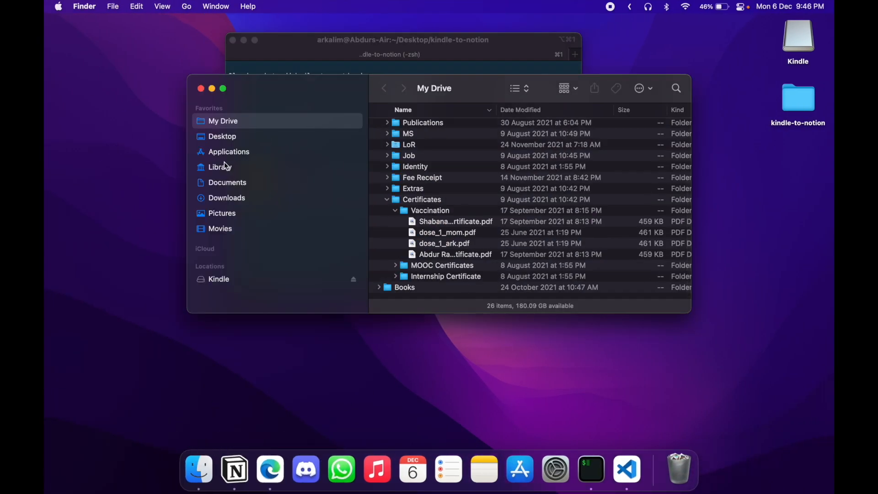
pyautogui.click(223, 136)
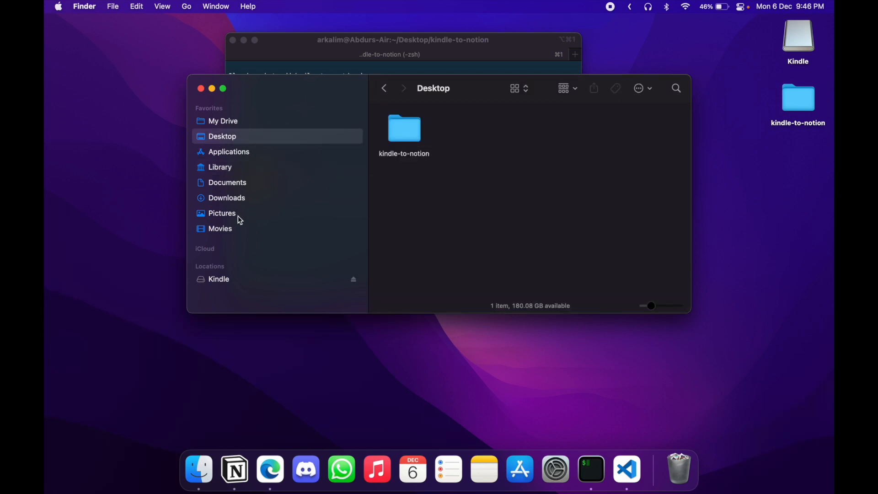
pyautogui.click(219, 279)
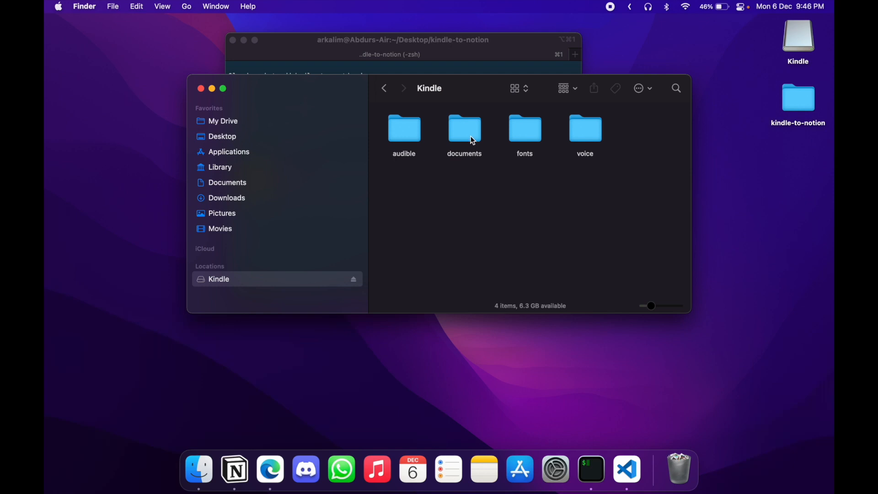
pyautogui.doubleClick(464, 129)
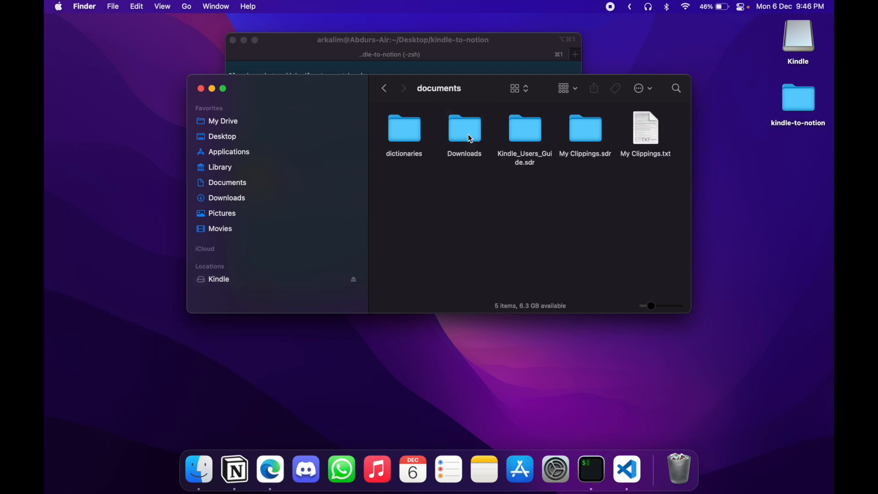
pyautogui.click(645, 129)
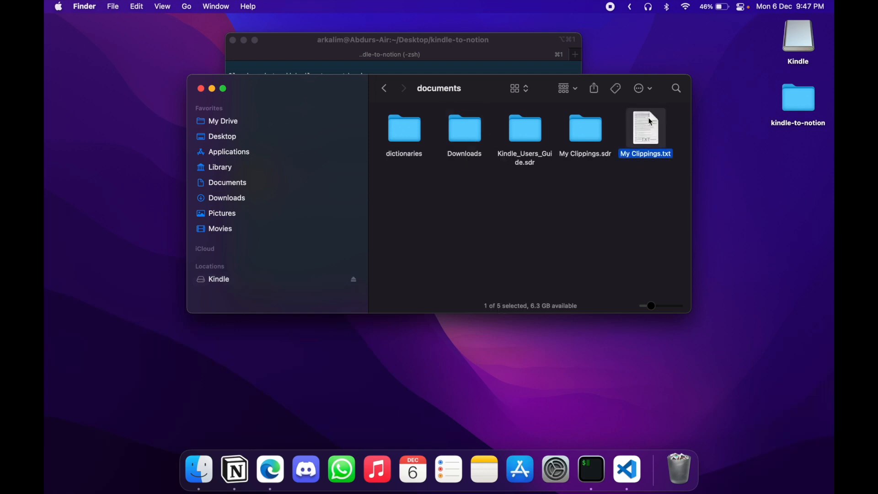
# Step: Preview My Clippings.txt in TextEdit, reading through the Atomic Habits highlights
pyautogui.doubleClick(645, 128)
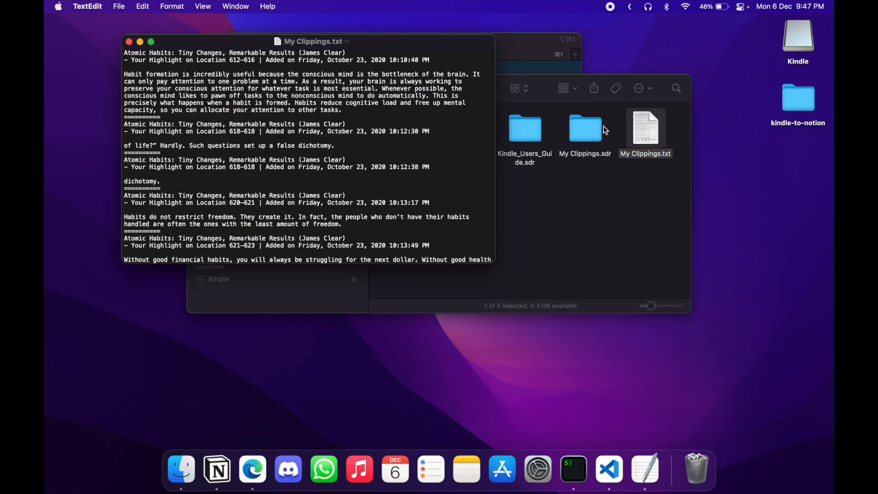
pyautogui.scroll(-3)
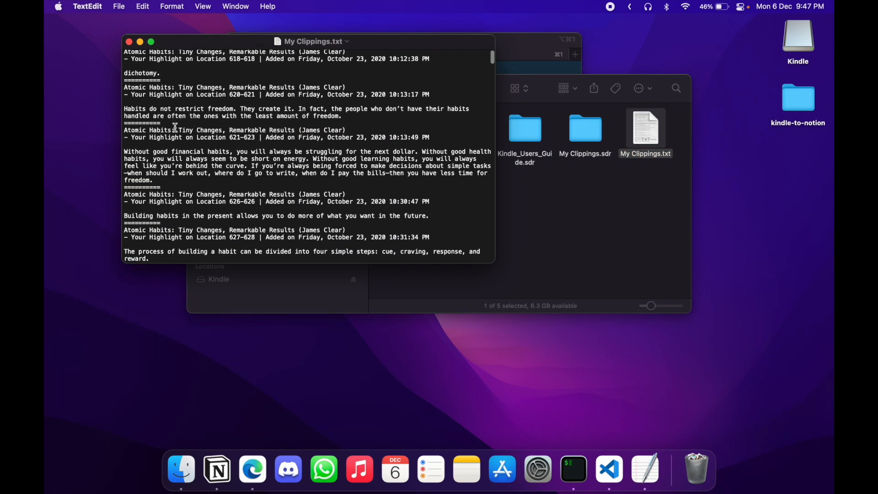
pyautogui.scroll(-3)
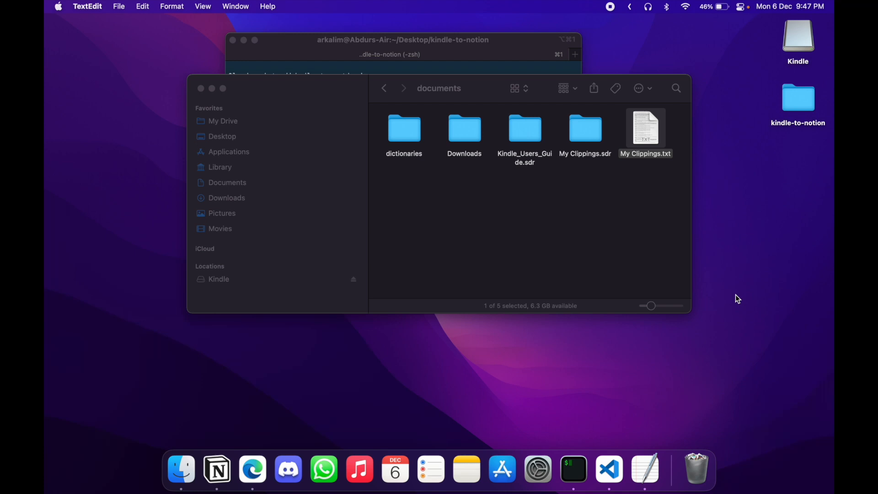
pyautogui.click(645, 134)
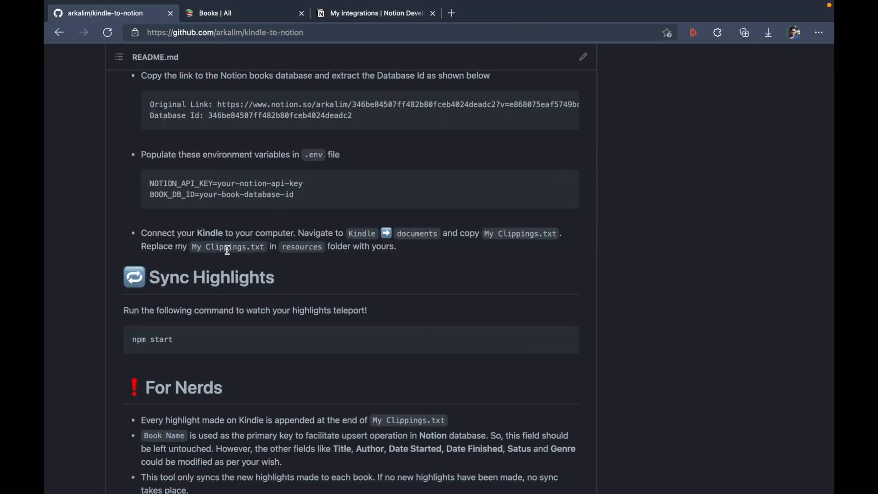
pyautogui.moveTo(284, 256)
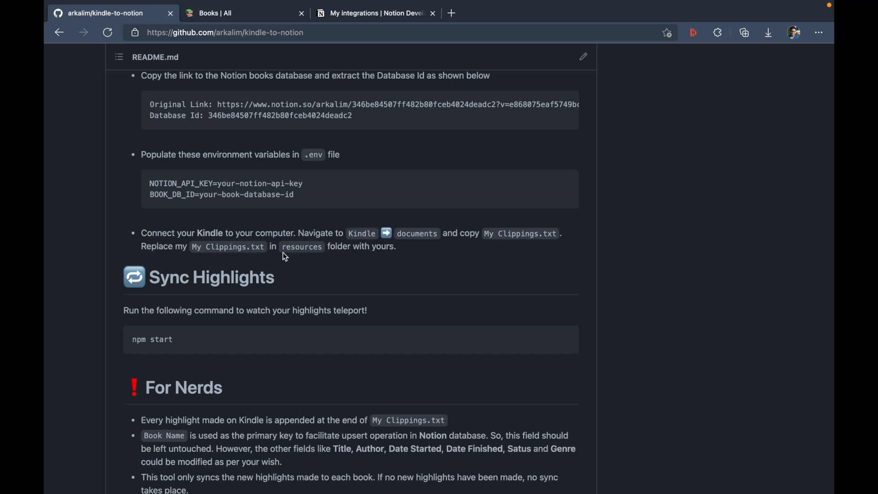
pyautogui.moveTo(678, 297)
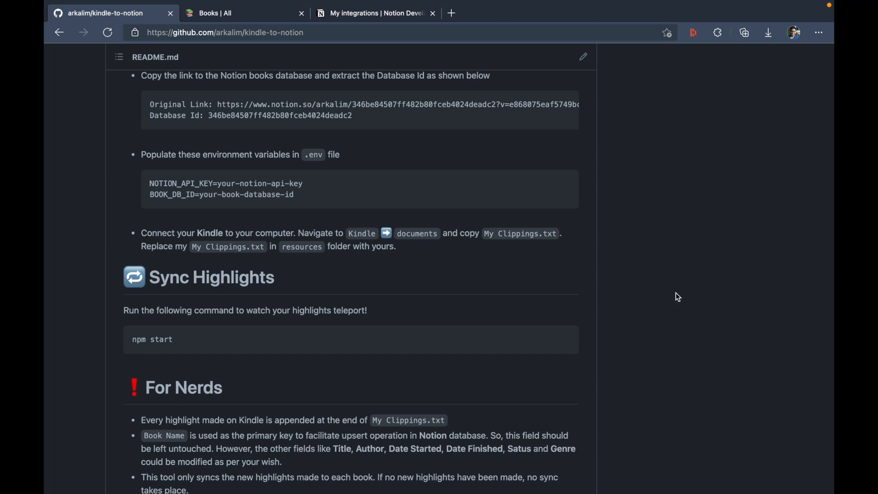
pyautogui.moveTo(648, 268)
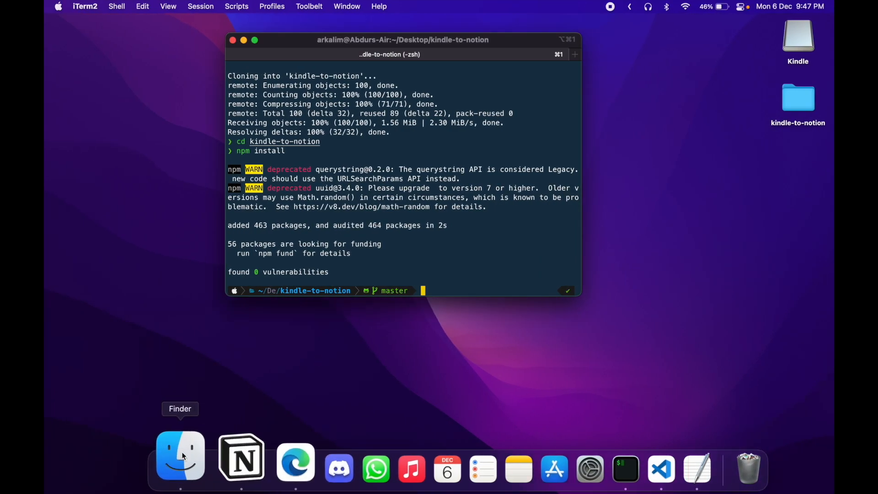
# Step: Replace My Clippings.txt in kindle-to-notion/resources with the Kindle copy
pyautogui.click(180, 457)
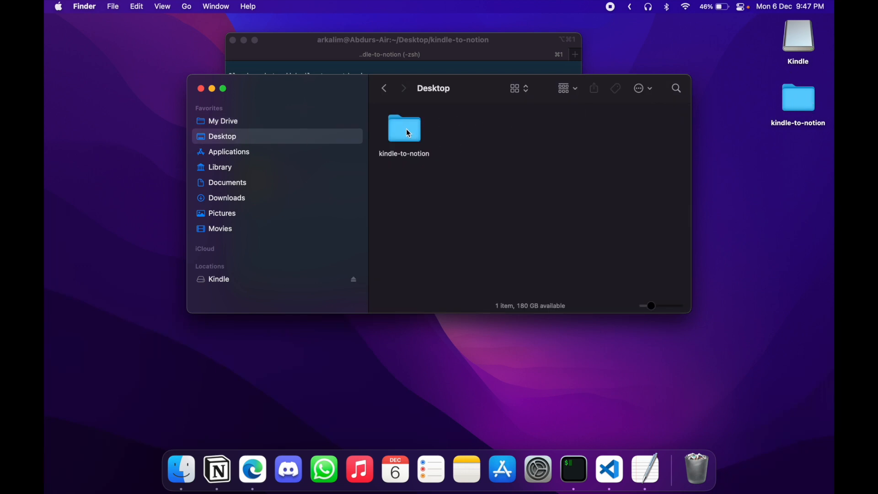
pyautogui.click(404, 129)
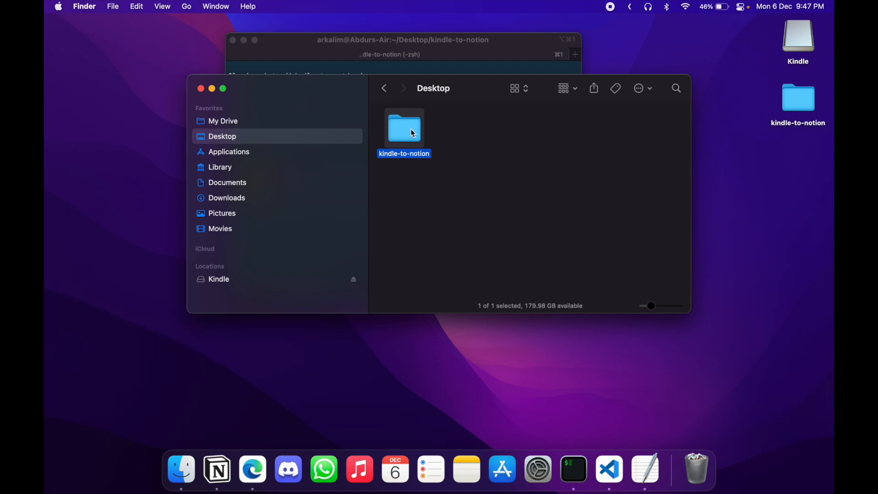
pyautogui.doubleClick(403, 128)
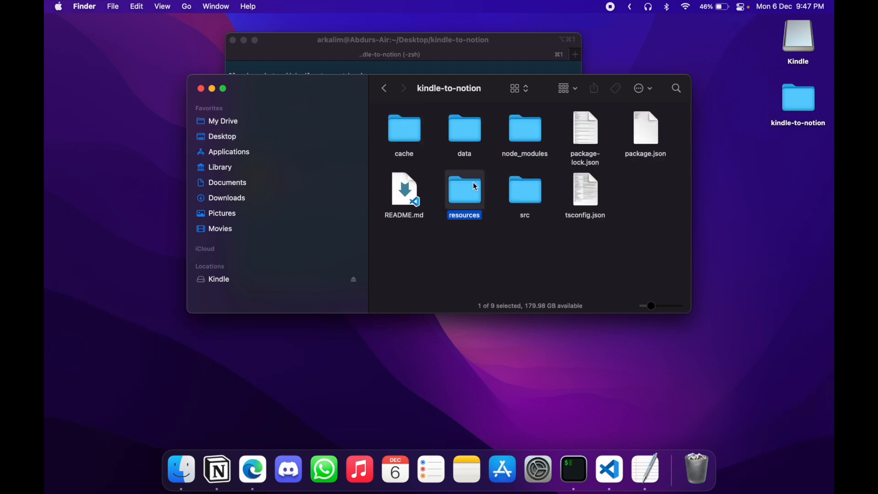
pyautogui.doubleClick(464, 190)
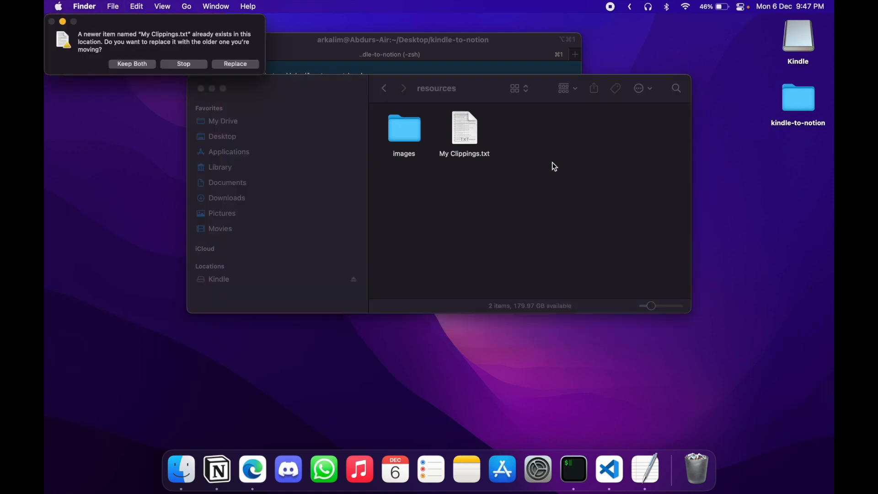
pyautogui.click(235, 63)
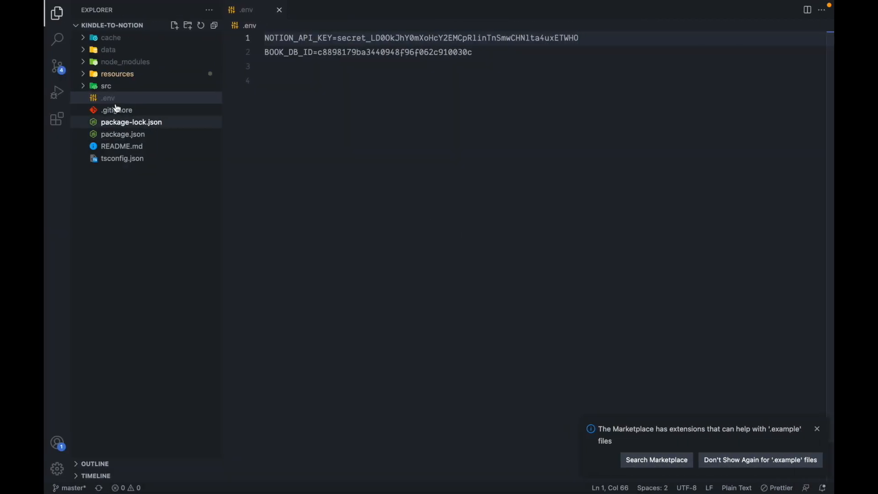
# Step: Open resources/My Clippings.txt in the editor to confirm its Atomic Habits highlights
pyautogui.click(116, 73)
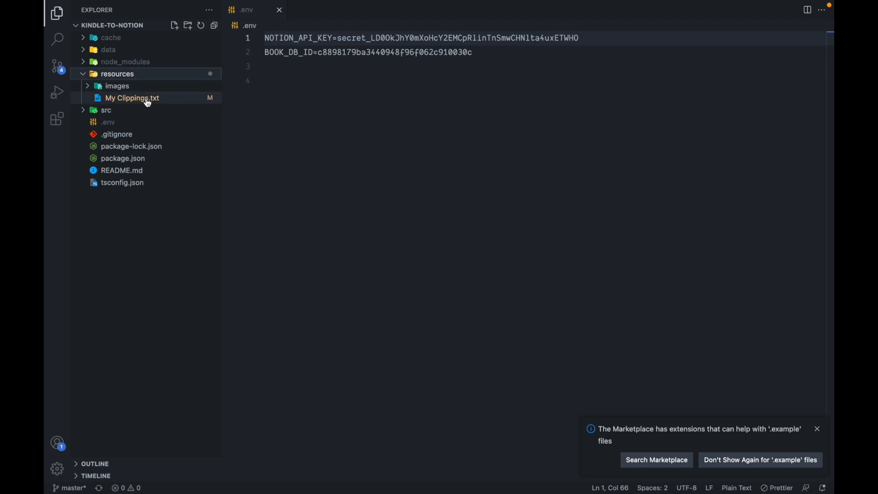
pyautogui.doubleClick(132, 98)
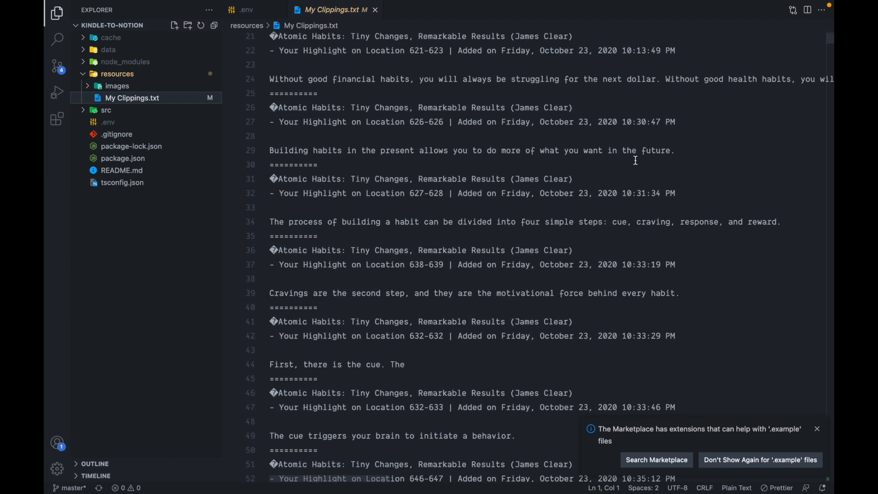
pyautogui.click(244, 10)
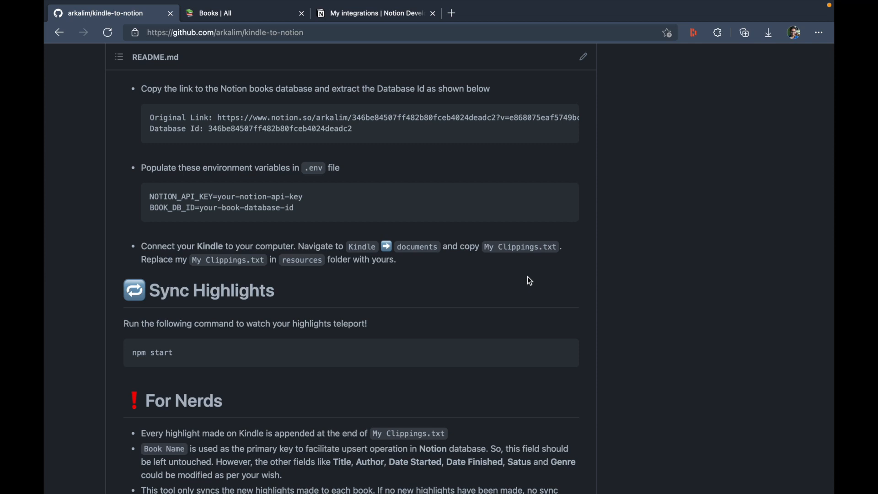
# Step: Scroll the README to the Sync Highlights section with the npm start command
pyautogui.scroll(-3)
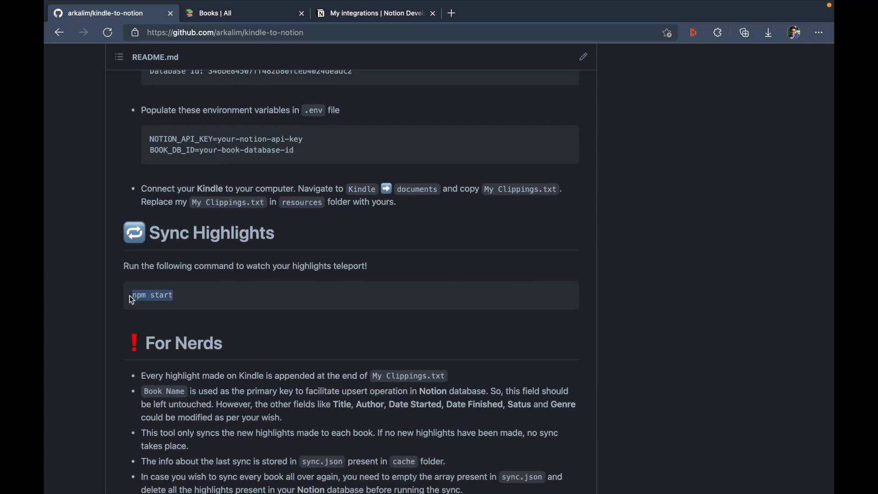
pyautogui.moveTo(675, 266)
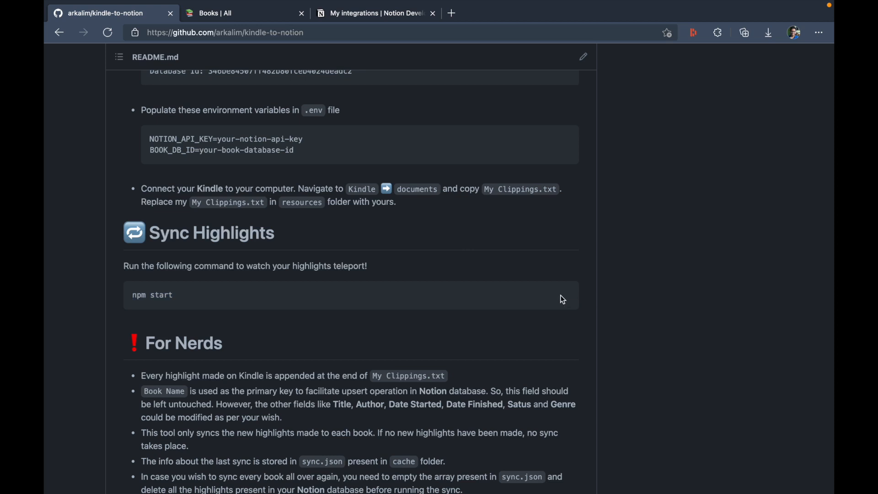
pyautogui.moveTo(565, 295)
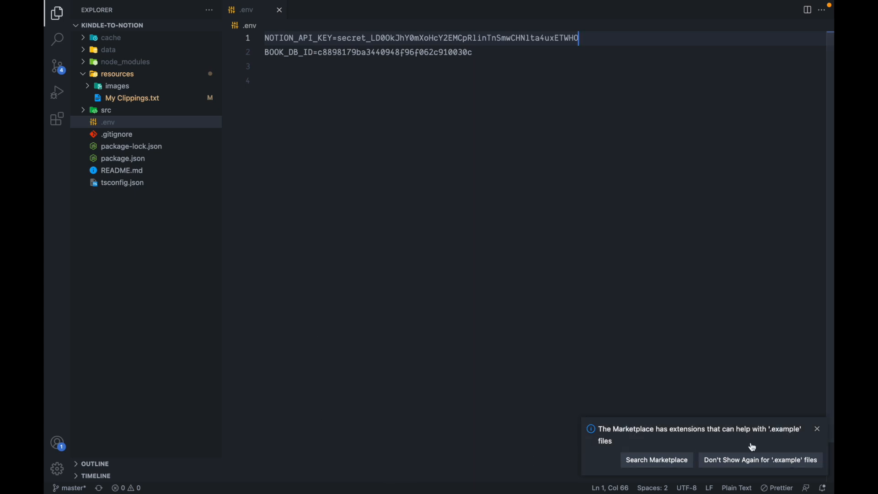
# Step: Run npm start in the integrated terminal and review the book stats and created Notion pages output
pyautogui.click(817, 429)
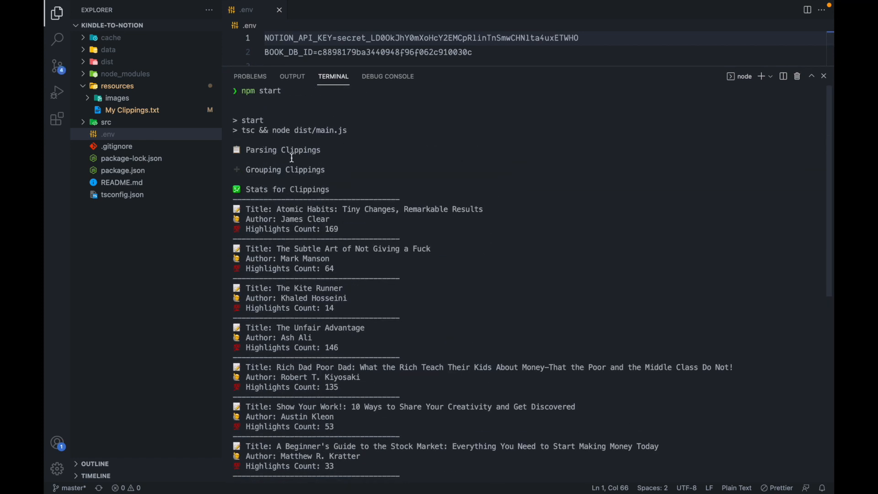
pyautogui.scroll(-3)
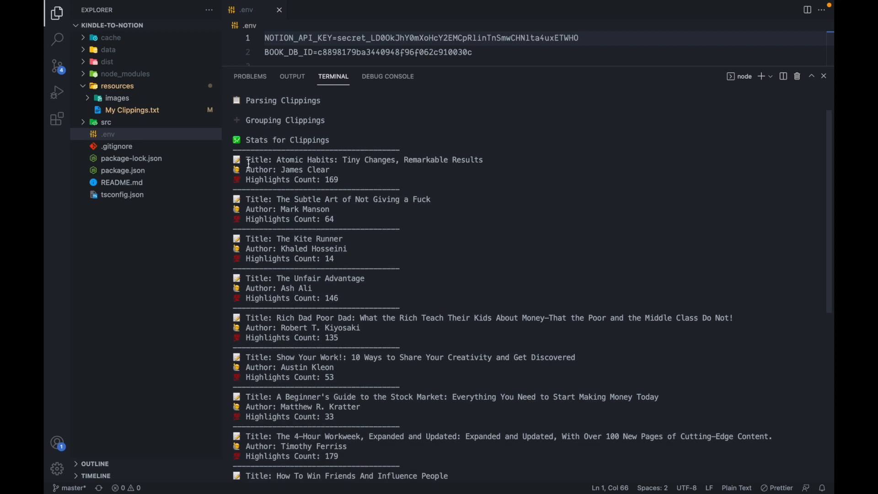
pyautogui.moveTo(340, 171)
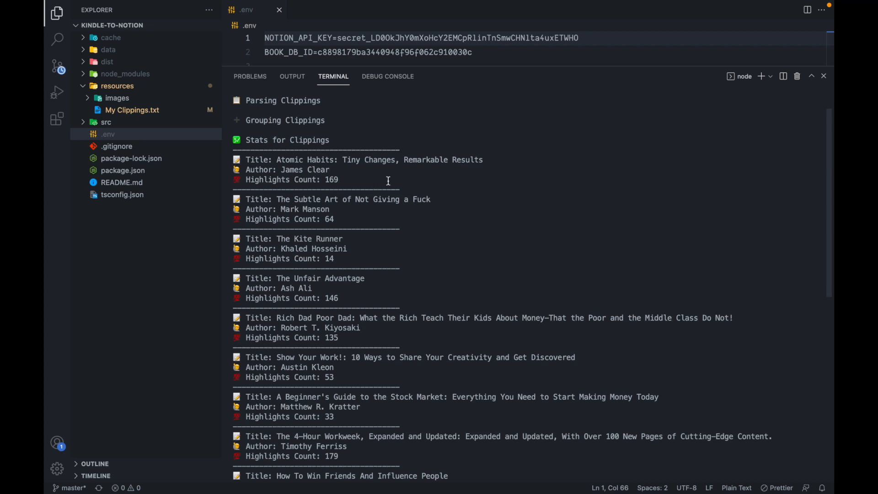
pyautogui.scroll(-3)
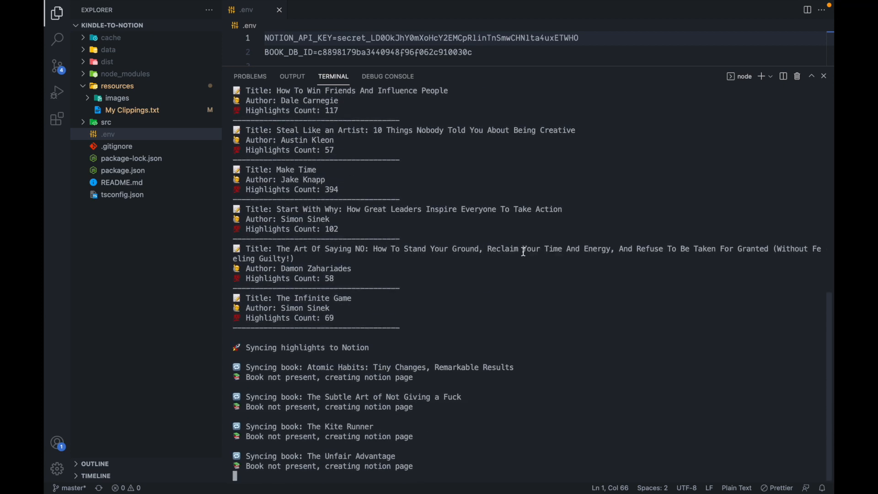
pyautogui.scroll(-3)
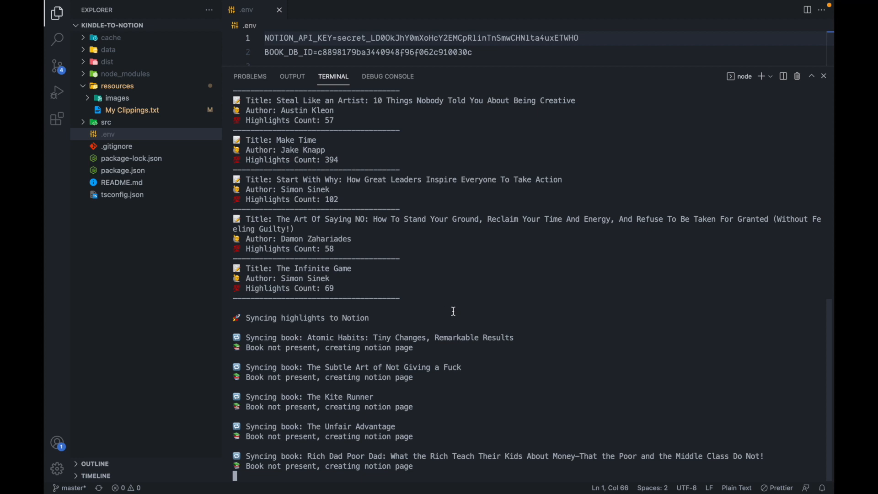
pyautogui.scroll(-3)
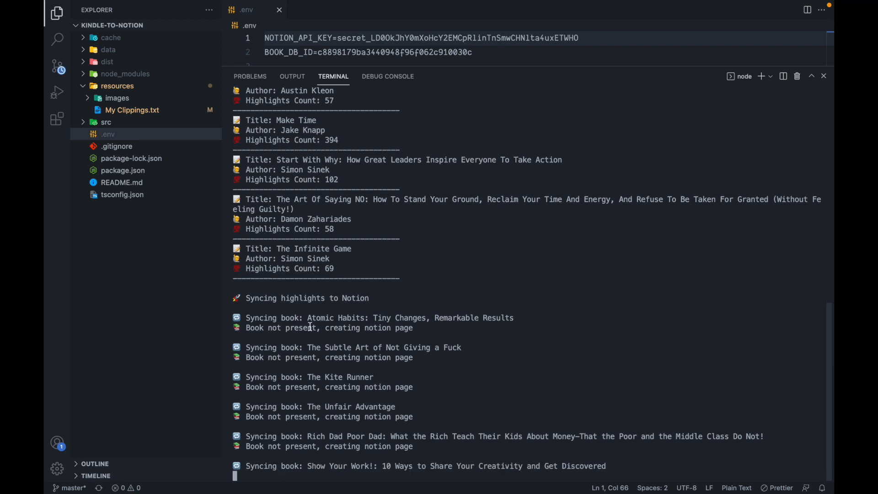
pyautogui.scroll(-3)
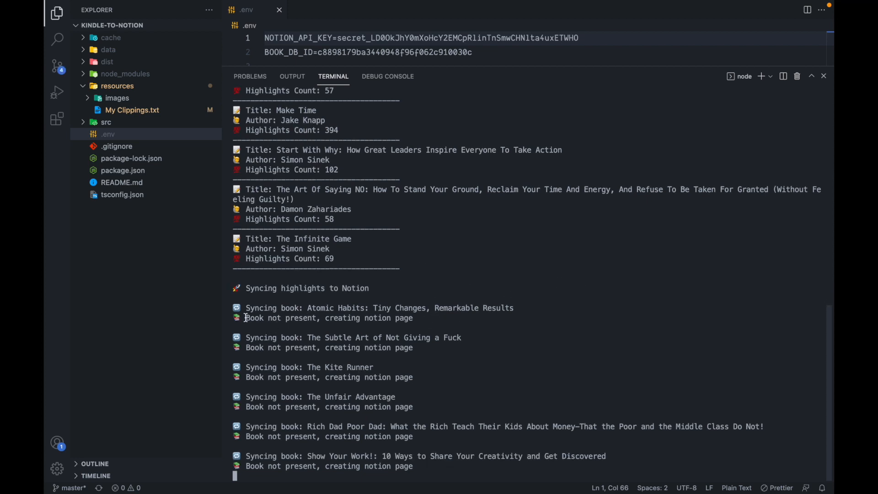
pyautogui.scroll(-3)
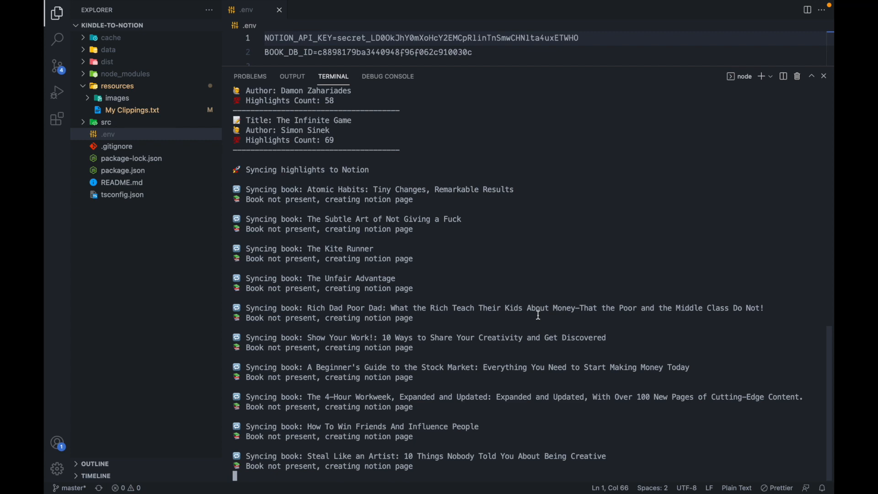
pyautogui.scroll(-3)
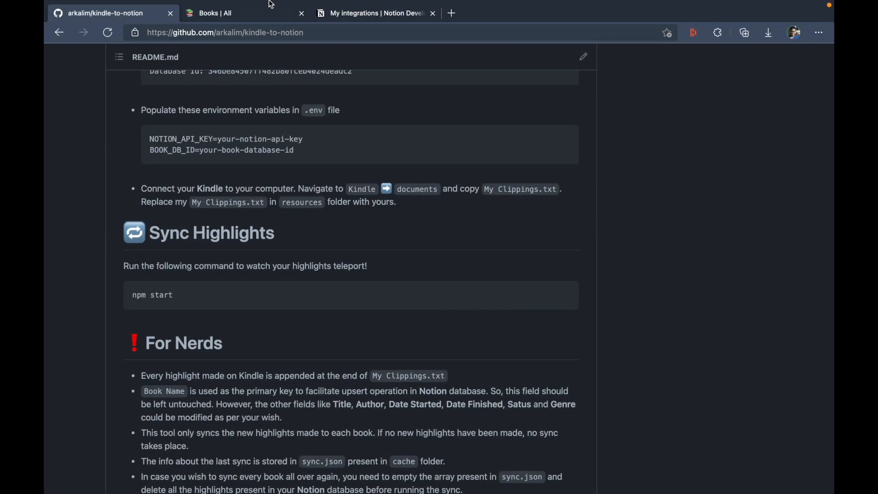
# Step: Return to the Books database and set The Infinite Game's status to Reading with genre Self Help
pyautogui.click(375, 13)
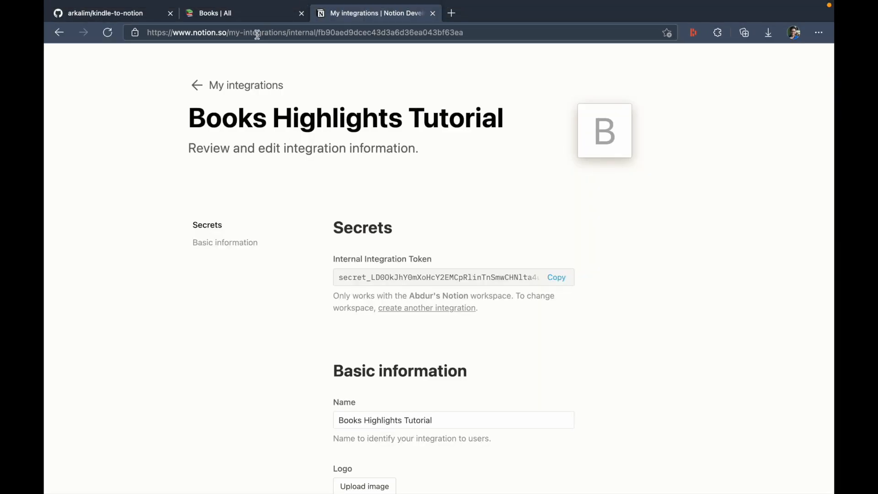
pyautogui.click(245, 13)
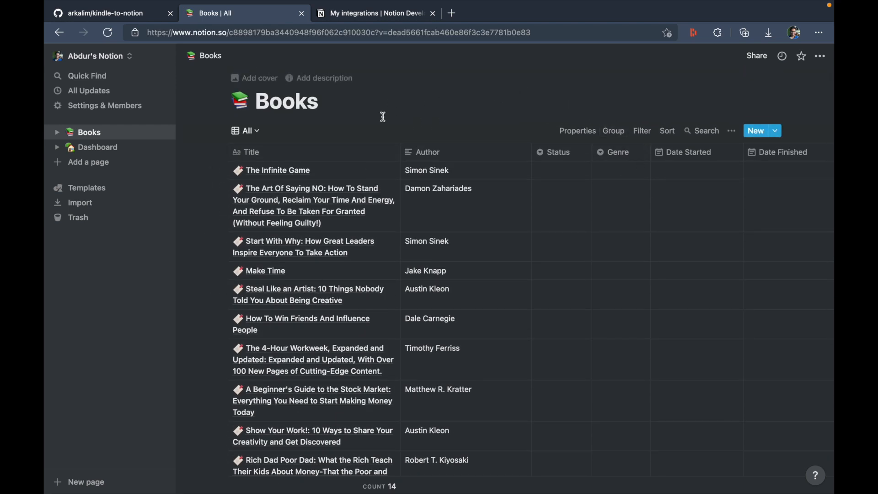
pyautogui.moveTo(327, 170)
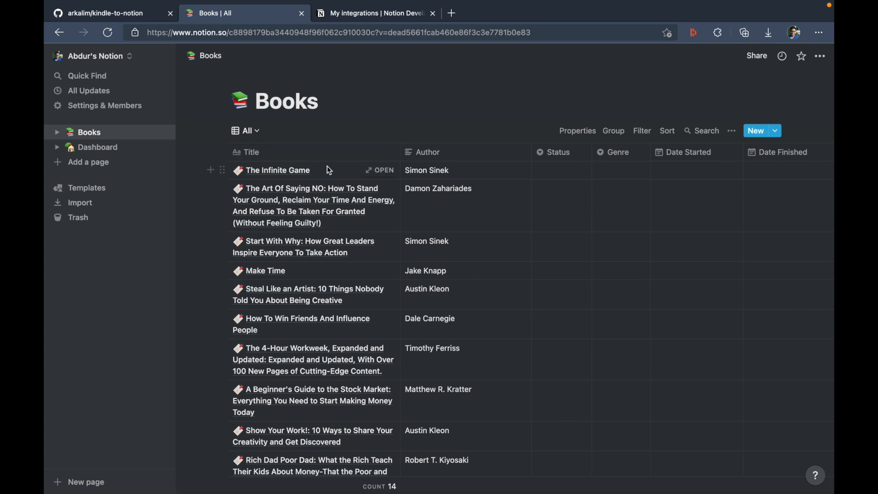
pyautogui.hscroll(3)
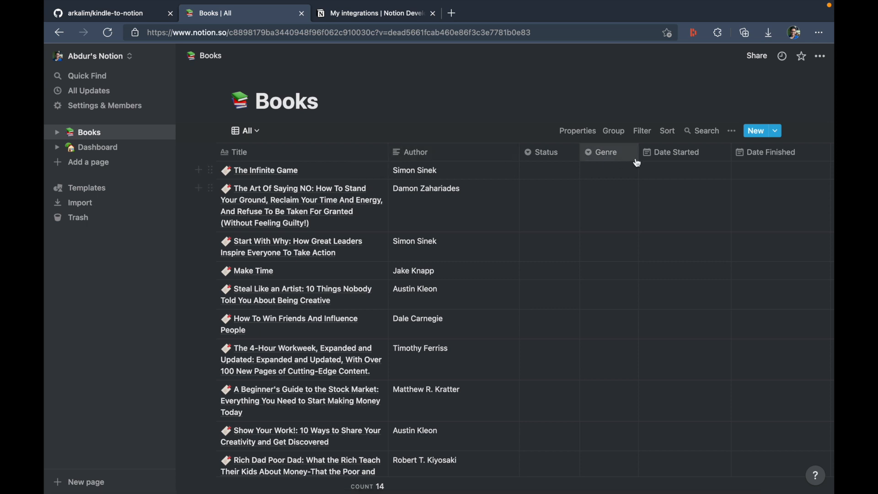
pyautogui.click(549, 171)
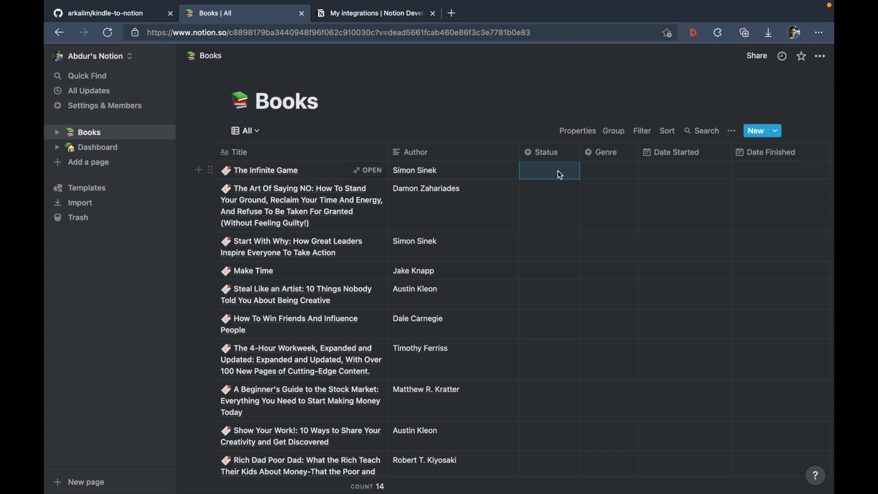
pyautogui.click(549, 170)
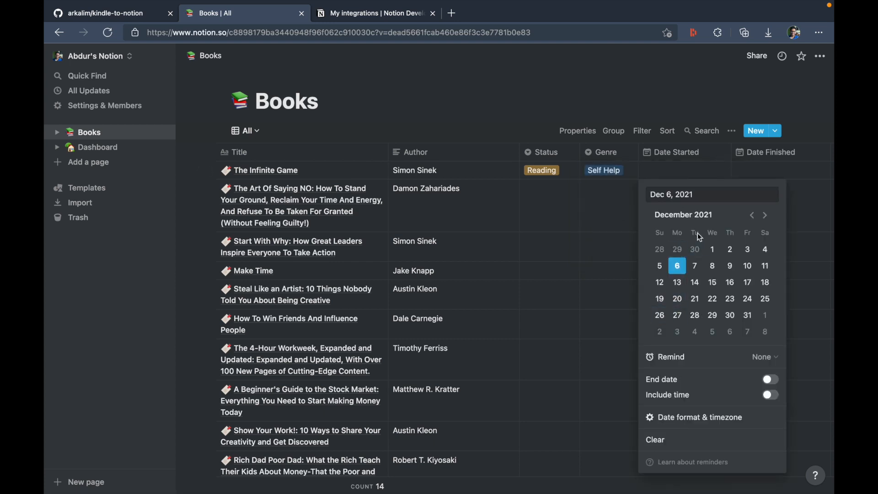
# Step: Set The Infinite Game's Date Started to December 1, 2021 and Date Finished to December 9, 2021
pyautogui.click(712, 249)
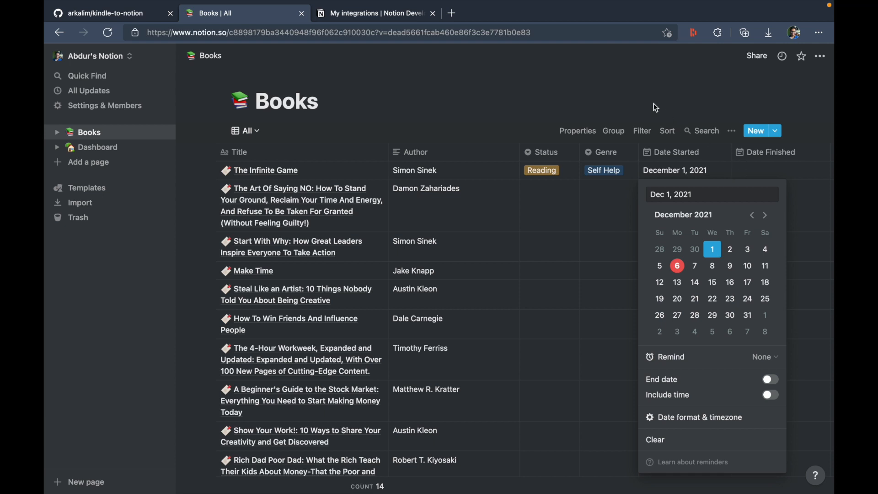
pyautogui.click(718, 265)
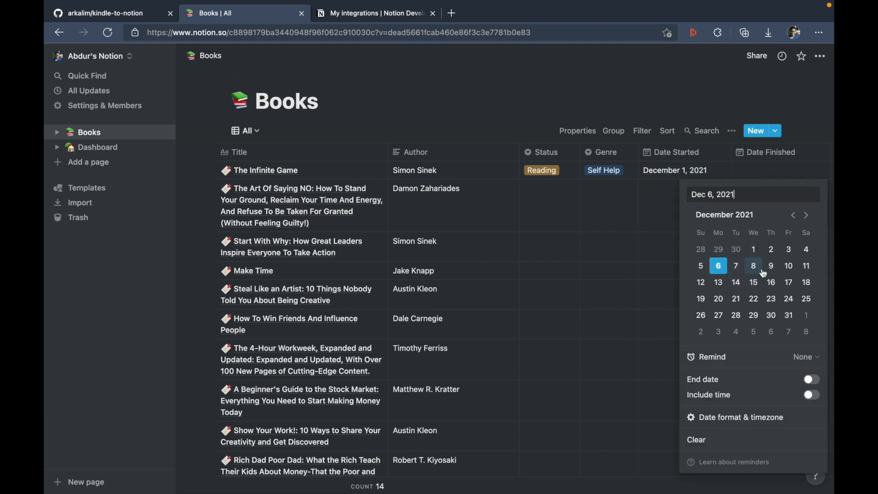
pyautogui.click(770, 266)
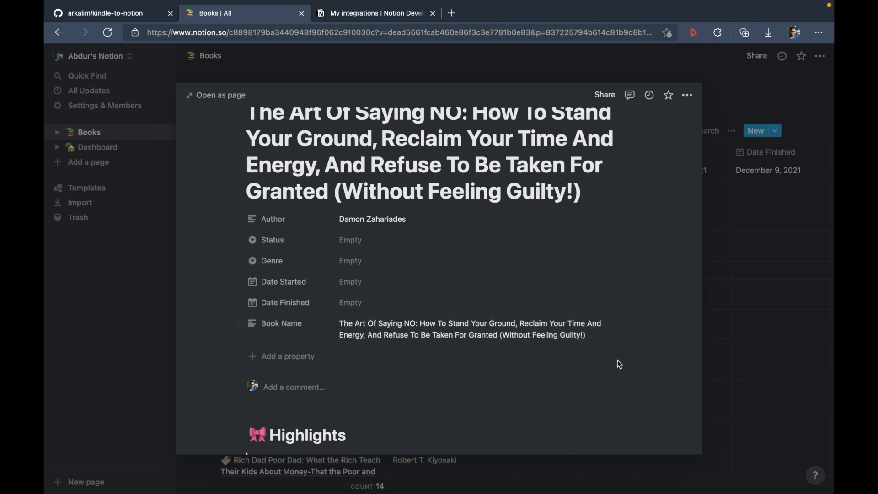
pyautogui.moveTo(658, 346)
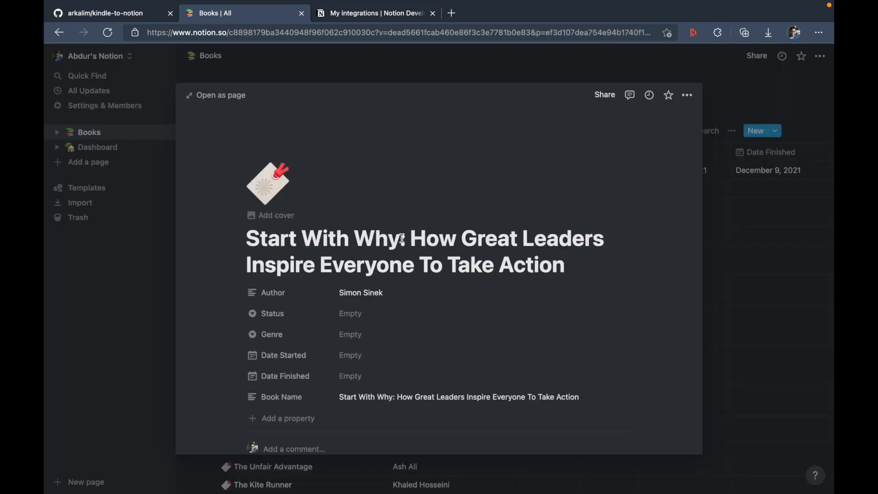
# Step: Select part of the Start With Why title in its preview page
pyautogui.moveTo(402, 238); pyautogui.dragTo(565, 265)
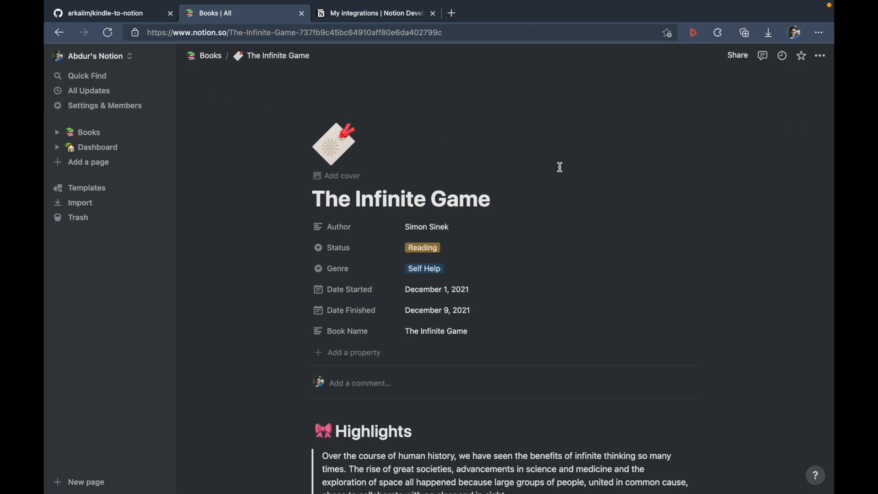
# Step: Scroll through The Infinite Game's full page to the end of its Highlights section
pyautogui.scroll(-3)
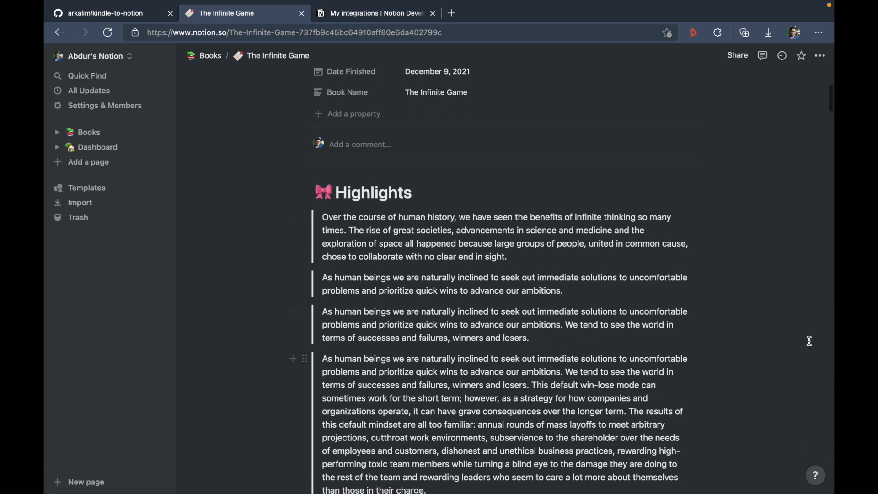
pyautogui.scroll(-3)
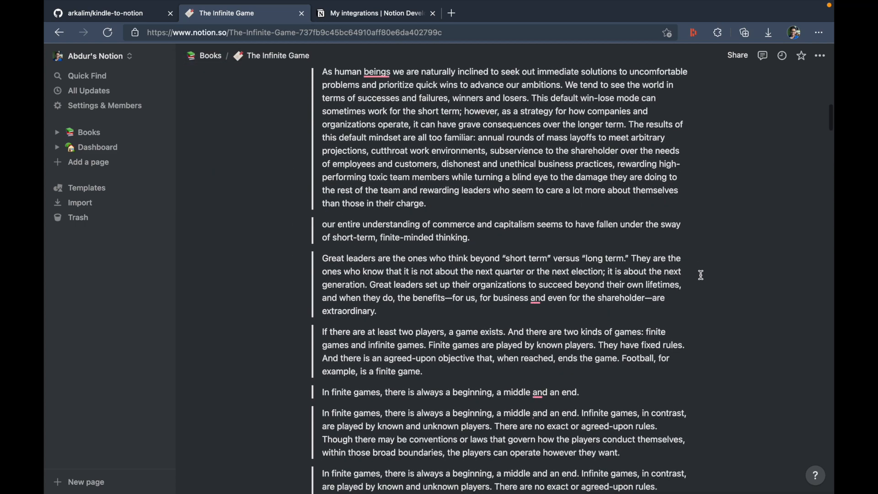
pyautogui.scroll(-3)
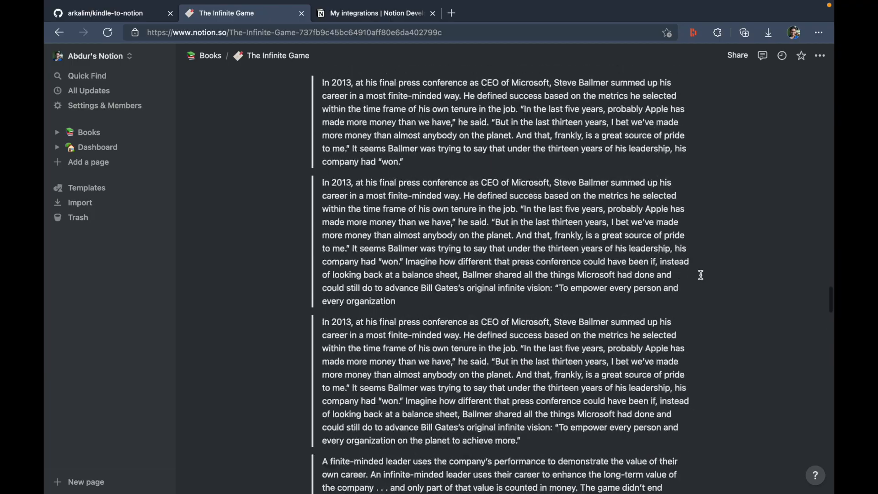
pyautogui.scroll(-3)
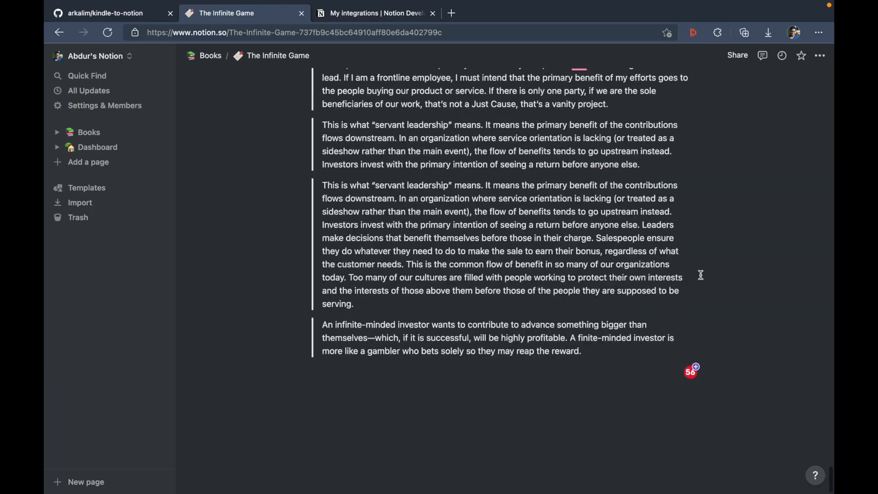
pyautogui.scroll(-3)
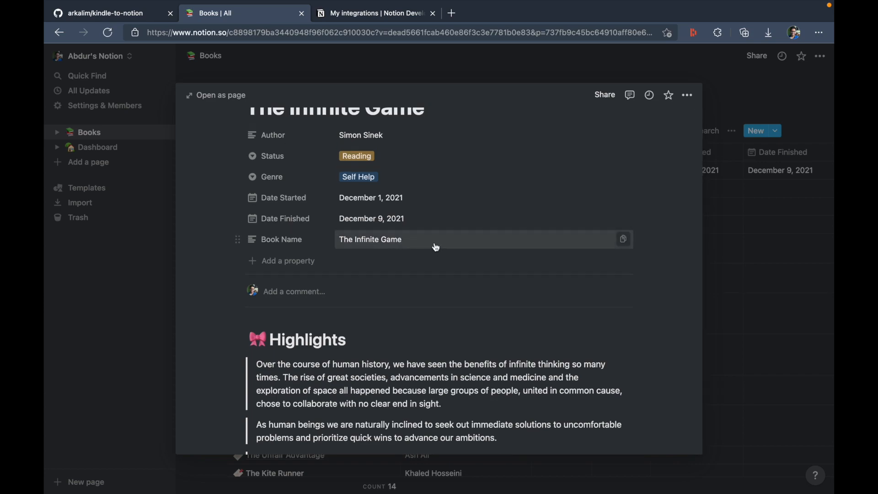
pyautogui.moveTo(824, 262)
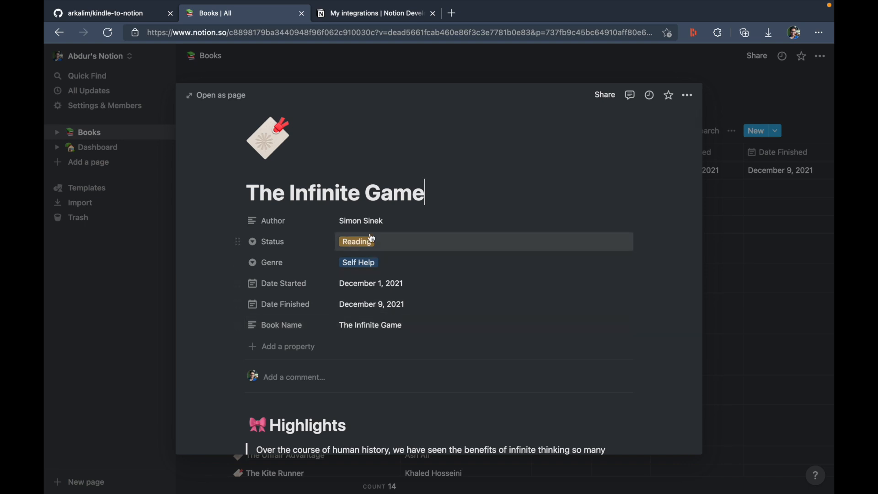
pyautogui.moveTo(379, 267)
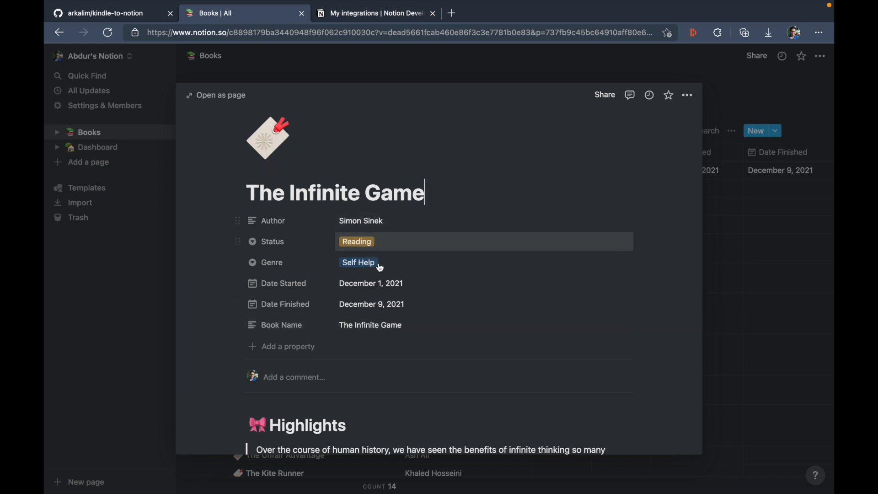
pyautogui.moveTo(410, 304)
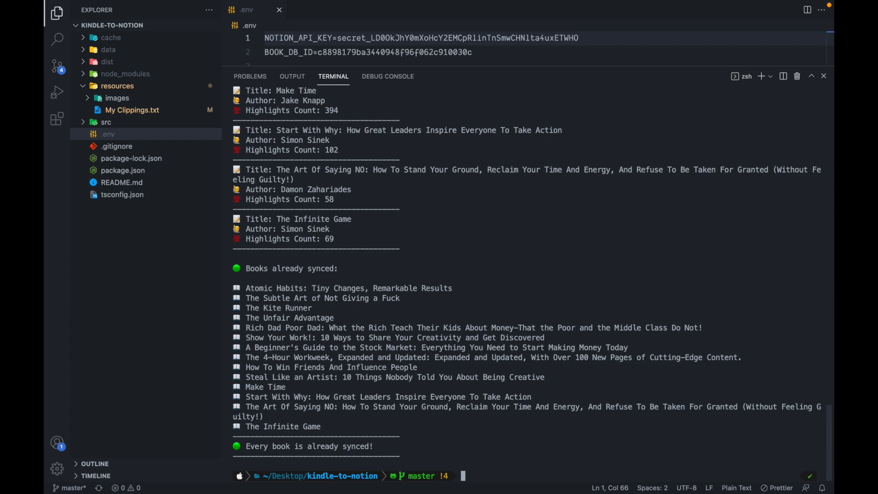
pyautogui.scroll(-3)
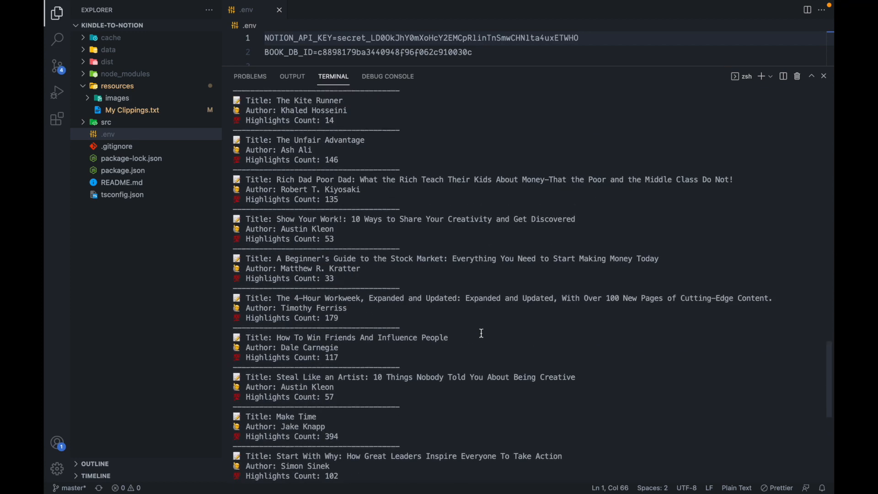
pyautogui.scroll(-3)
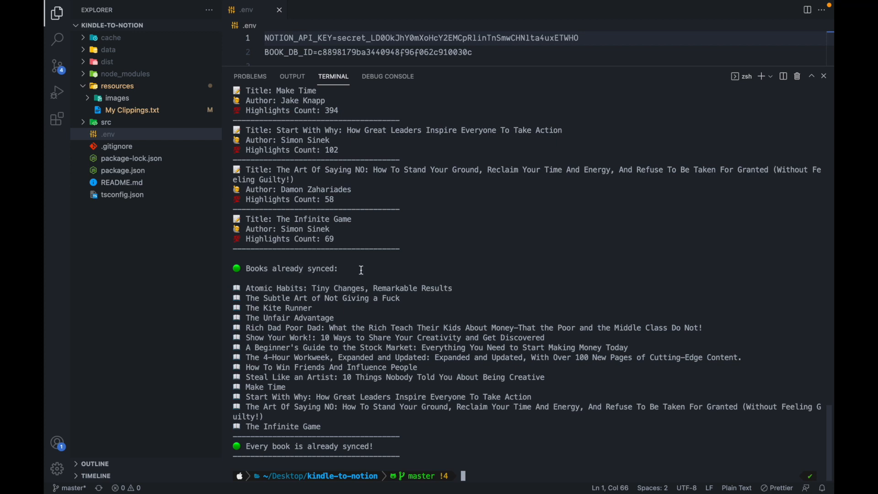
pyautogui.moveTo(249, 367)
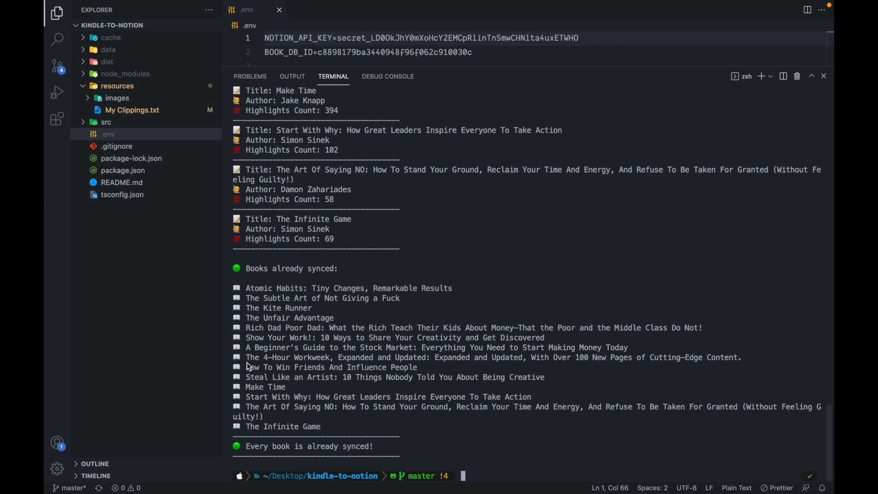
pyautogui.moveTo(323, 449)
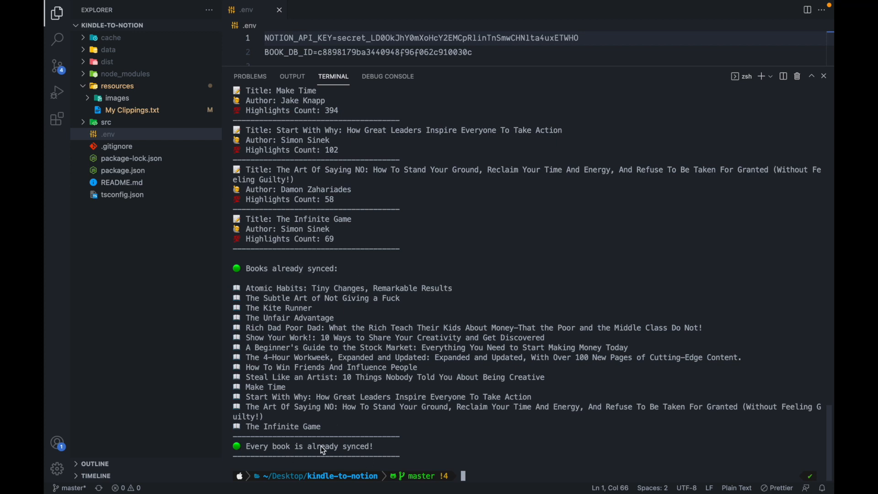
pyautogui.moveTo(483, 452)
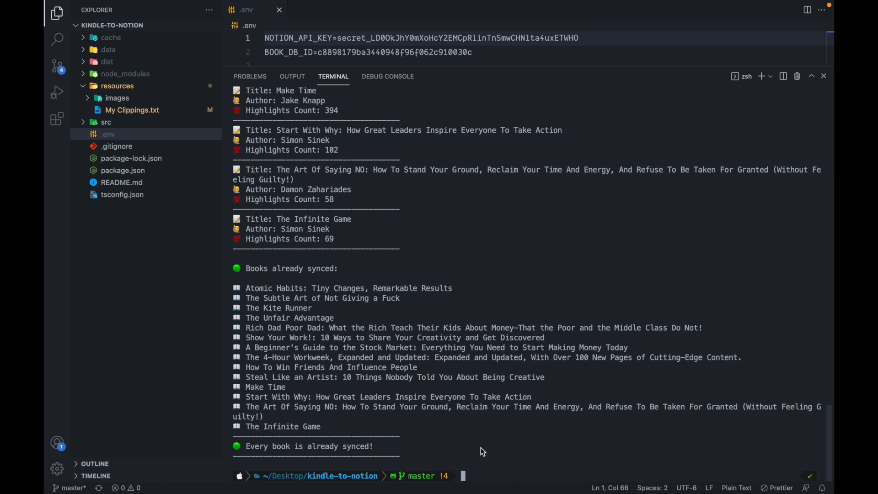
pyautogui.moveTo(491, 293)
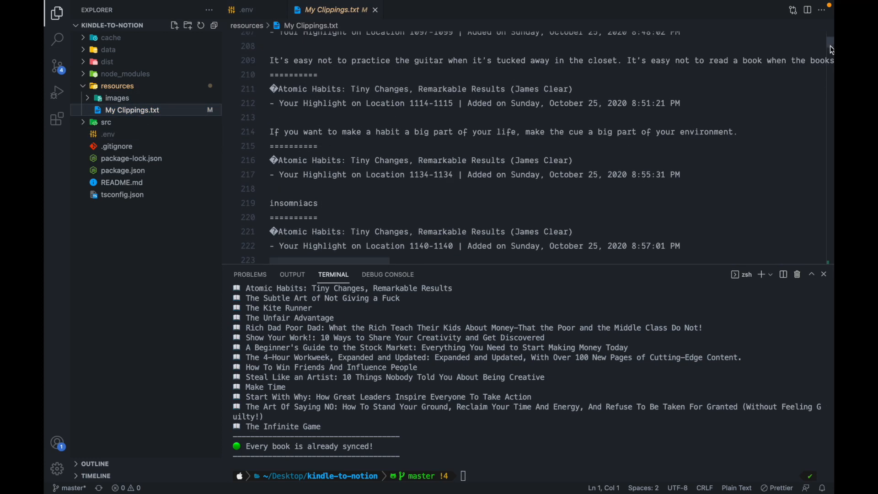
# Step: Append a test highlight 'Notion Dashboard Tutorial Ab' for The Infinite Game at the end of My Clippings.txt
pyautogui.scroll(-3)
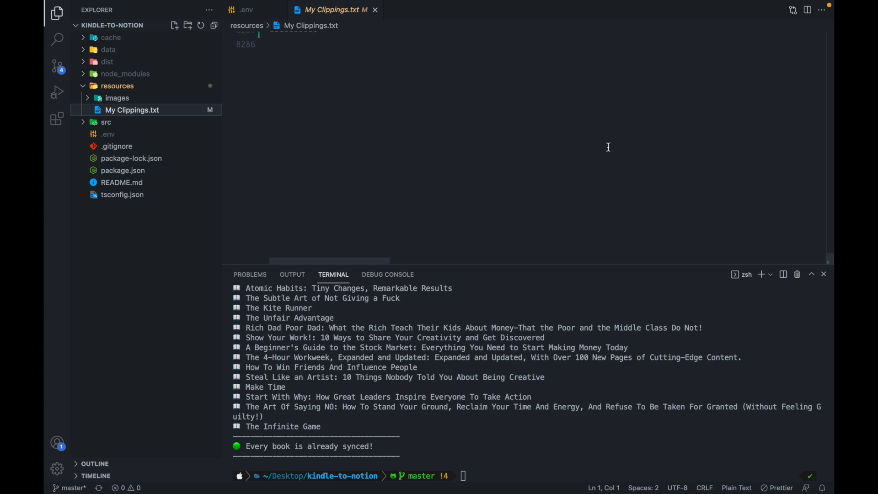
pyautogui.scroll(-3)
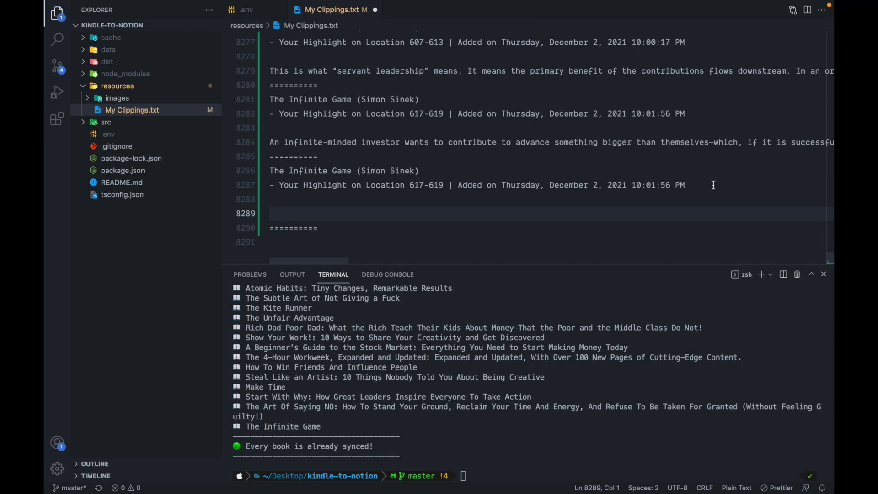
pyautogui.write('Notion')
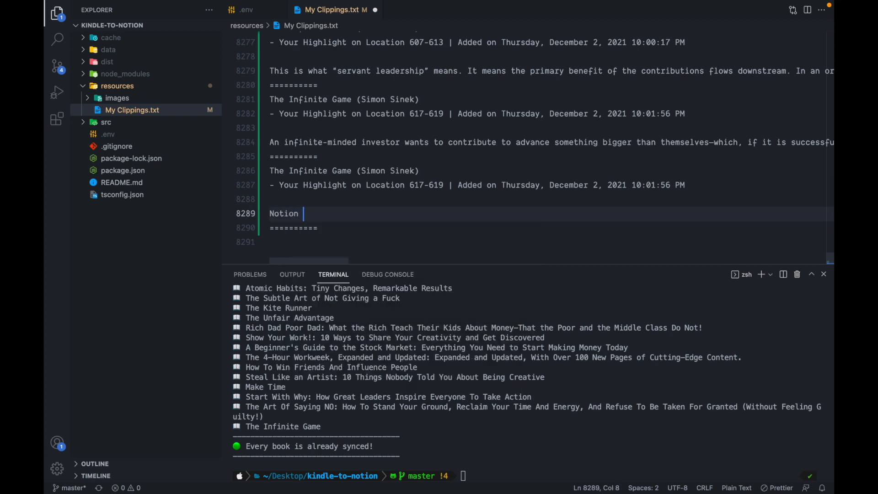
pyautogui.write('Dashboard')
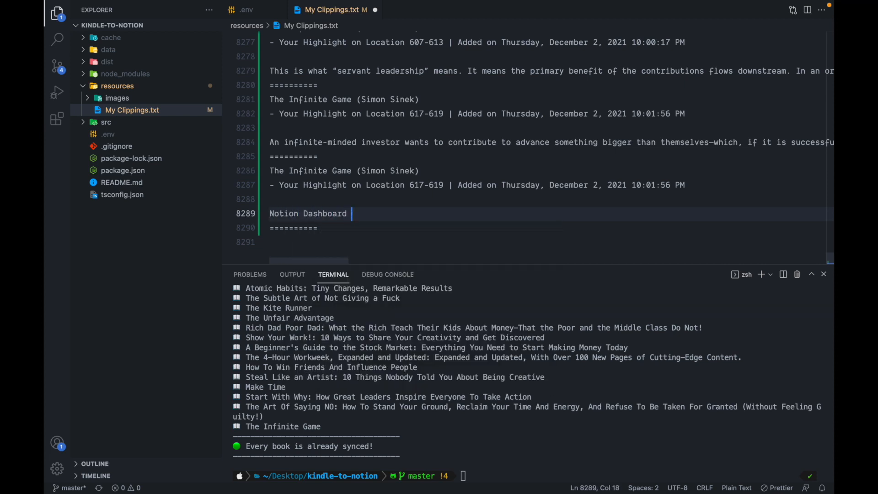
pyautogui.write('Tutorial Abdur Rahman Kalim')
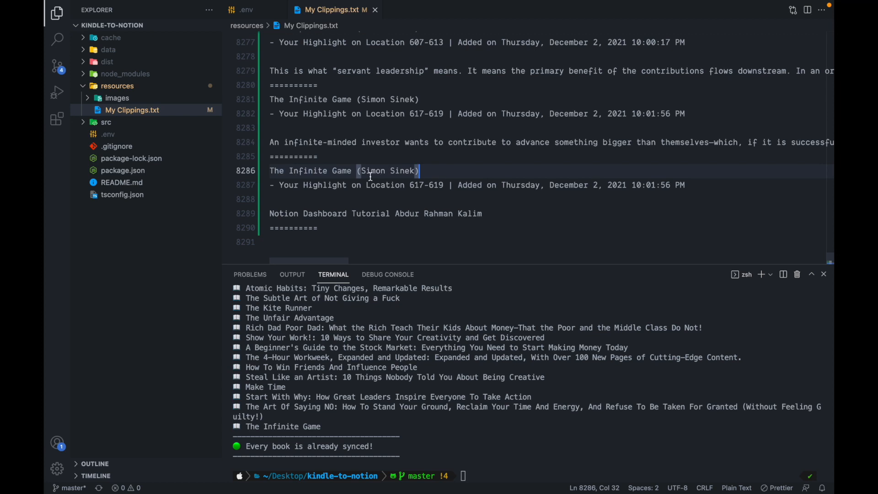
pyautogui.moveTo(502, 438)
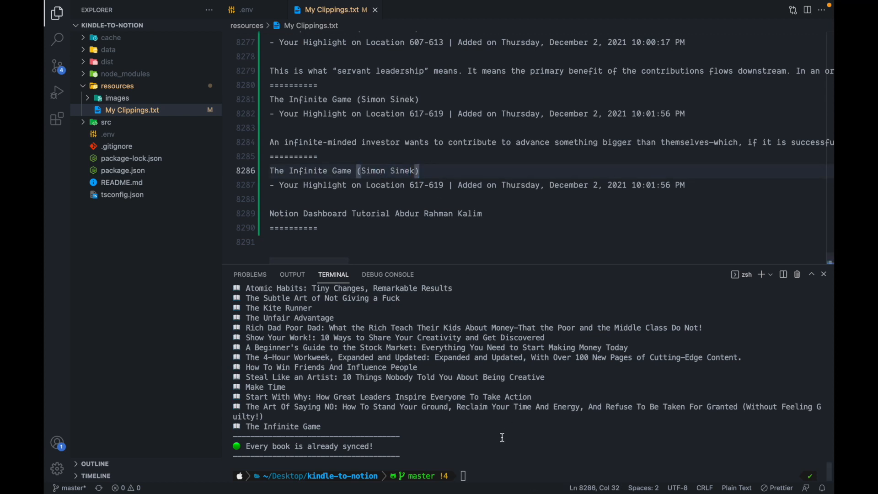
pyautogui.doubleClick(470, 214)
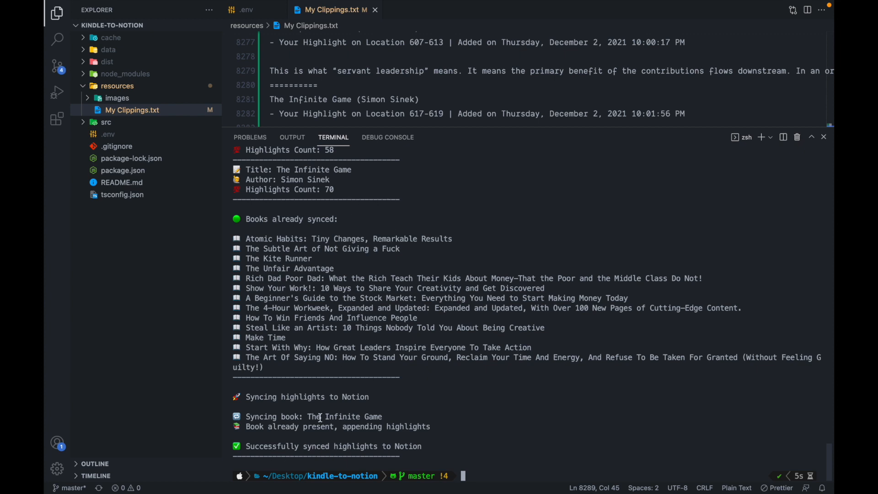
pyautogui.moveTo(459, 149)
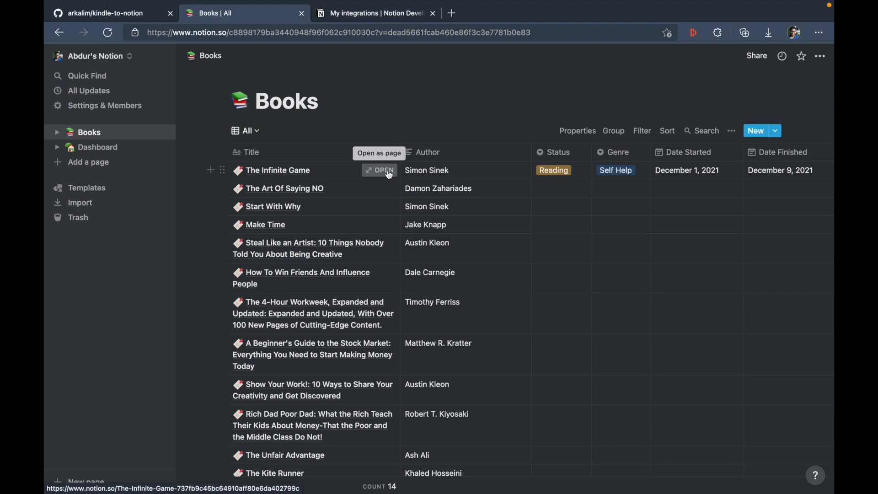
# Step: Open The Infinite Game page and scroll to the appended test highlight at the bottom
pyautogui.click(383, 171)
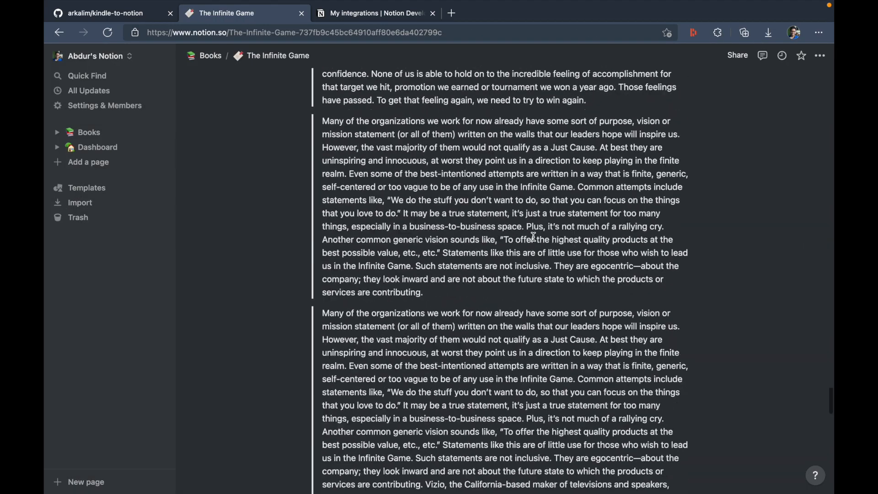
pyautogui.scroll(-3)
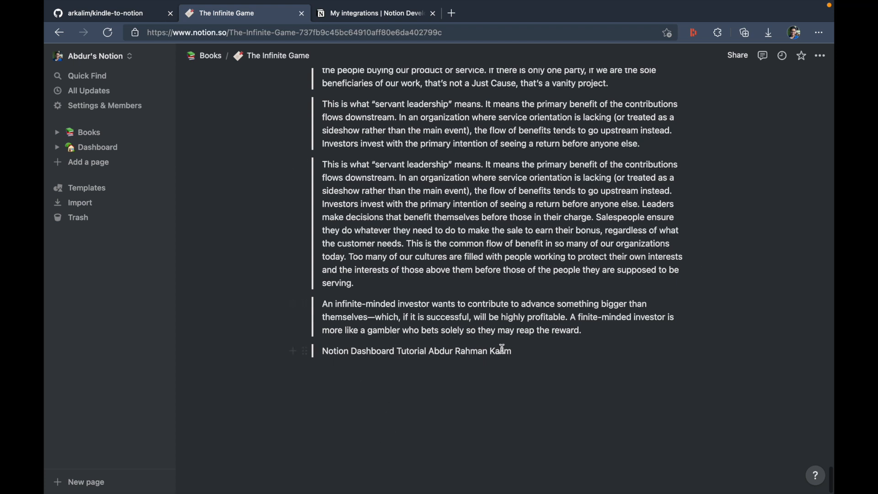
pyautogui.moveTo(305, 350)
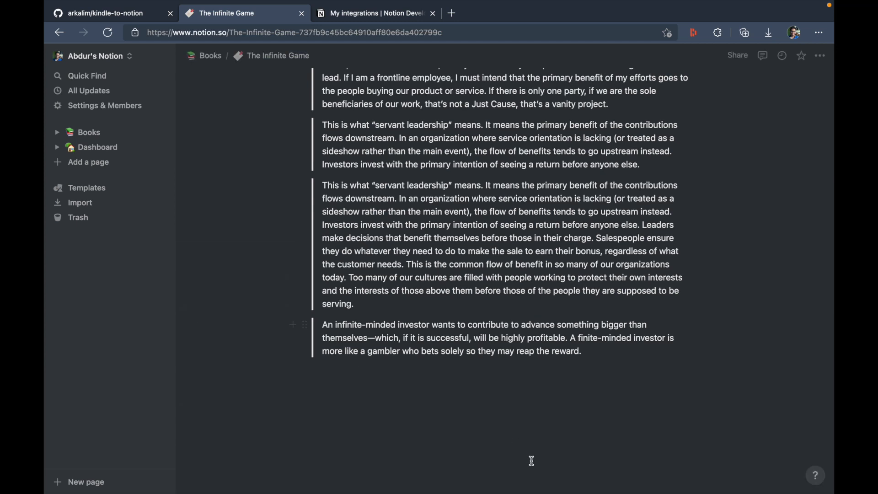
pyautogui.scroll(-3)
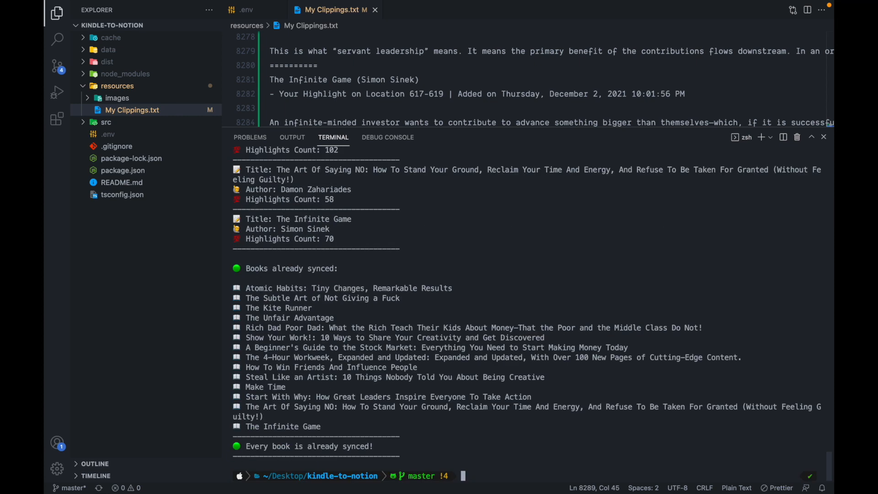
pyautogui.moveTo(597, 249)
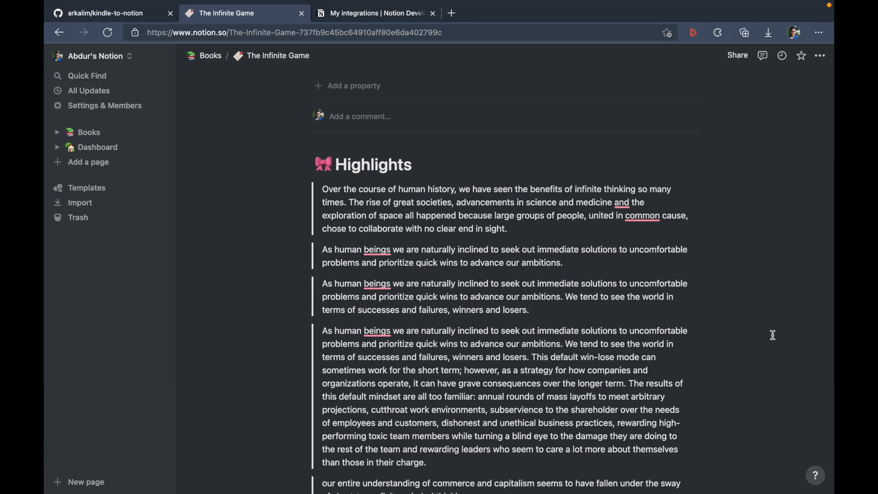
pyautogui.moveTo(367, 269)
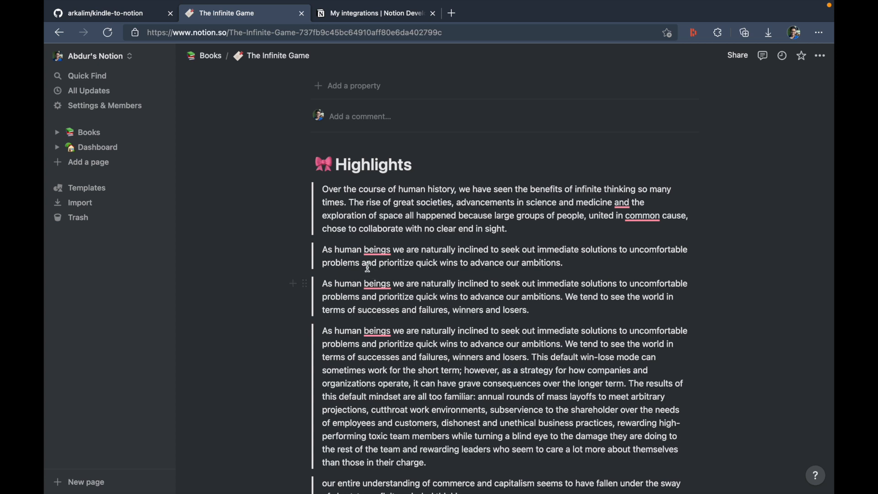
pyautogui.moveTo(754, 323)
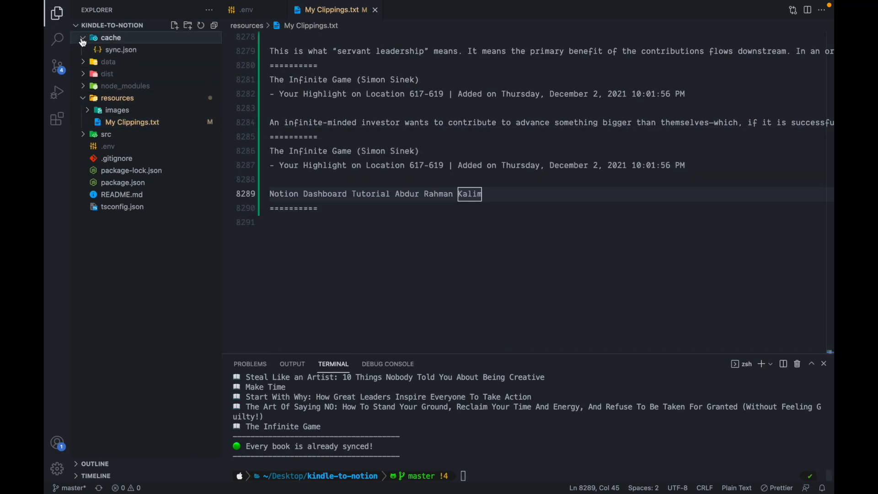
# Step: Open sync.json from the cache folder and scroll to its last entry, The Infinite Game
pyautogui.click(121, 49)
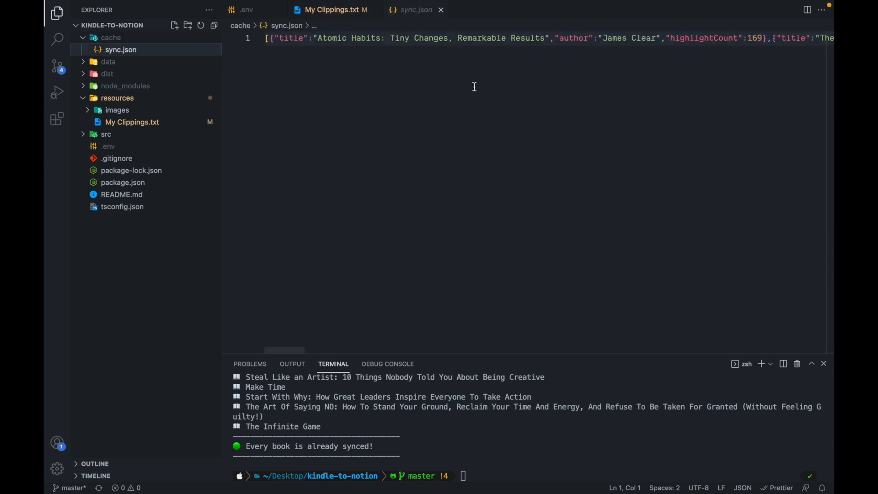
pyautogui.moveTo(397, 100)
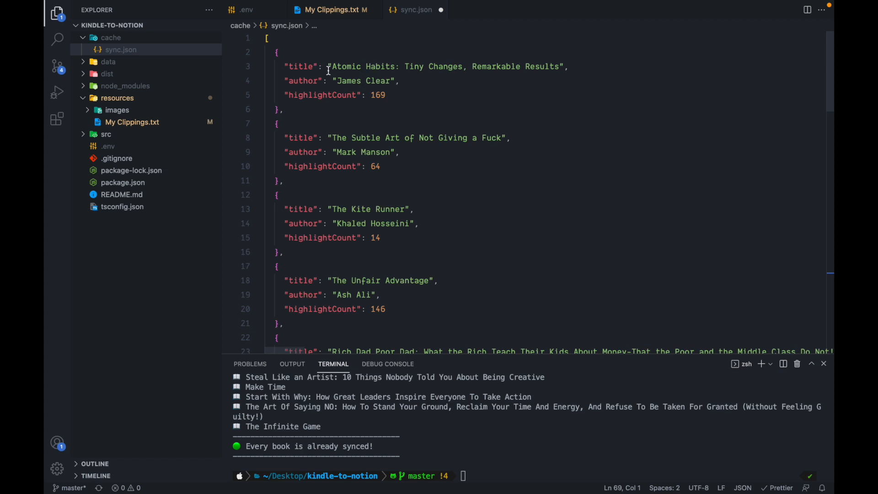
pyautogui.moveTo(406, 91)
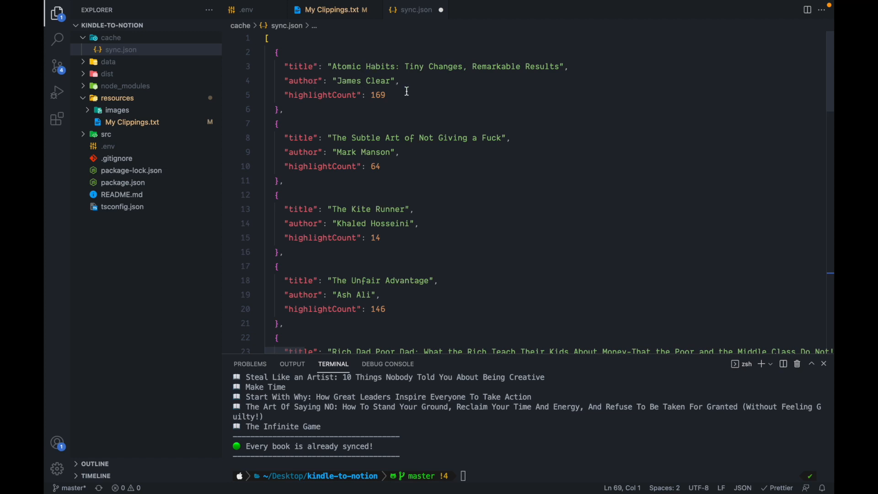
pyautogui.scroll(-3)
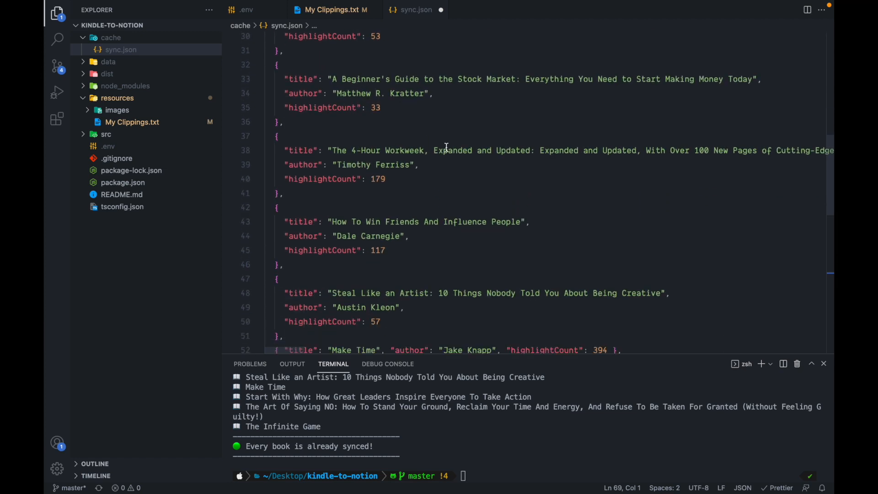
pyautogui.scroll(-3)
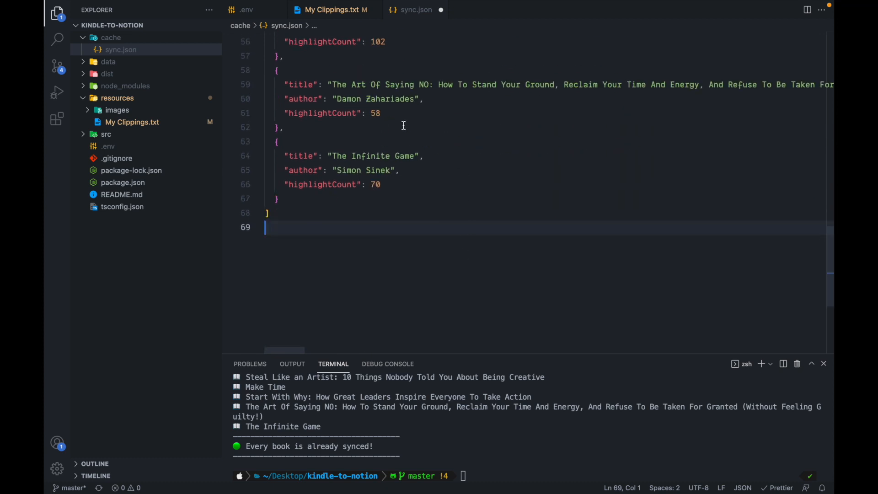
pyautogui.moveTo(512, 237)
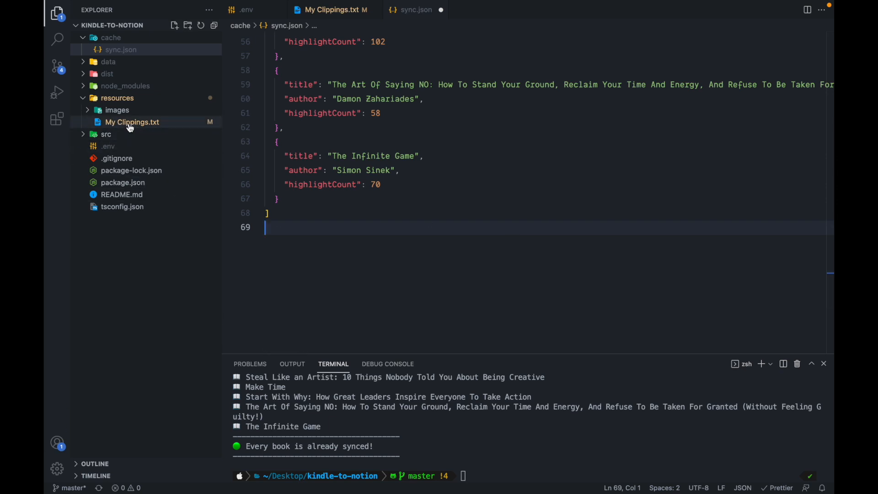
pyautogui.moveTo(132, 122)
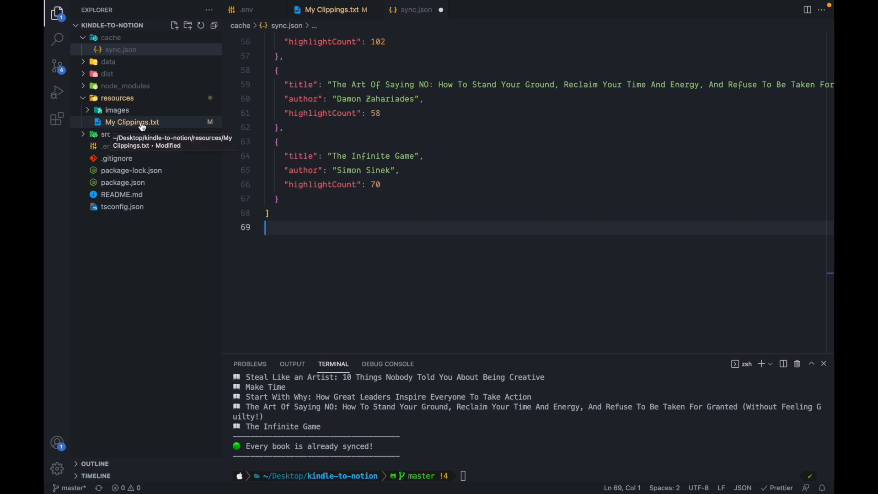
pyautogui.moveTo(170, 127)
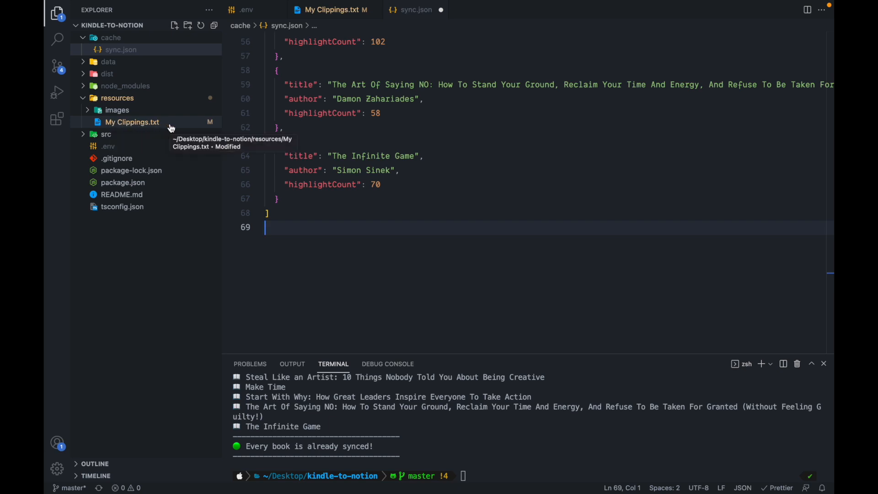